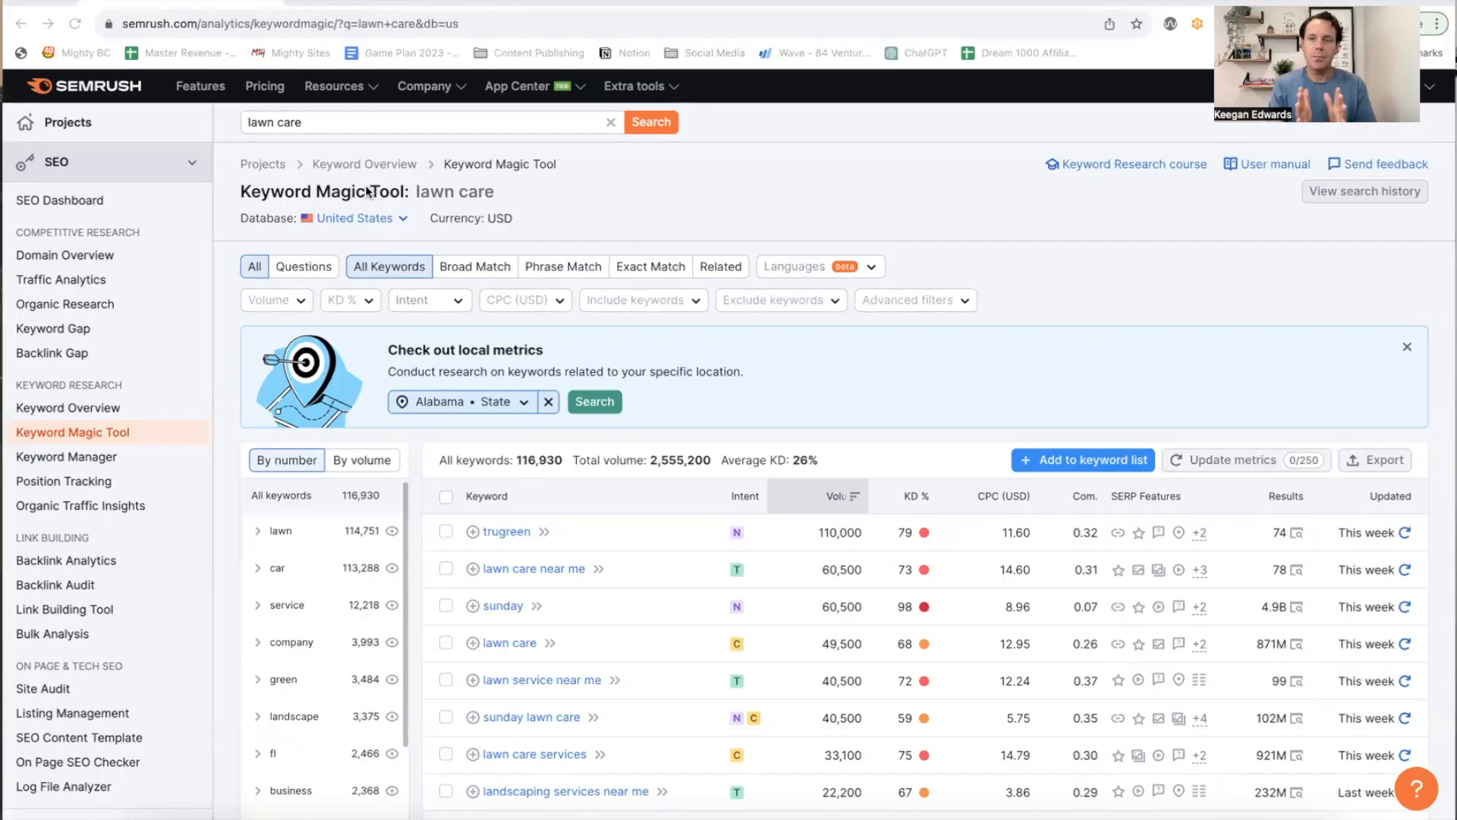
pyautogui.moveTo(650, 333)
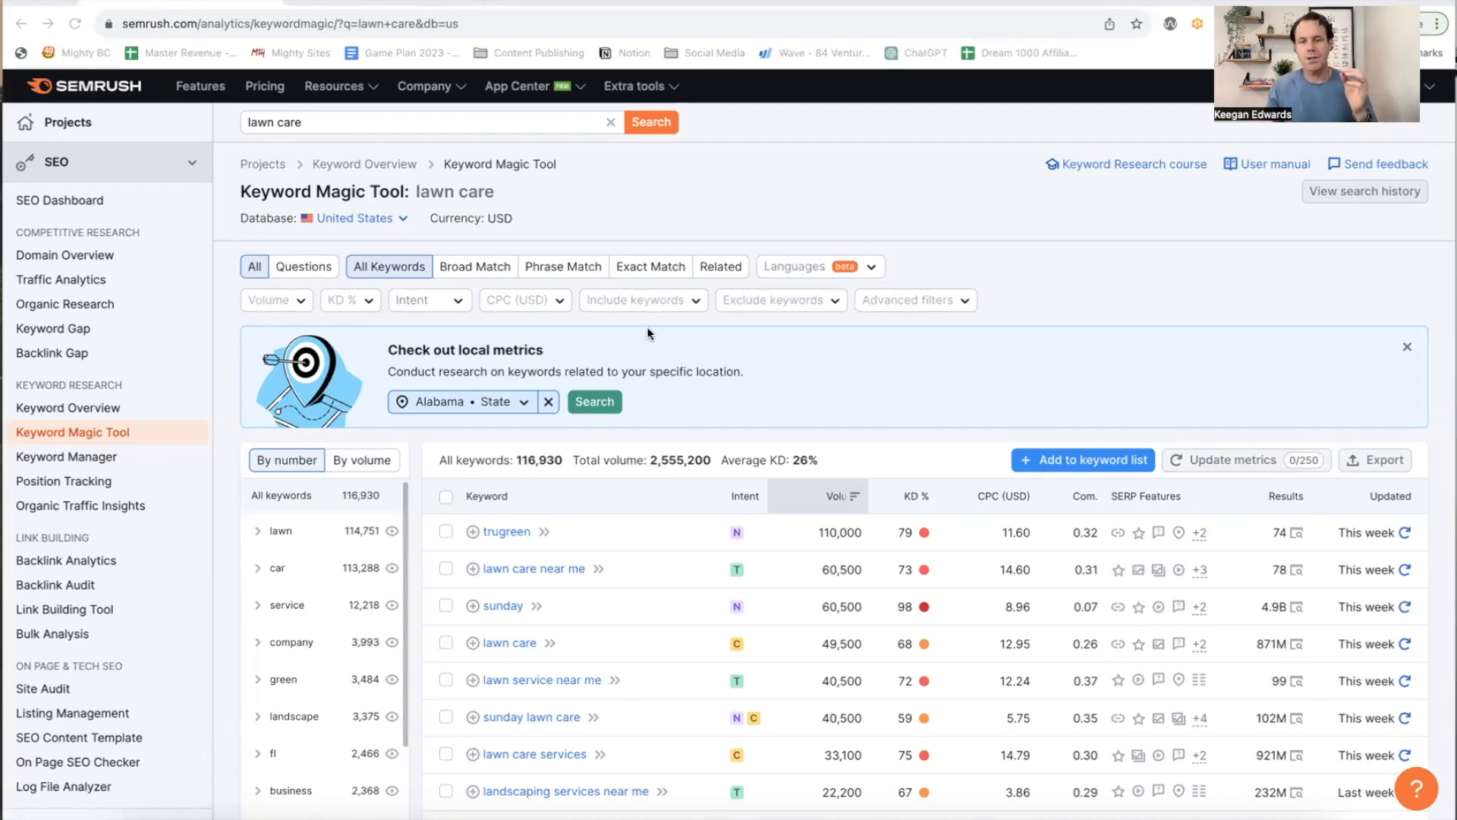
# Step: Sort the lawn care keyword ideas by KD % ascending so zero-difficulty terms come first
pyautogui.scroll(-3)
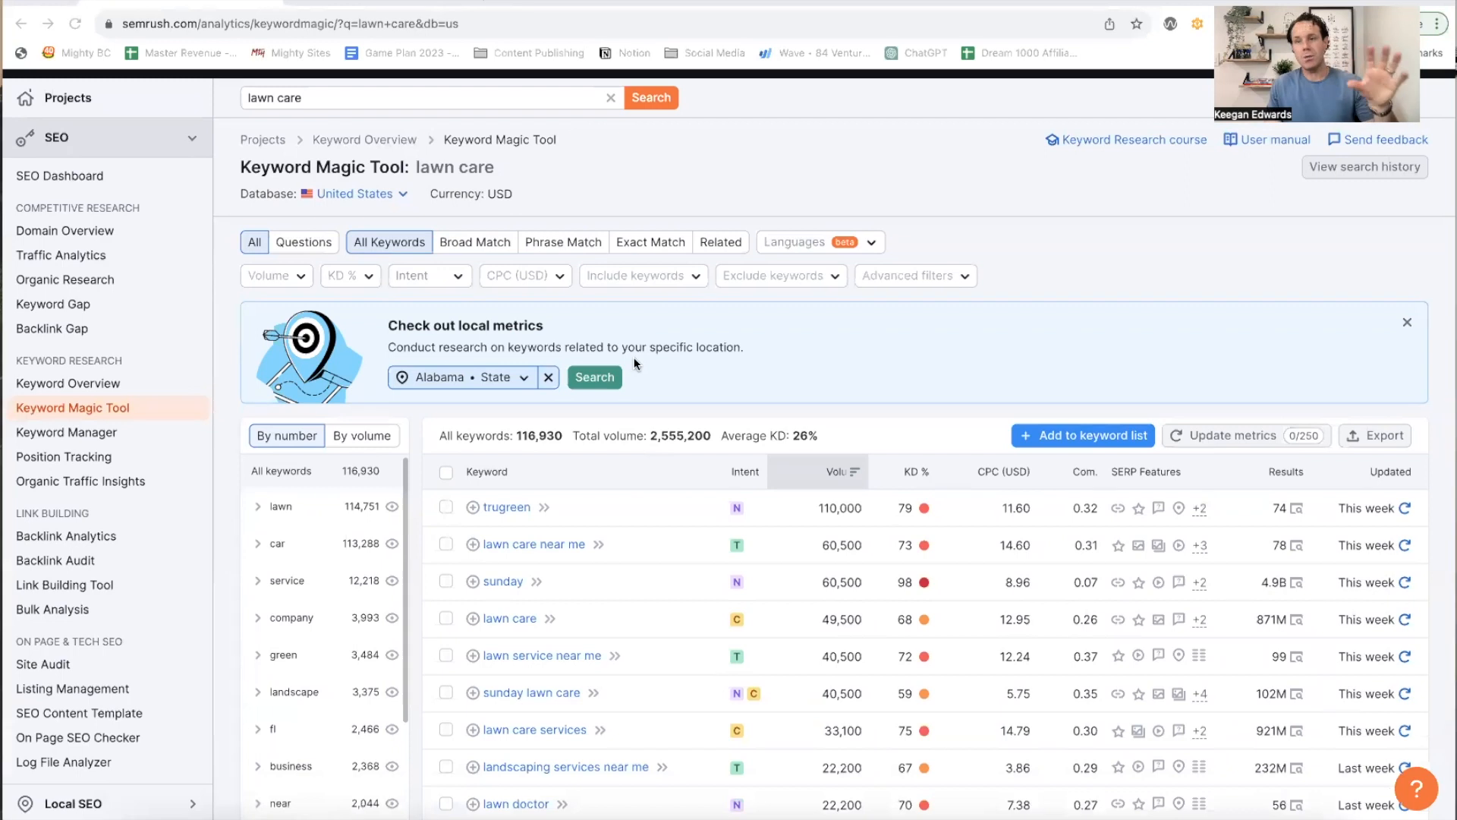
pyautogui.moveTo(655, 377)
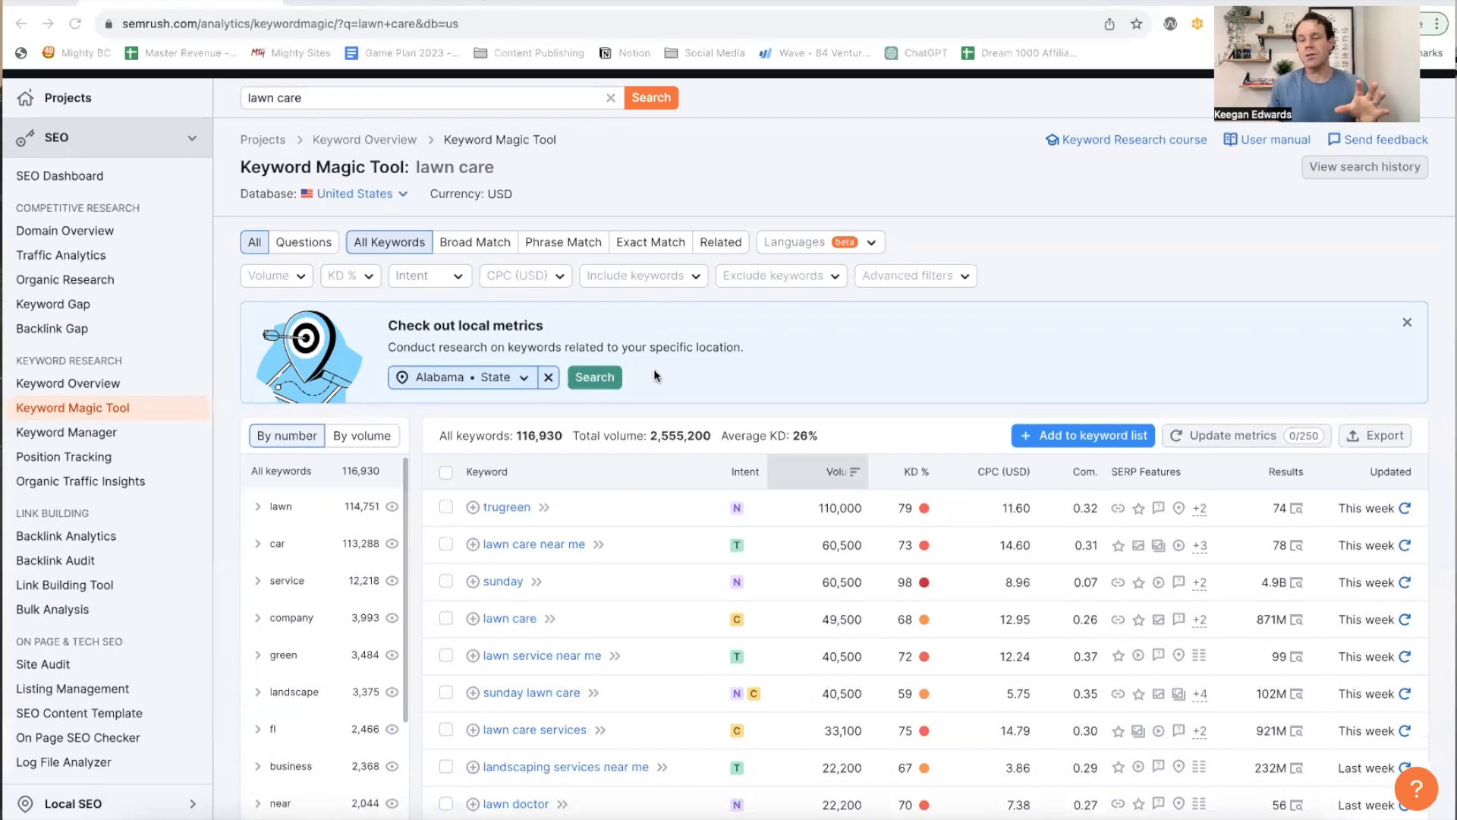
pyautogui.scroll(-3)
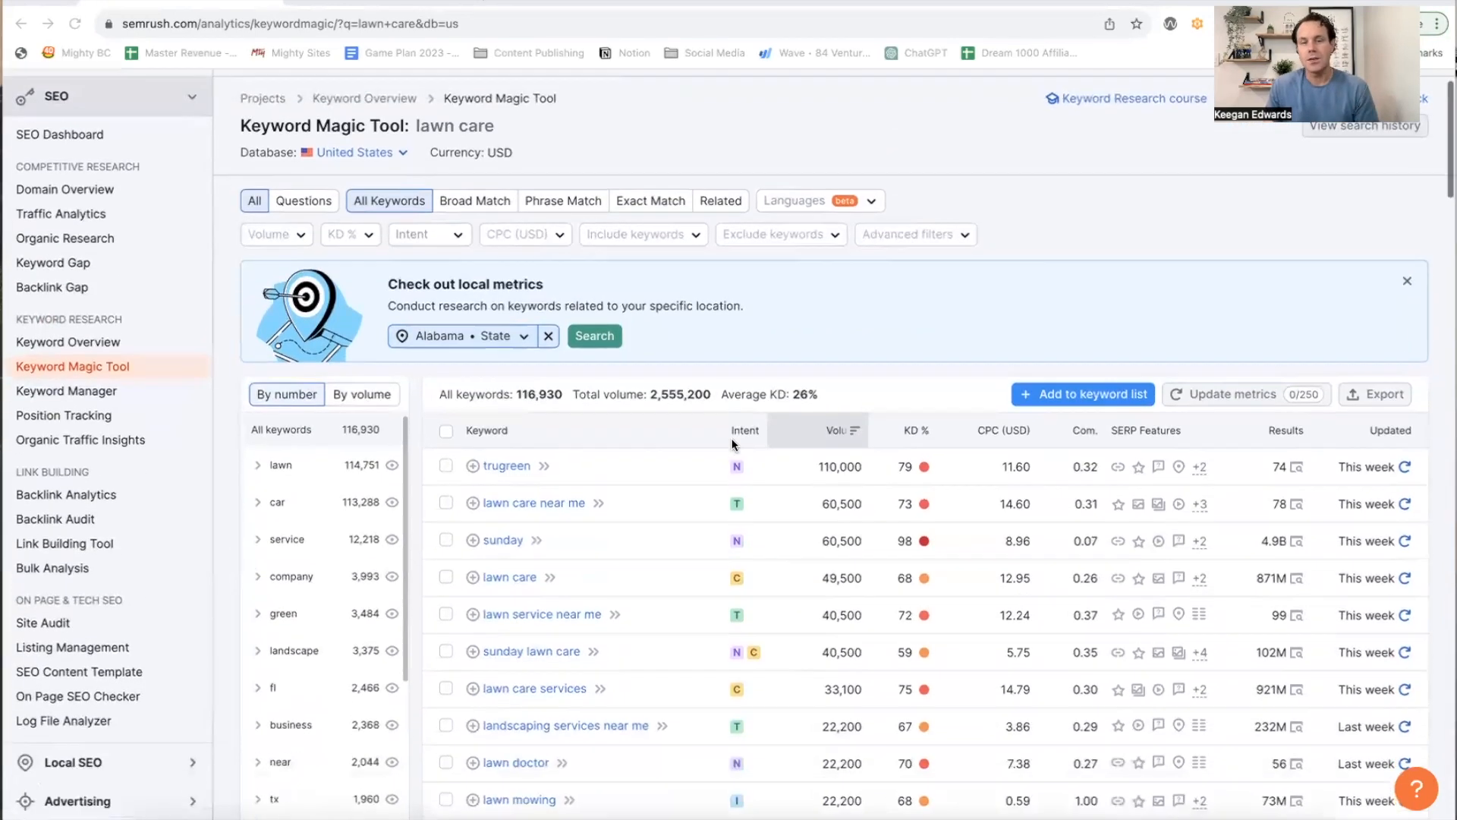
pyautogui.scroll(-3)
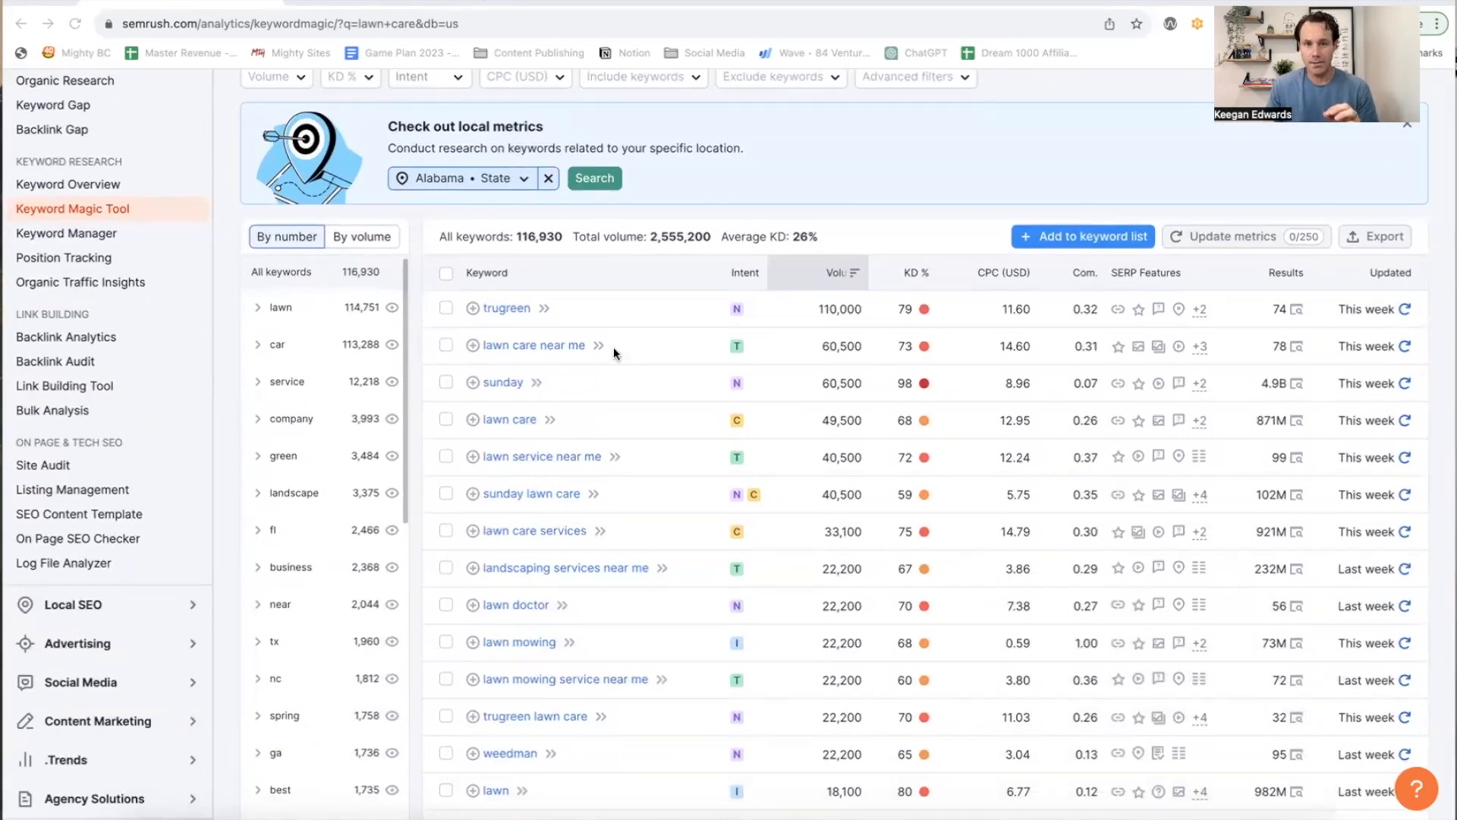
pyautogui.moveTo(571, 462)
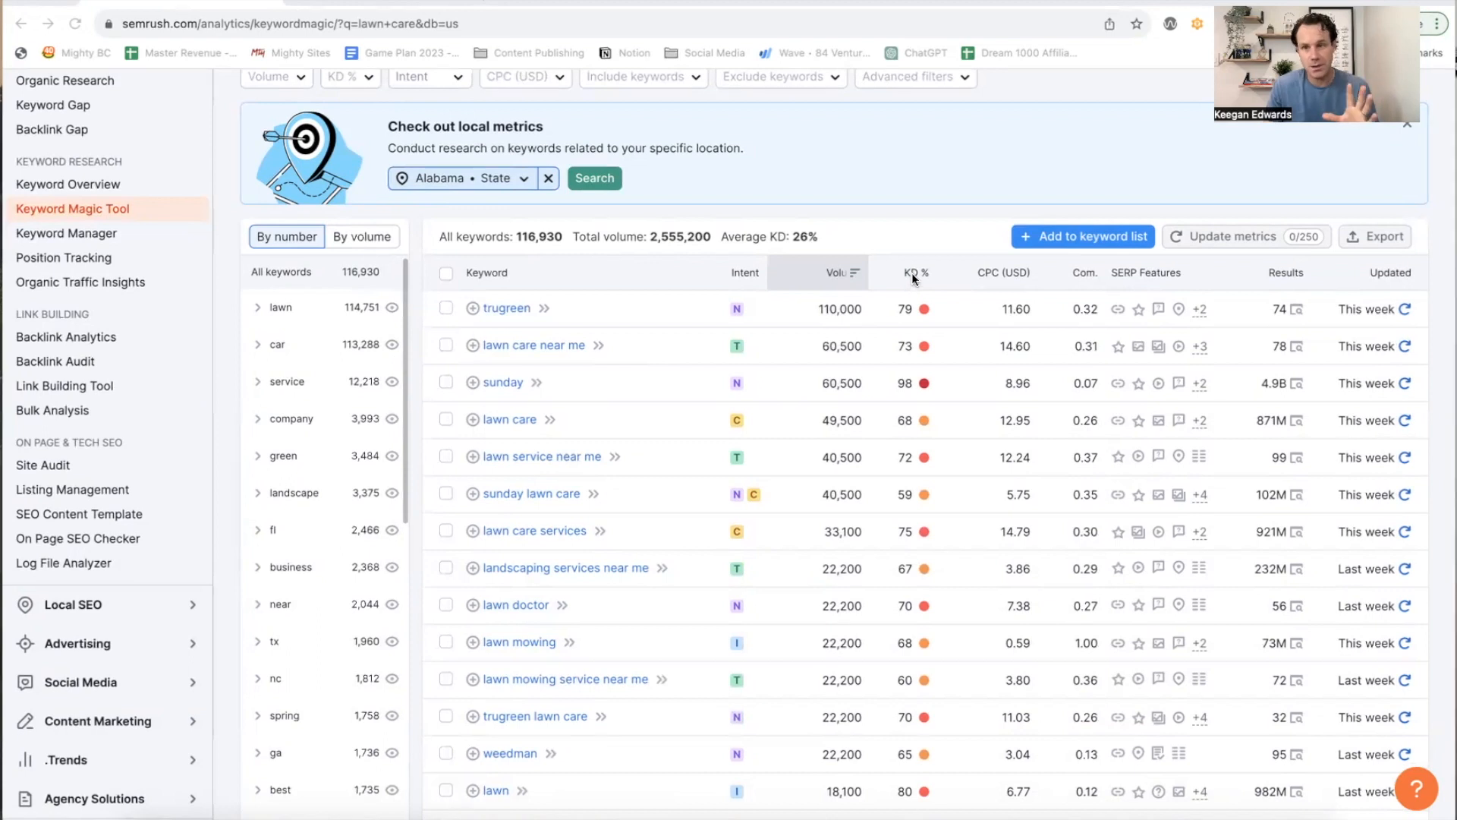
pyautogui.click(916, 279)
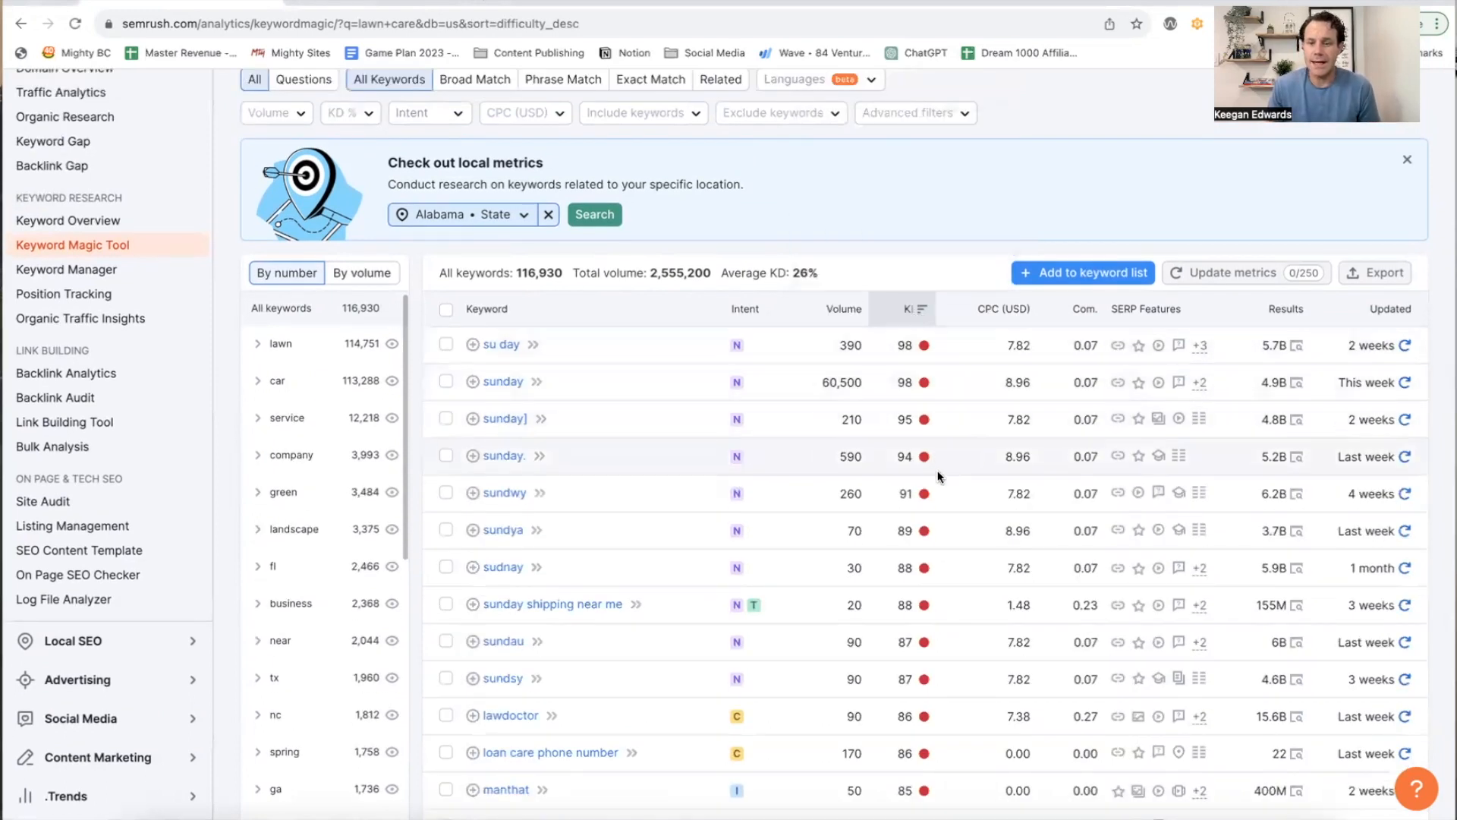
pyautogui.moveTo(923, 343)
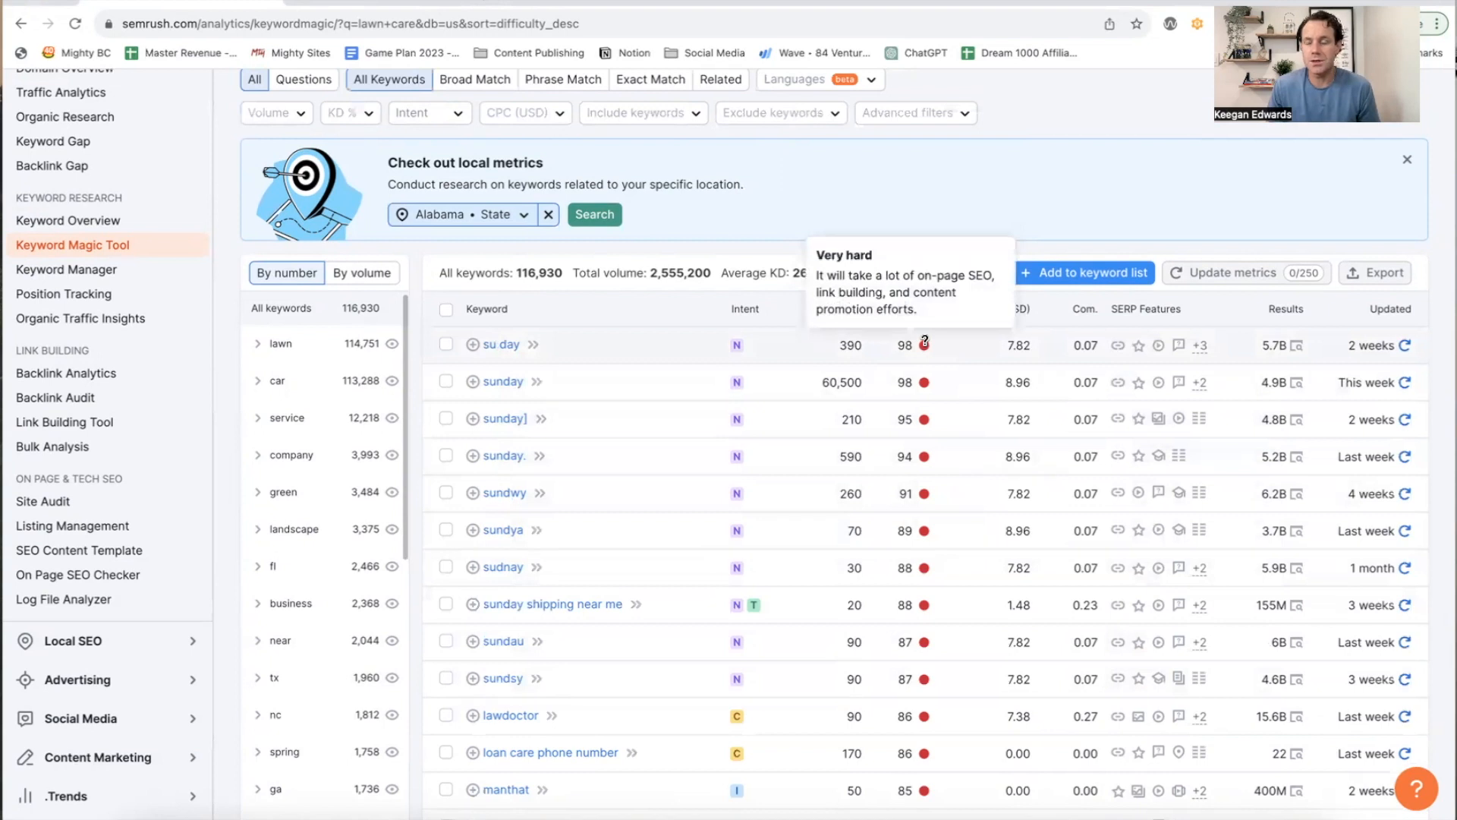
pyautogui.click(910, 307)
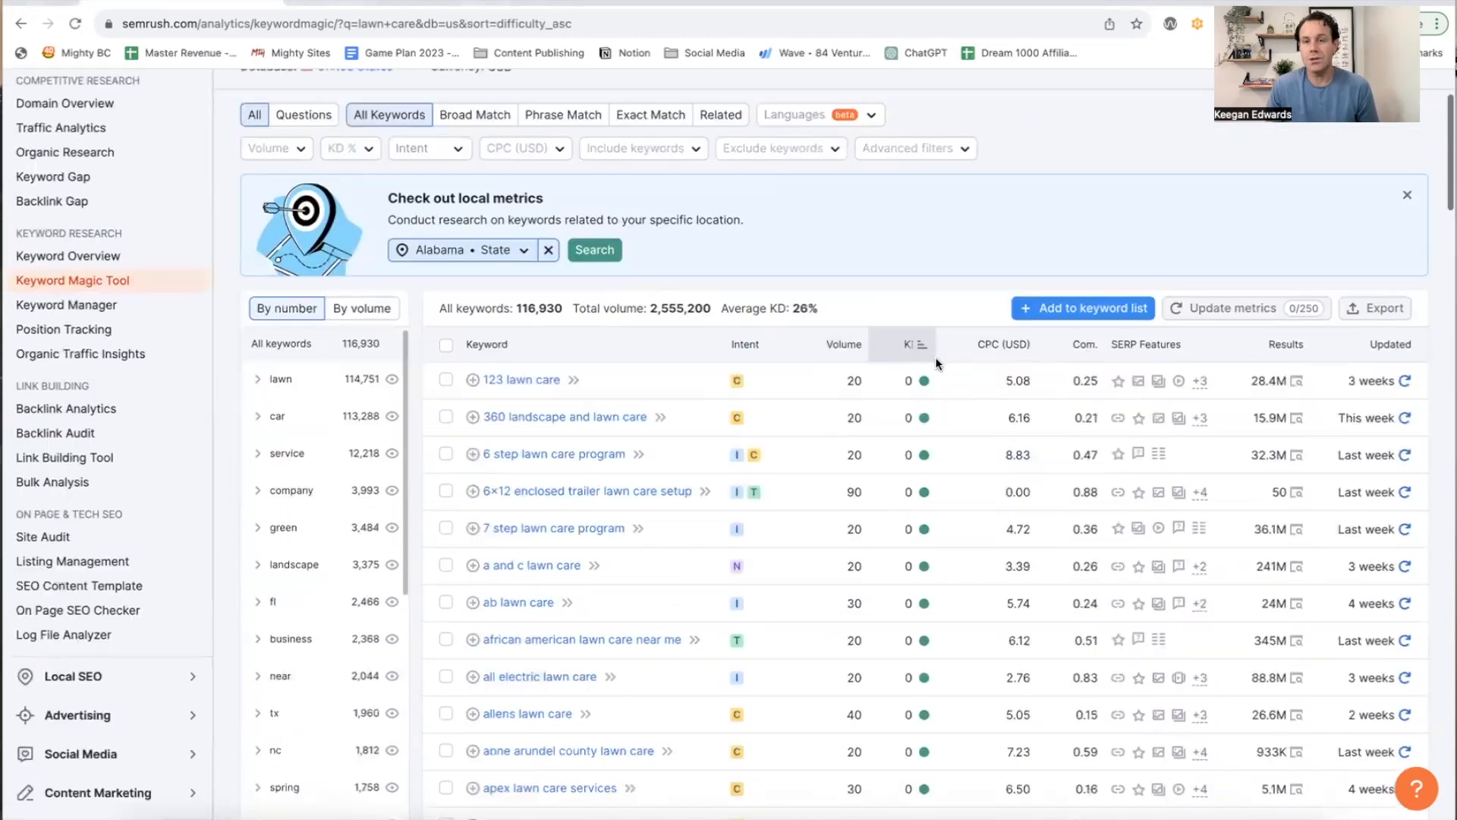
pyautogui.scroll(-3)
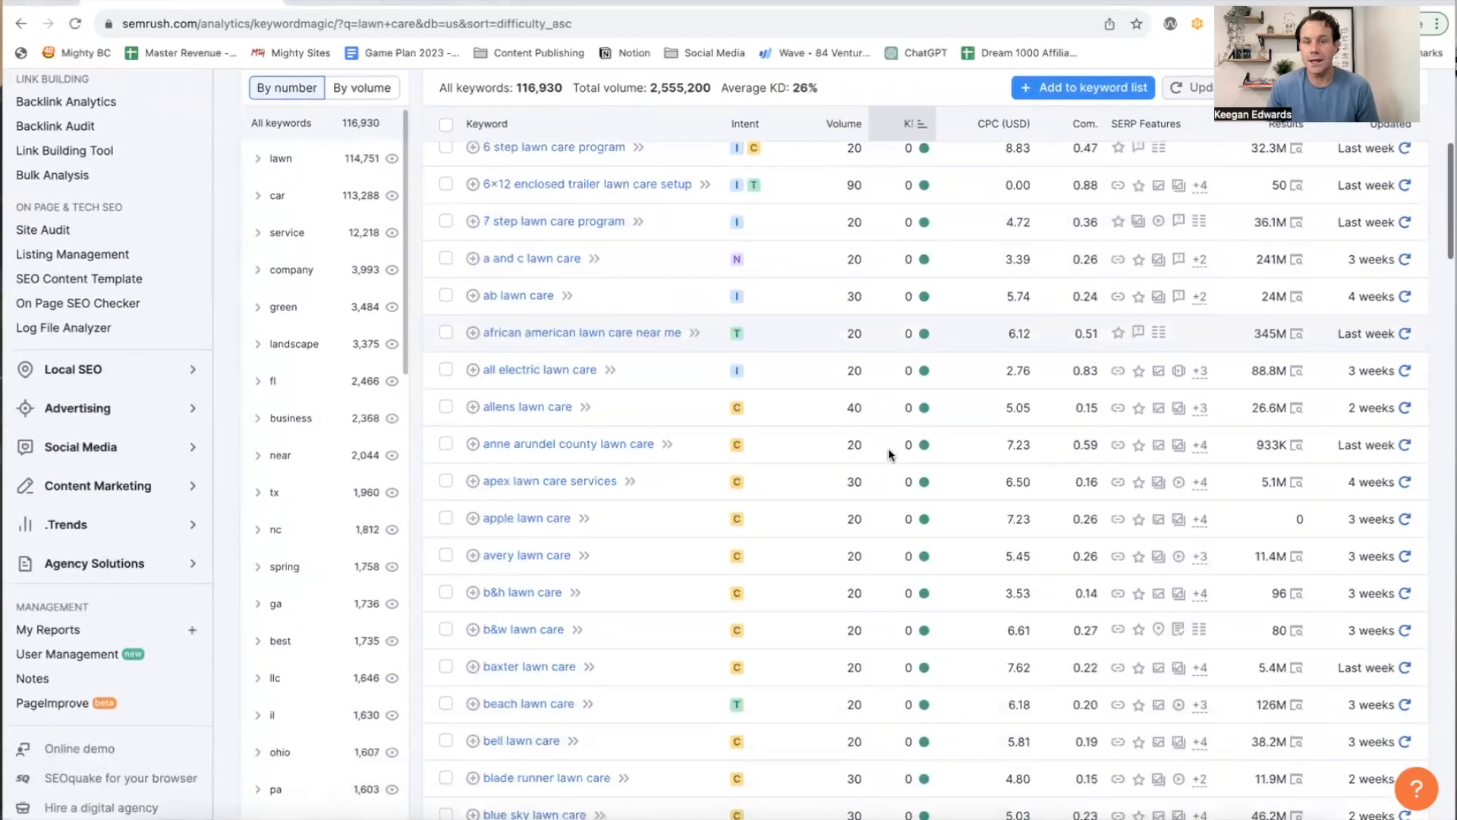
pyautogui.scroll(-3)
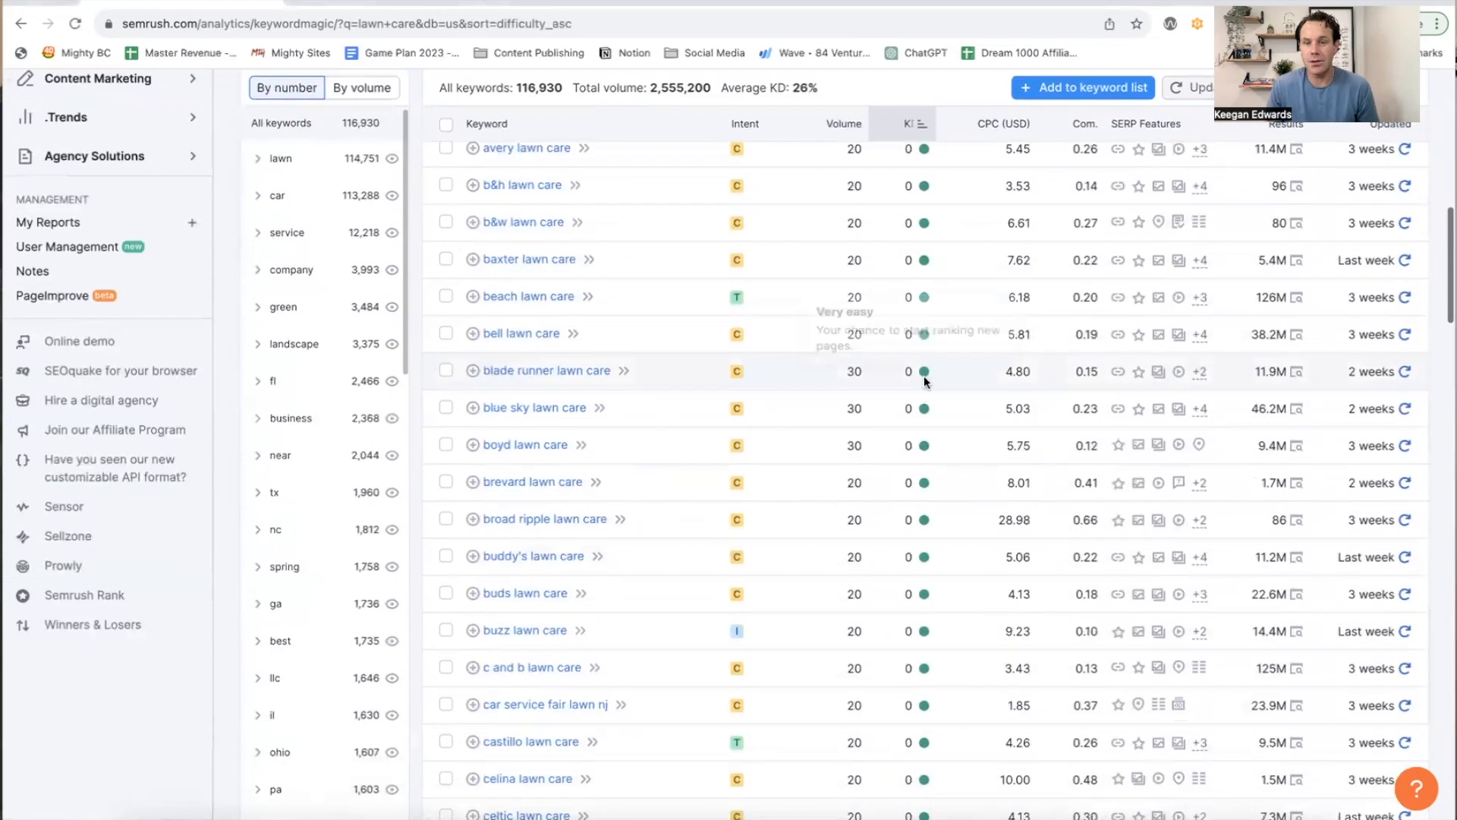
pyautogui.moveTo(844, 400)
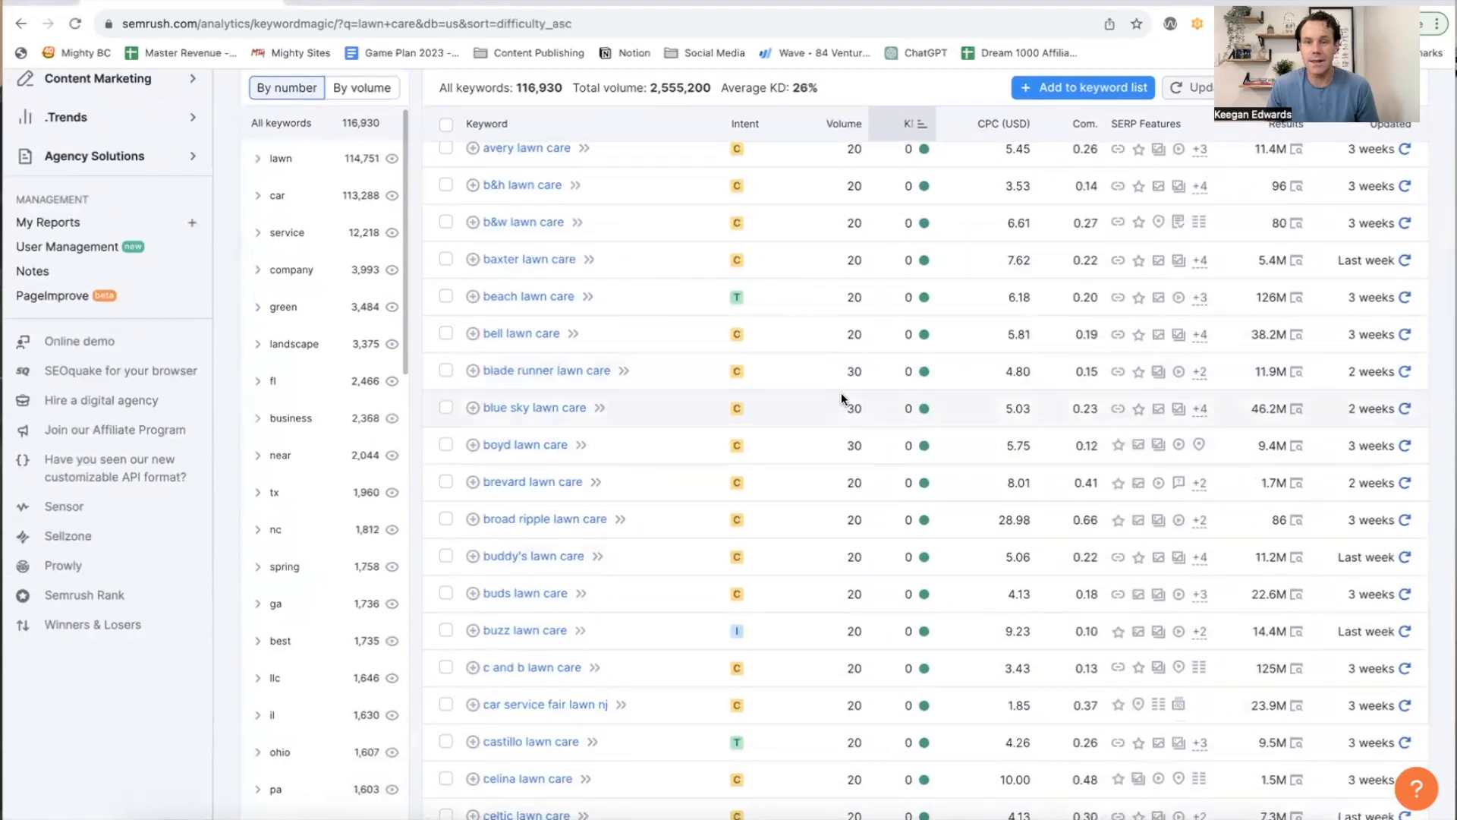
pyautogui.scroll(-3)
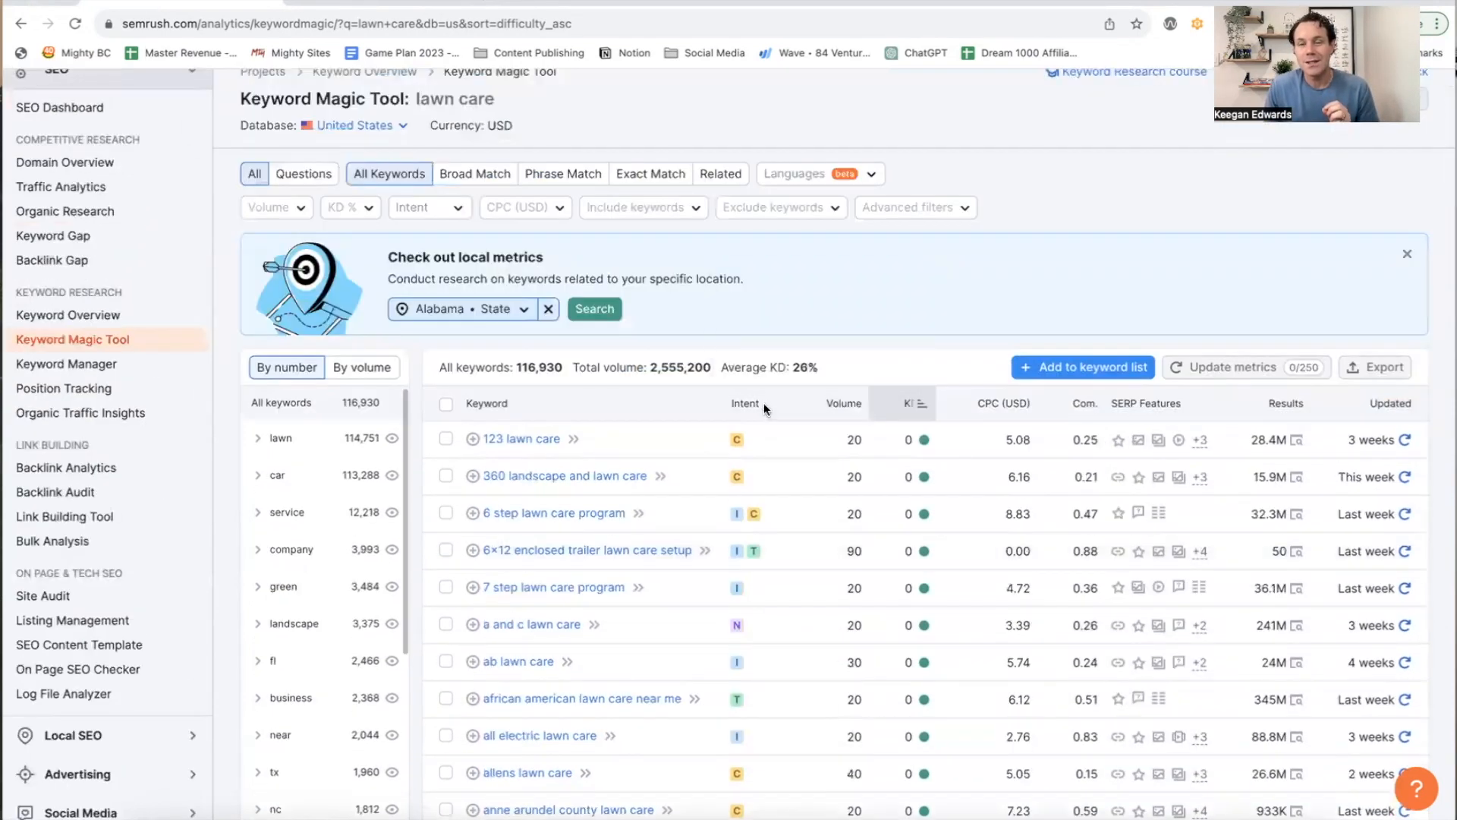
# Step: Sort the lawn care keyword ideas by search volume descending and browse the results
pyautogui.click(841, 404)
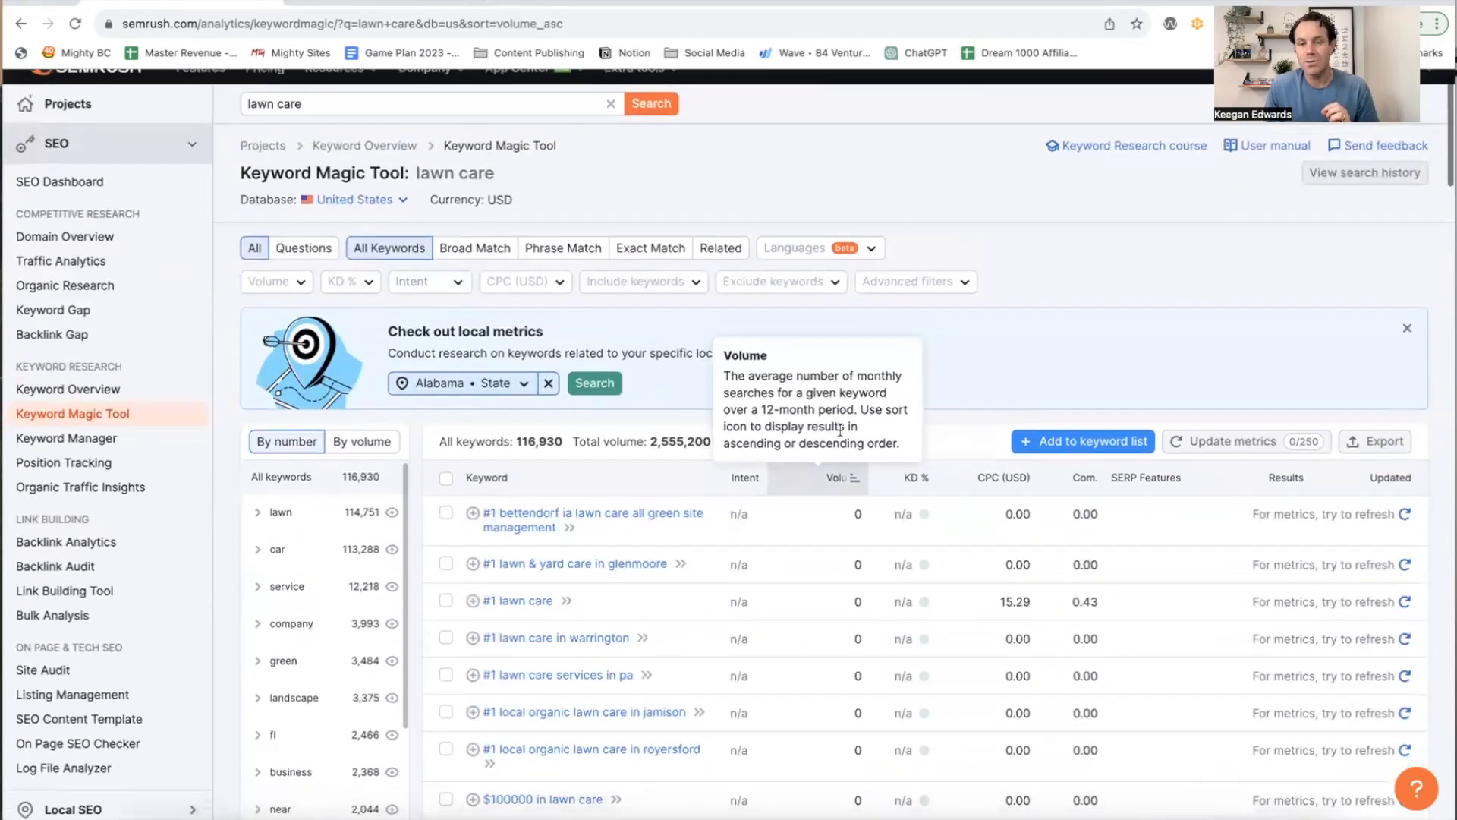
pyautogui.scroll(-3)
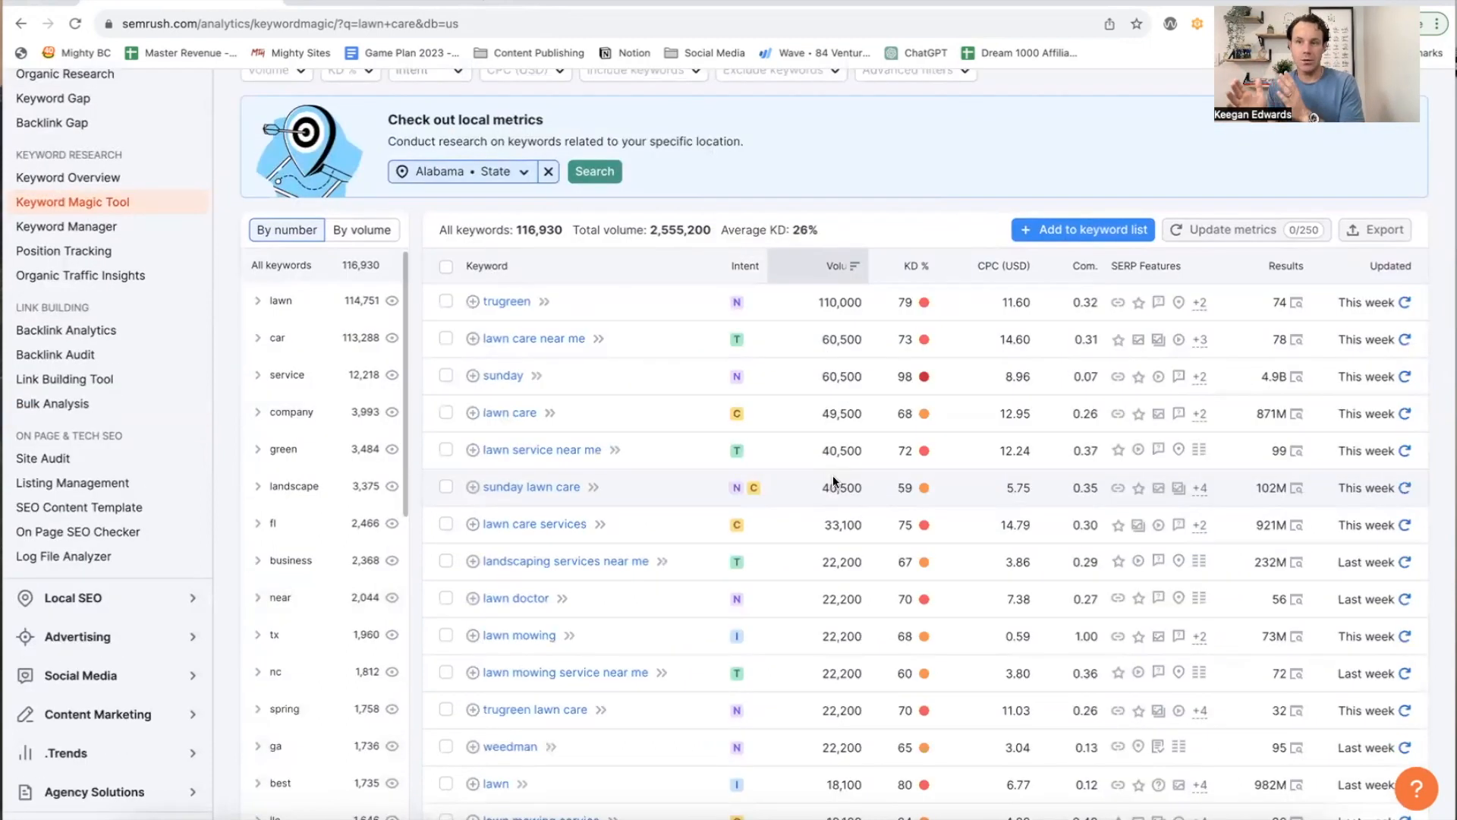
pyautogui.moveTo(543, 343)
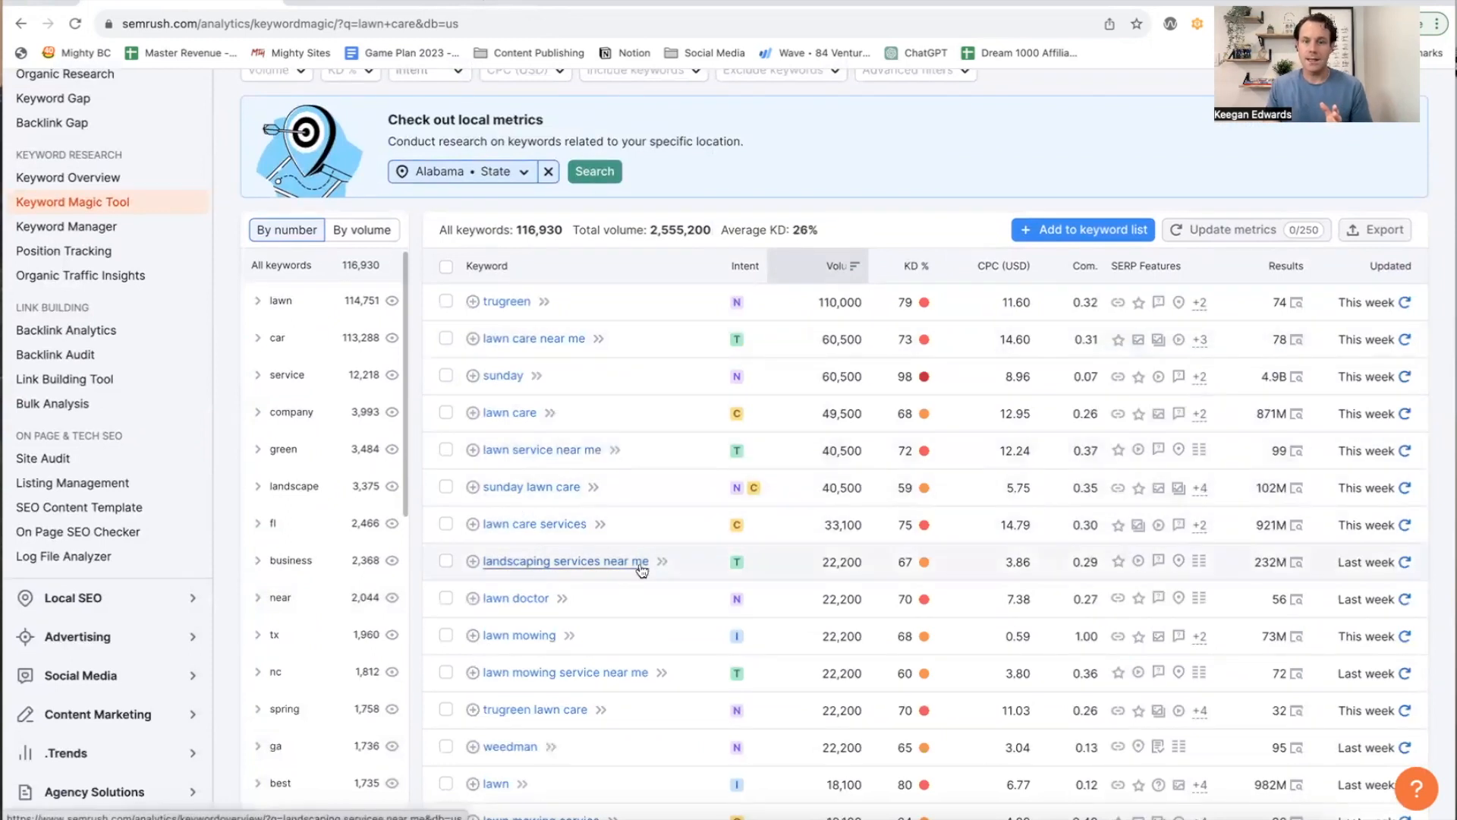
pyautogui.scroll(-3)
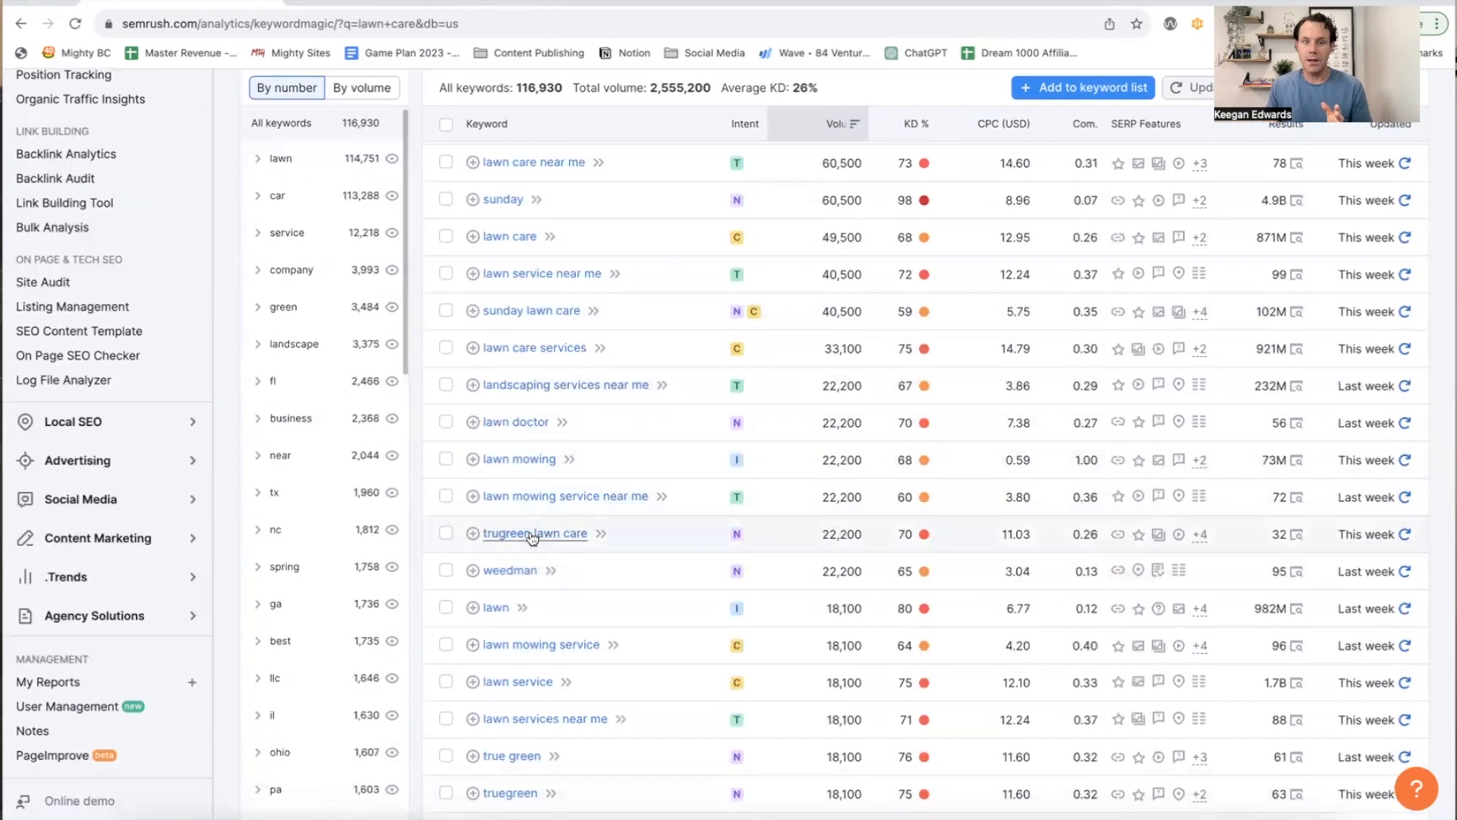
pyautogui.scroll(-3)
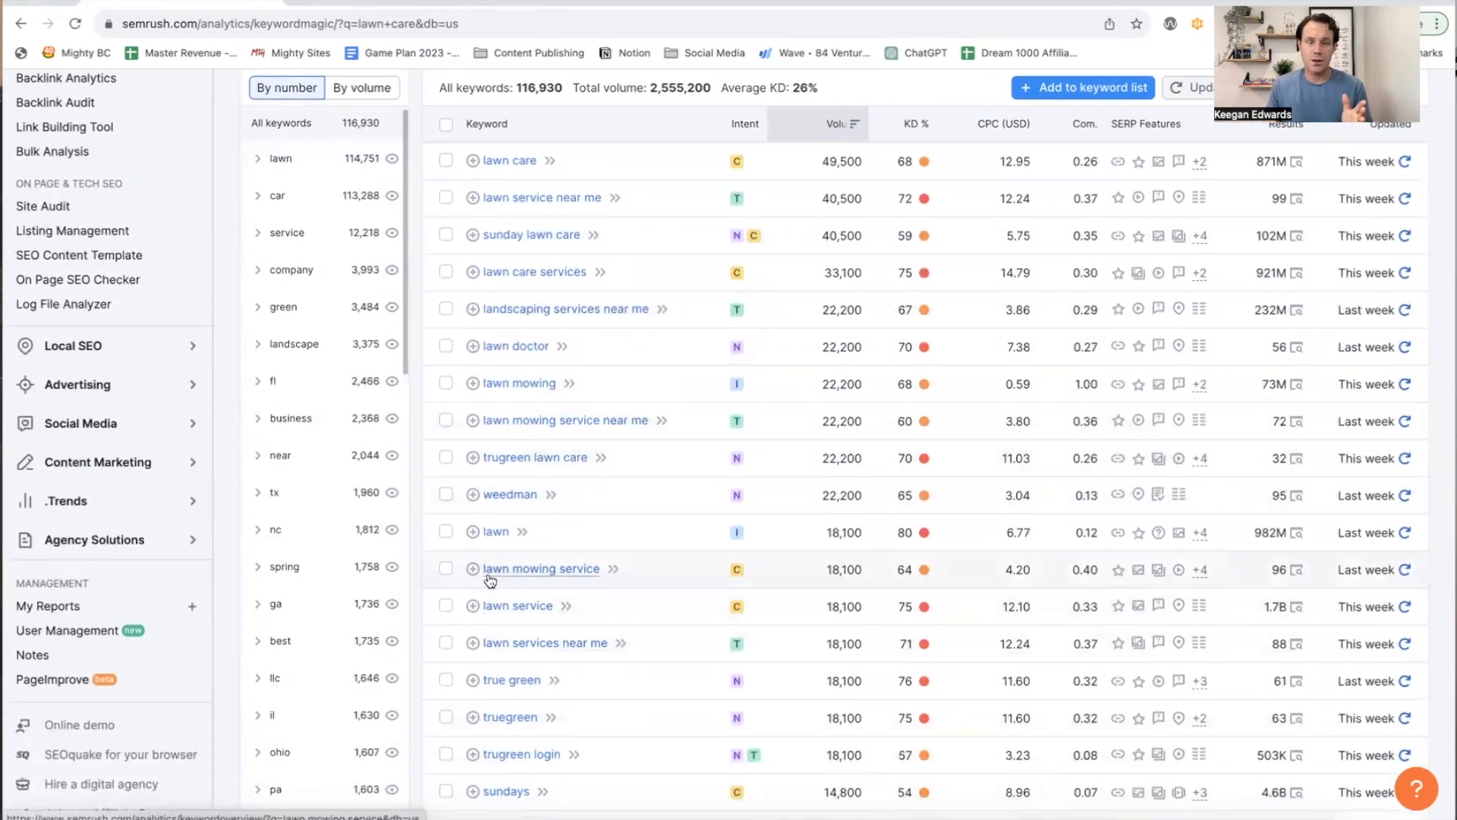
pyautogui.moveTo(615, 684)
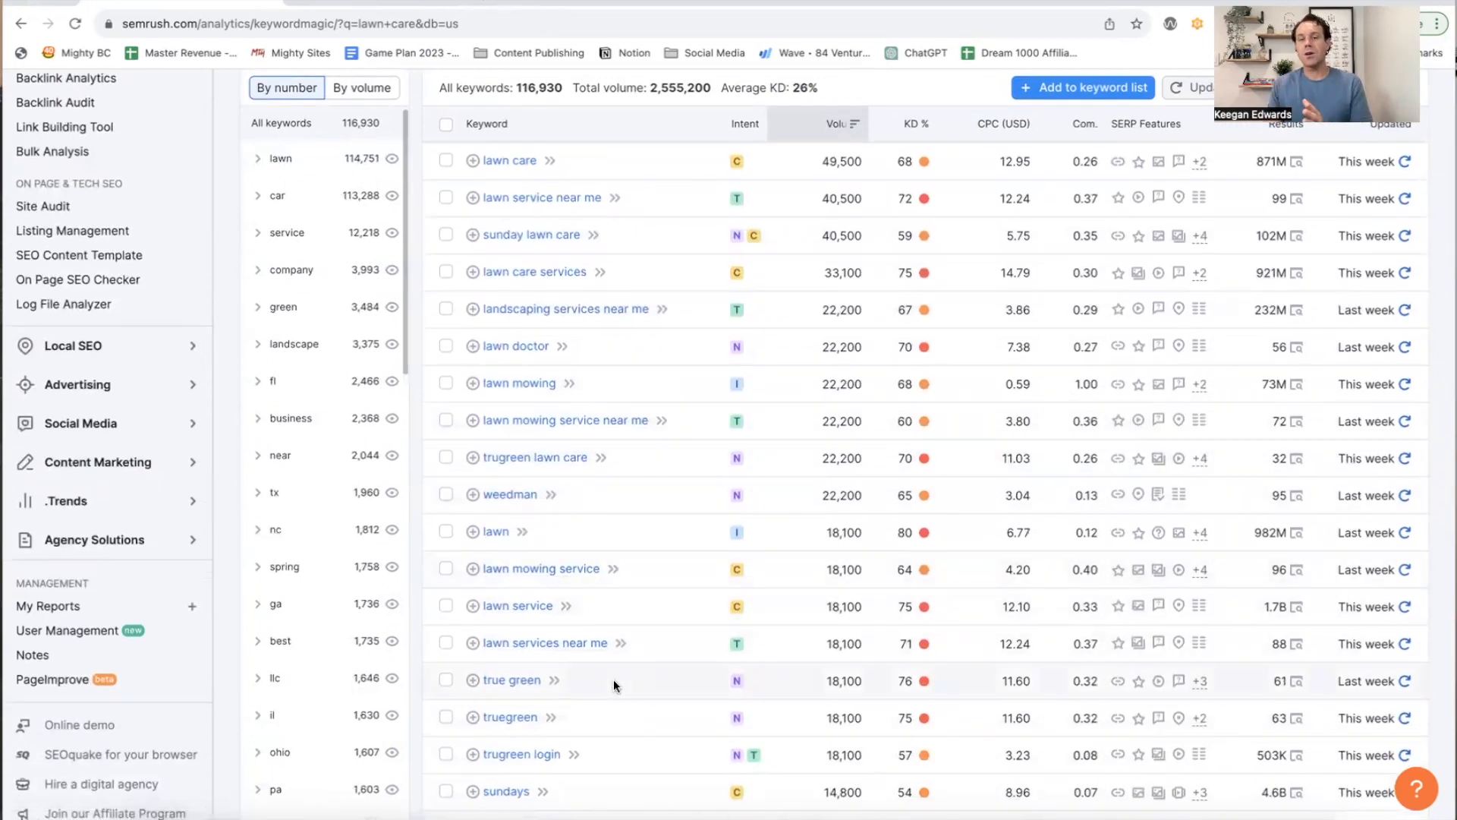
pyautogui.moveTo(832, 466)
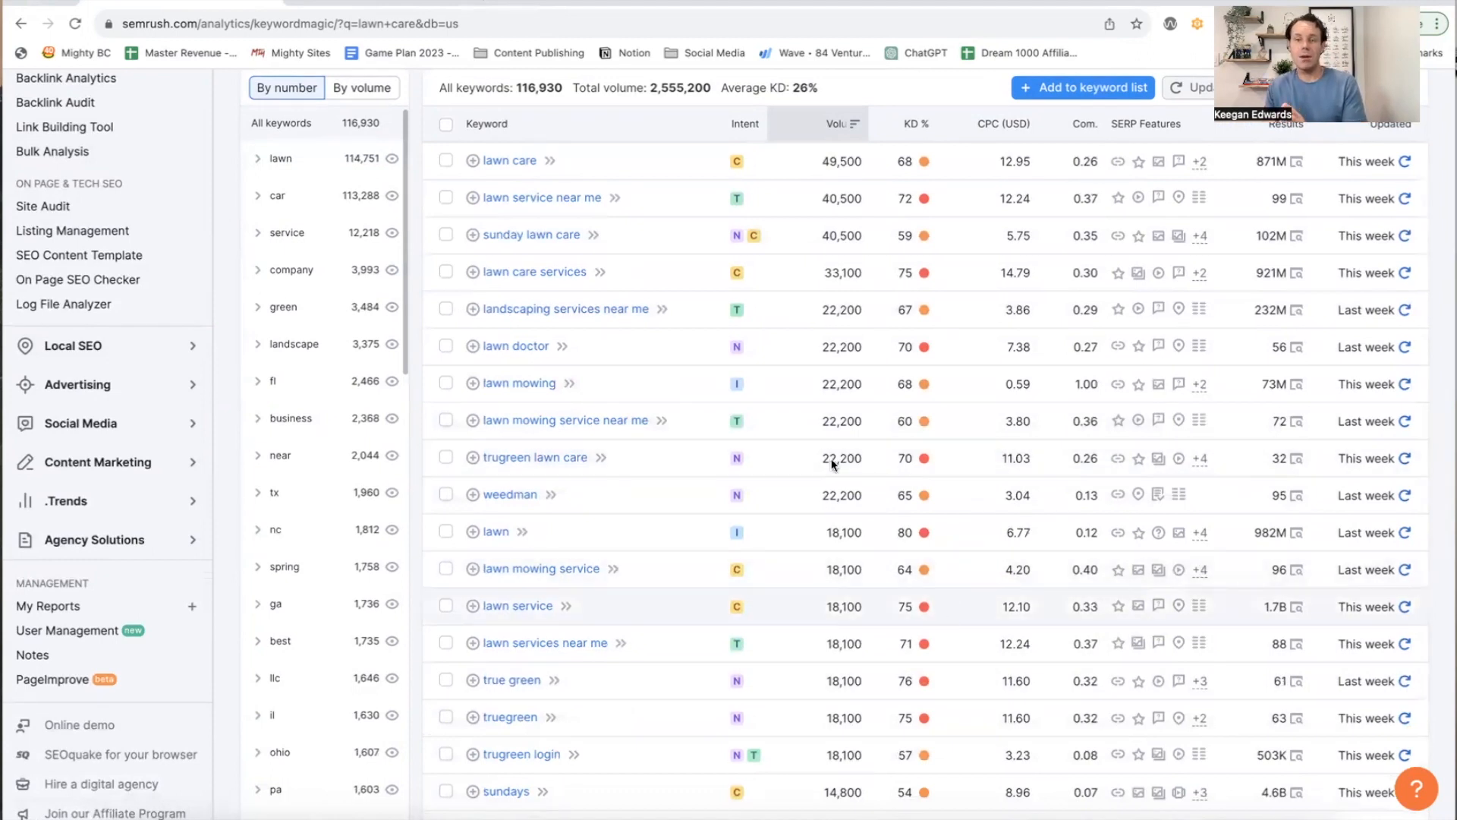
pyautogui.scroll(-3)
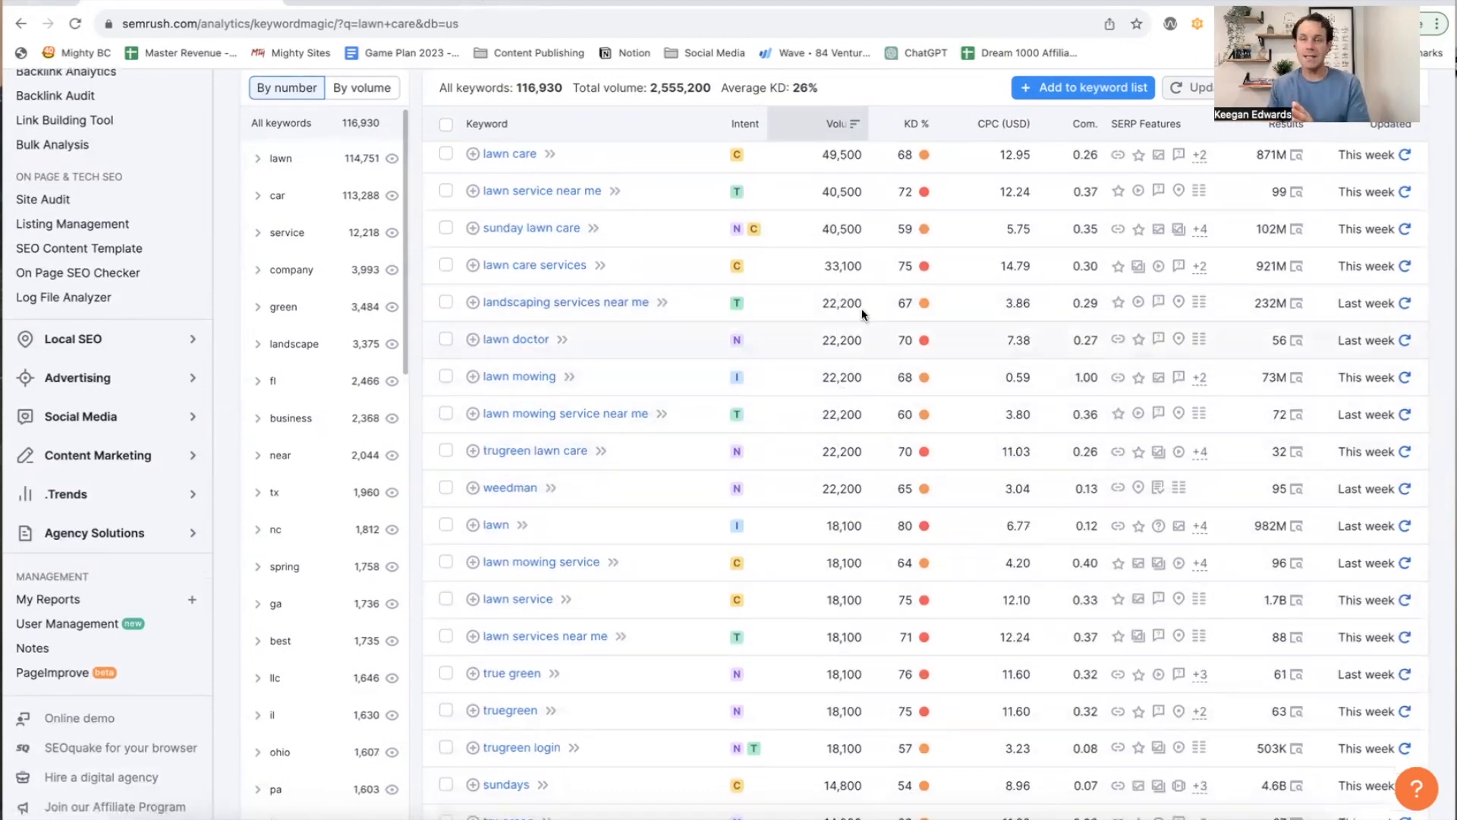
pyautogui.scroll(-3)
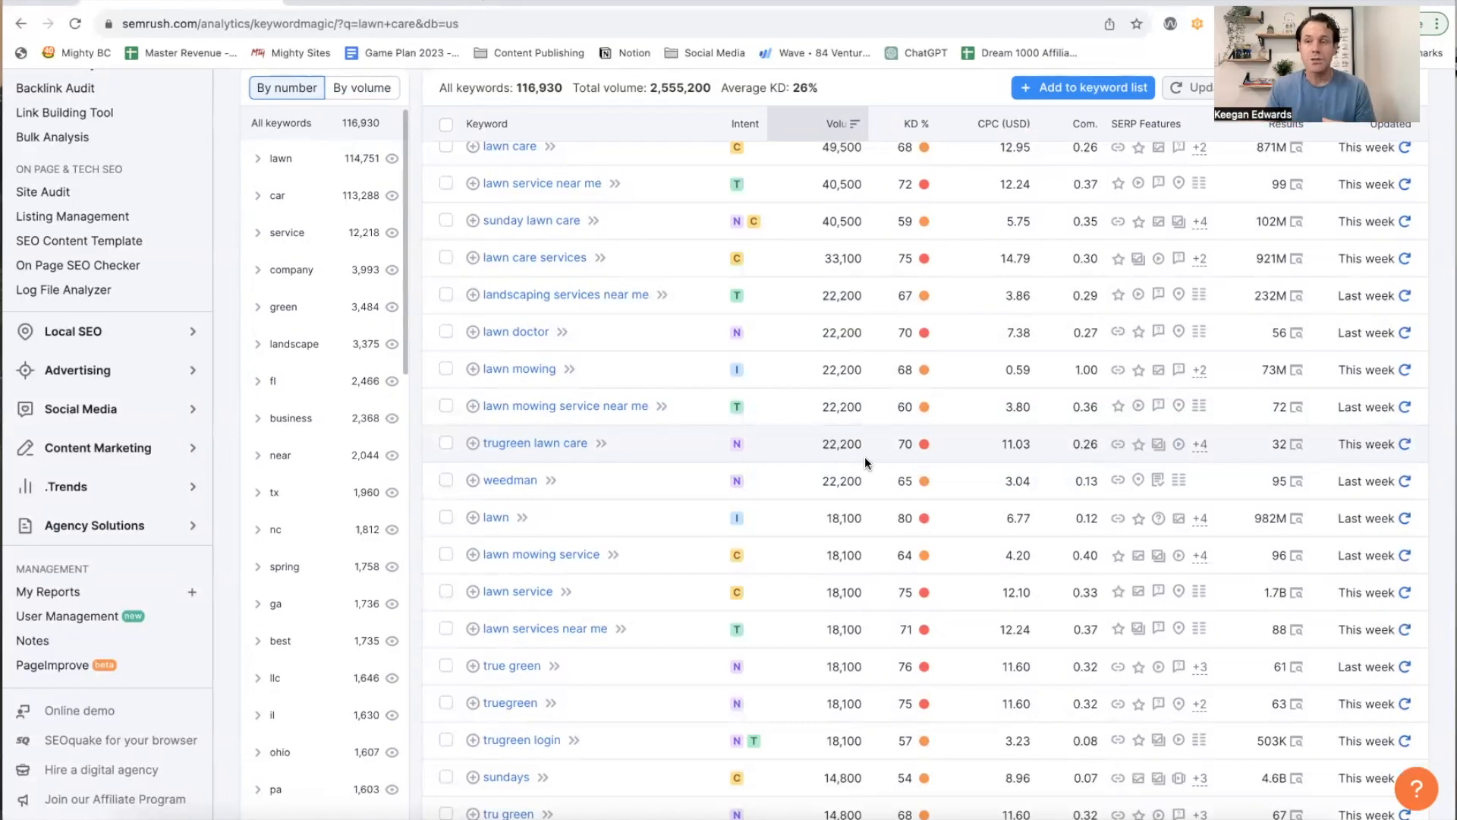
pyautogui.moveTo(703, 408)
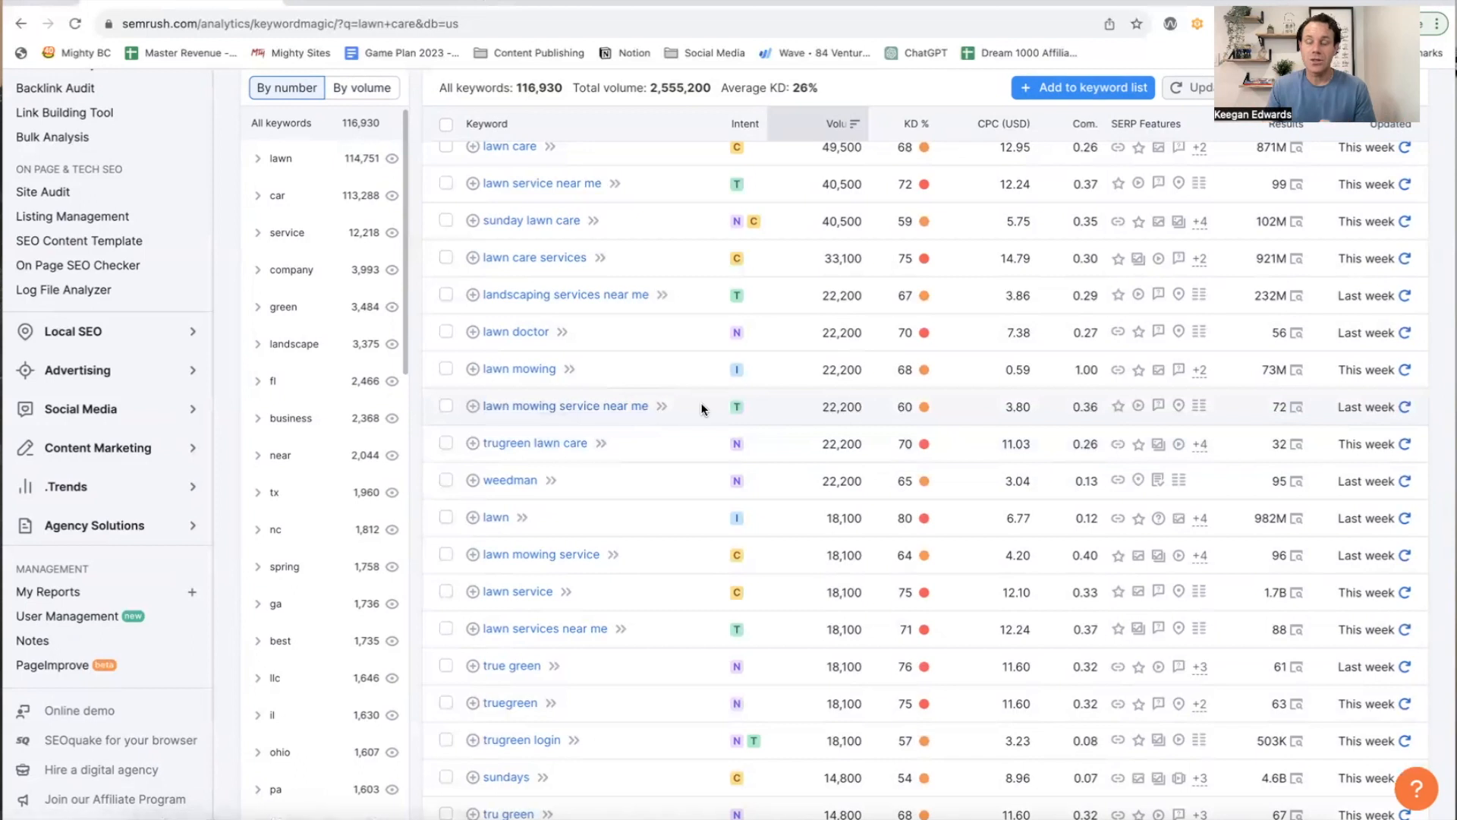
pyautogui.moveTo(695, 404)
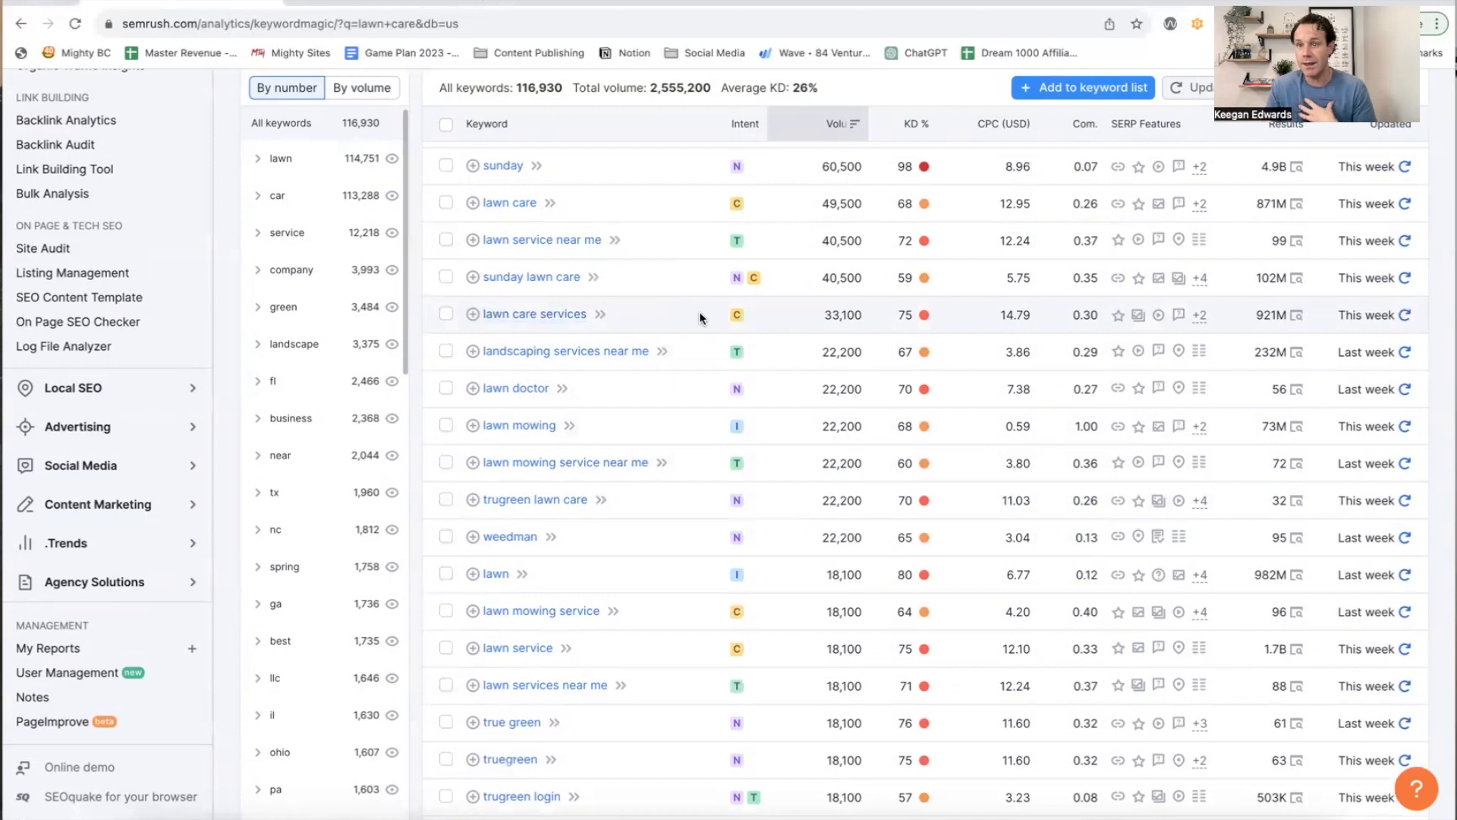
pyautogui.moveTo(535, 500)
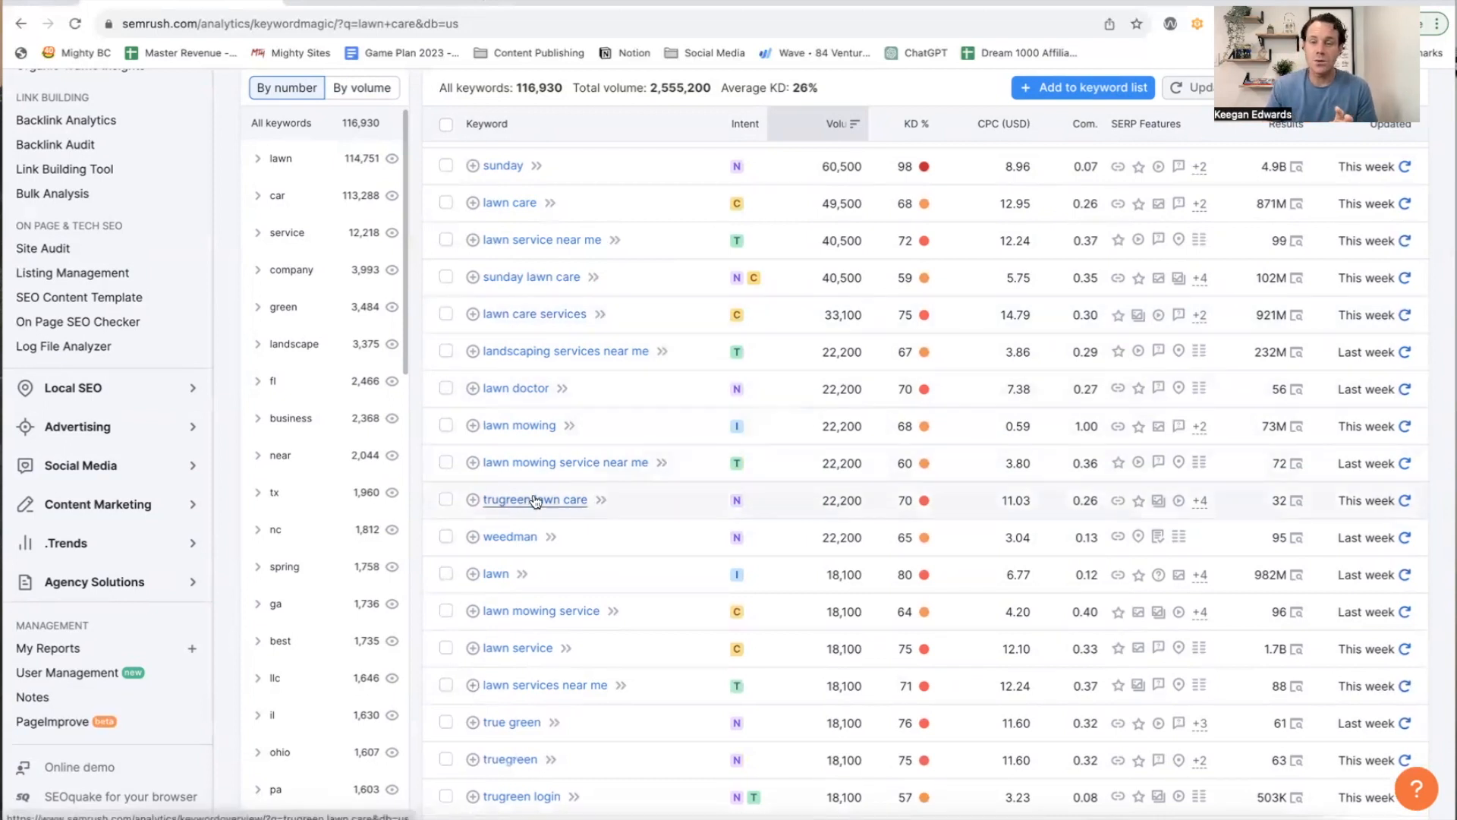
pyautogui.moveTo(599, 677)
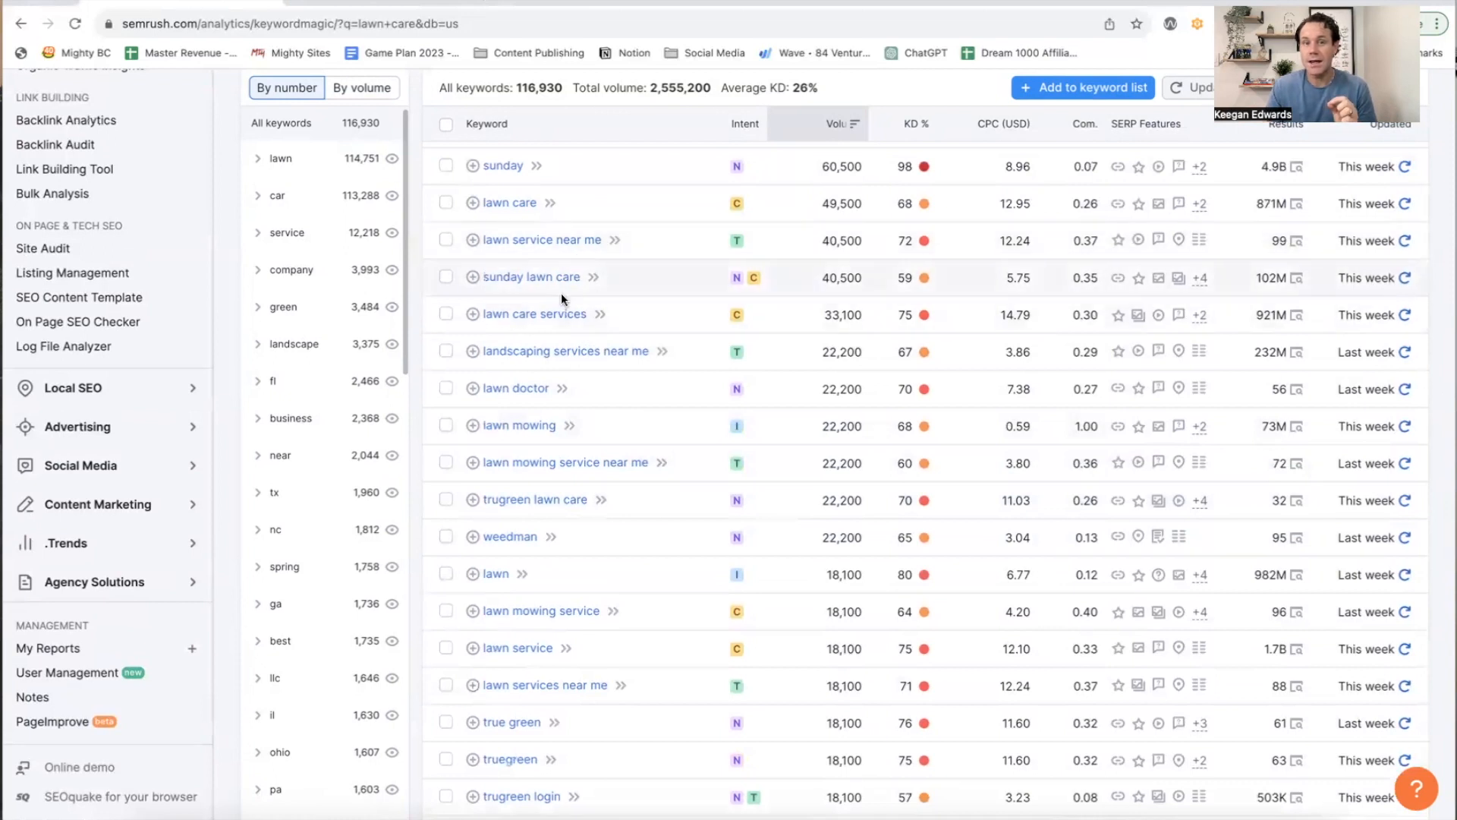
pyautogui.moveTo(629, 243)
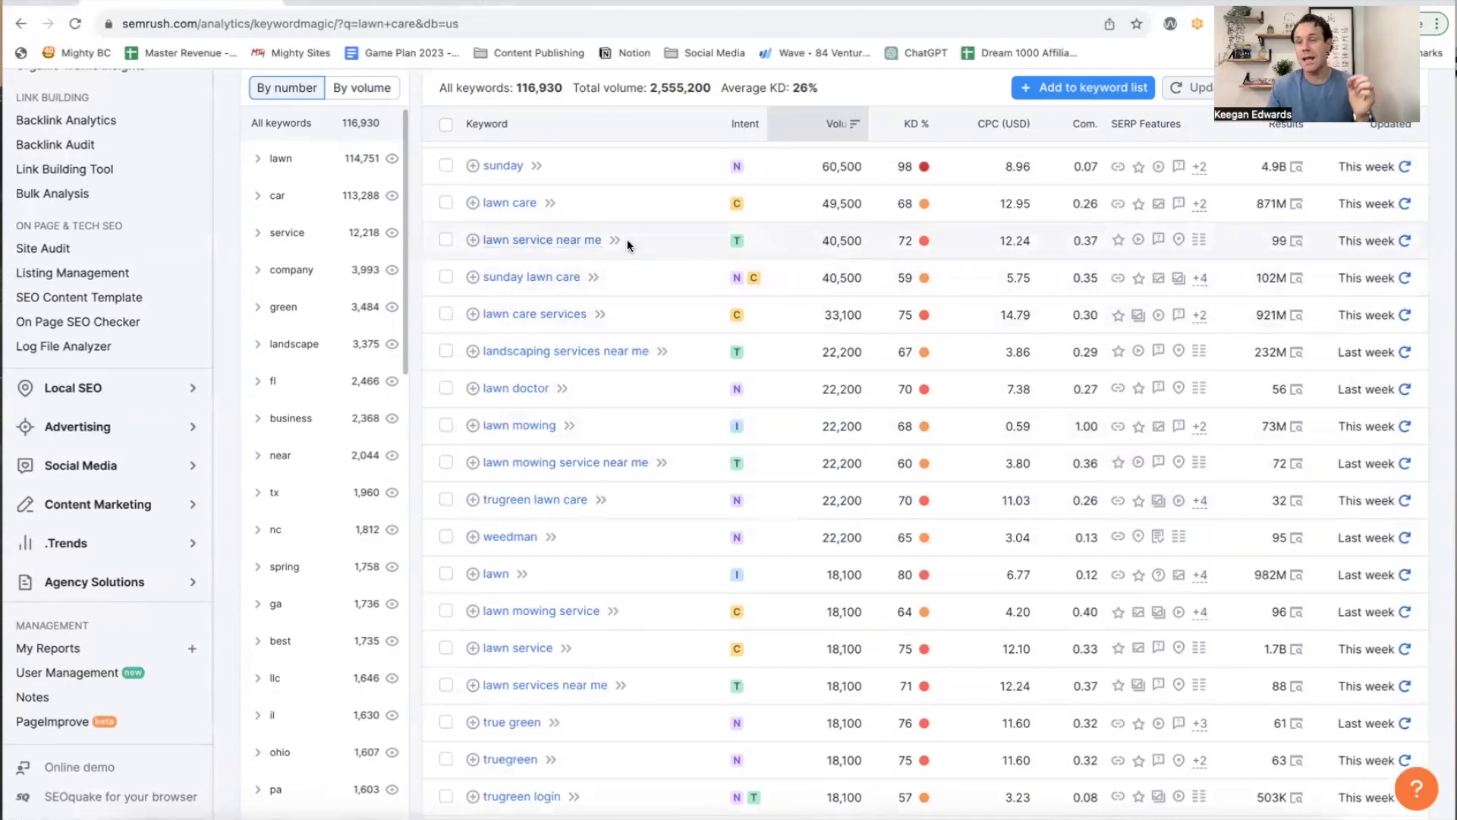
pyautogui.moveTo(640, 252)
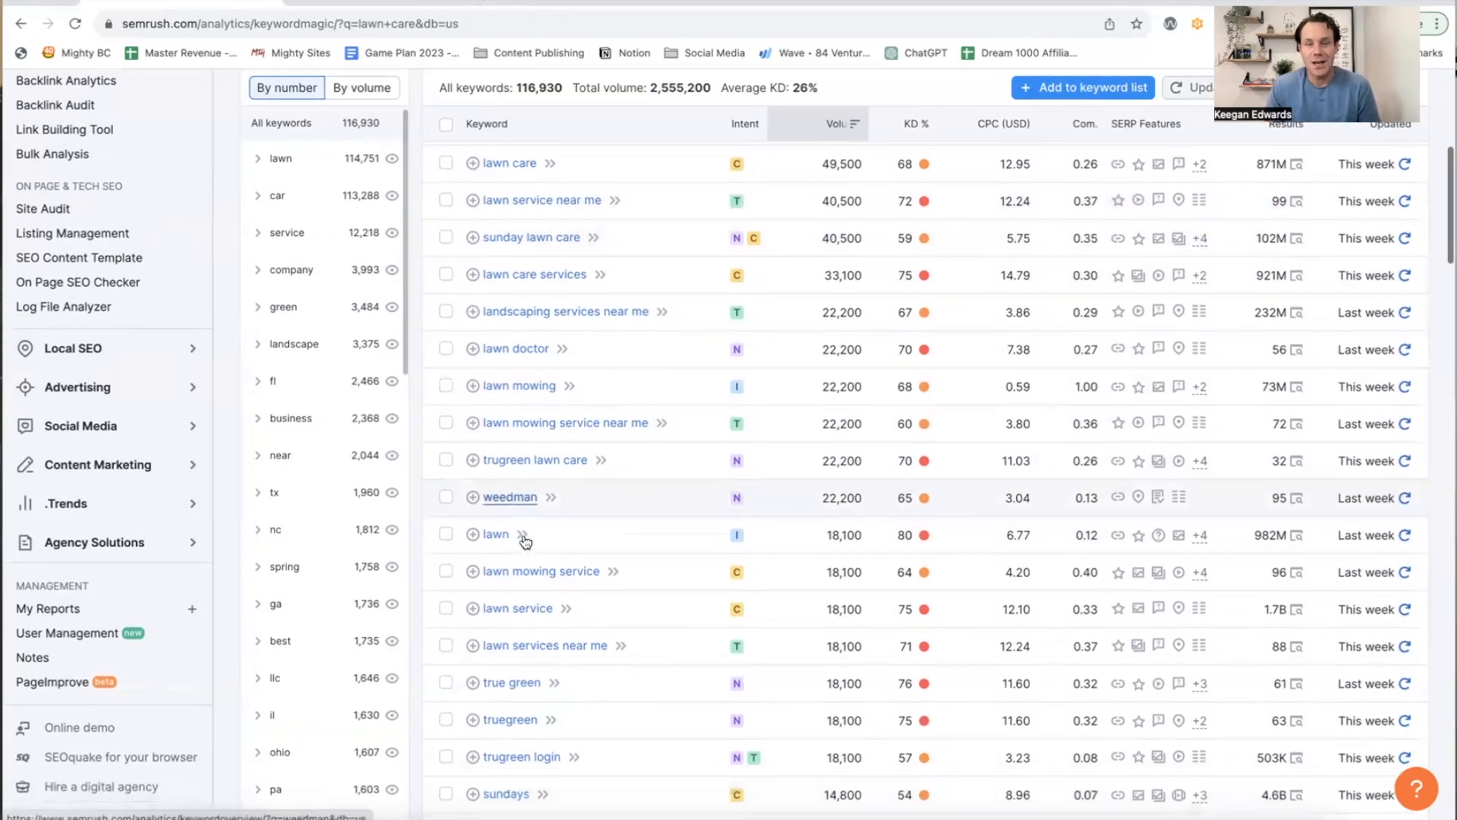
pyautogui.scroll(-3)
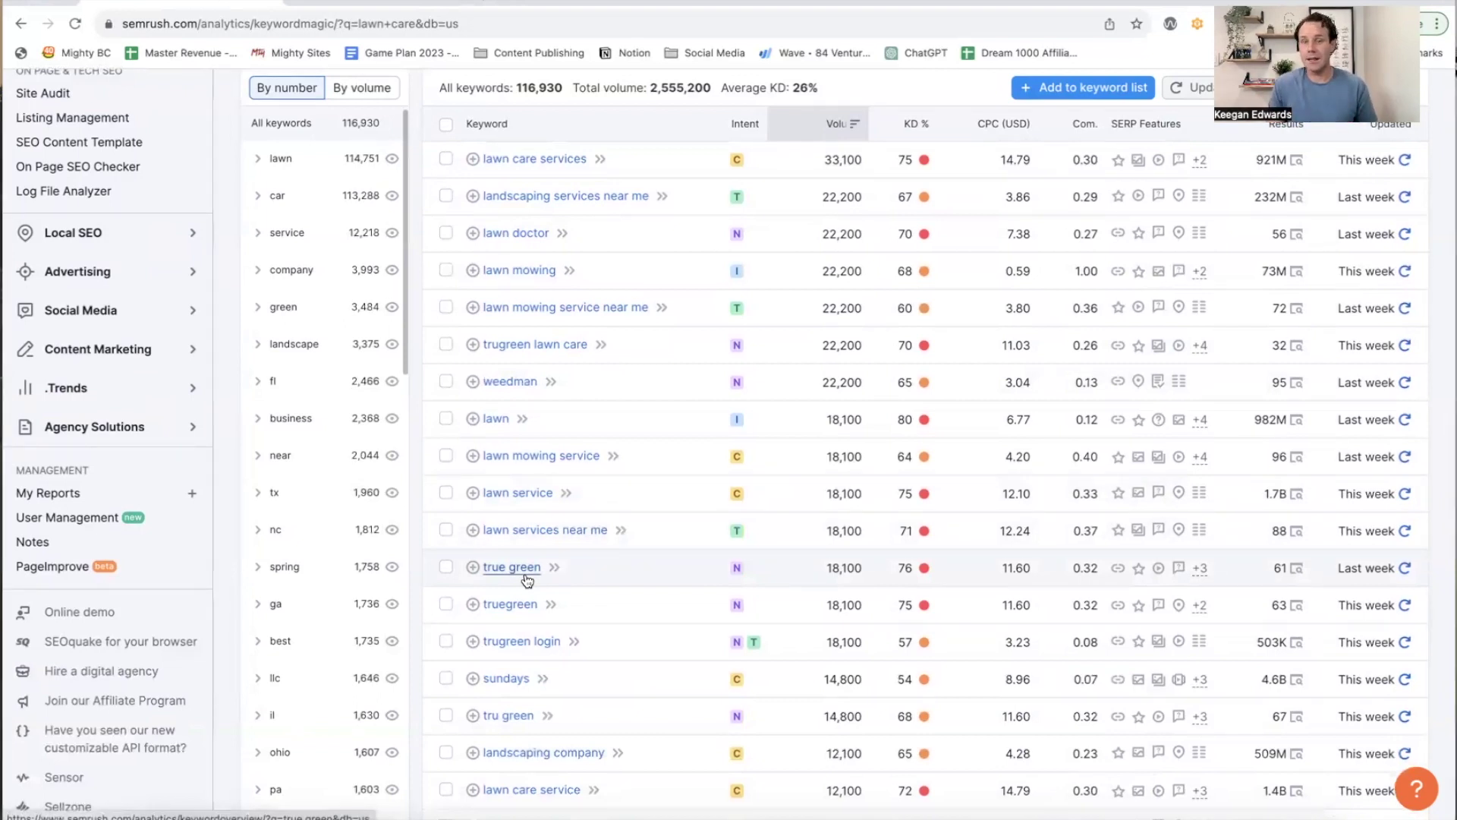
pyautogui.moveTo(556, 519)
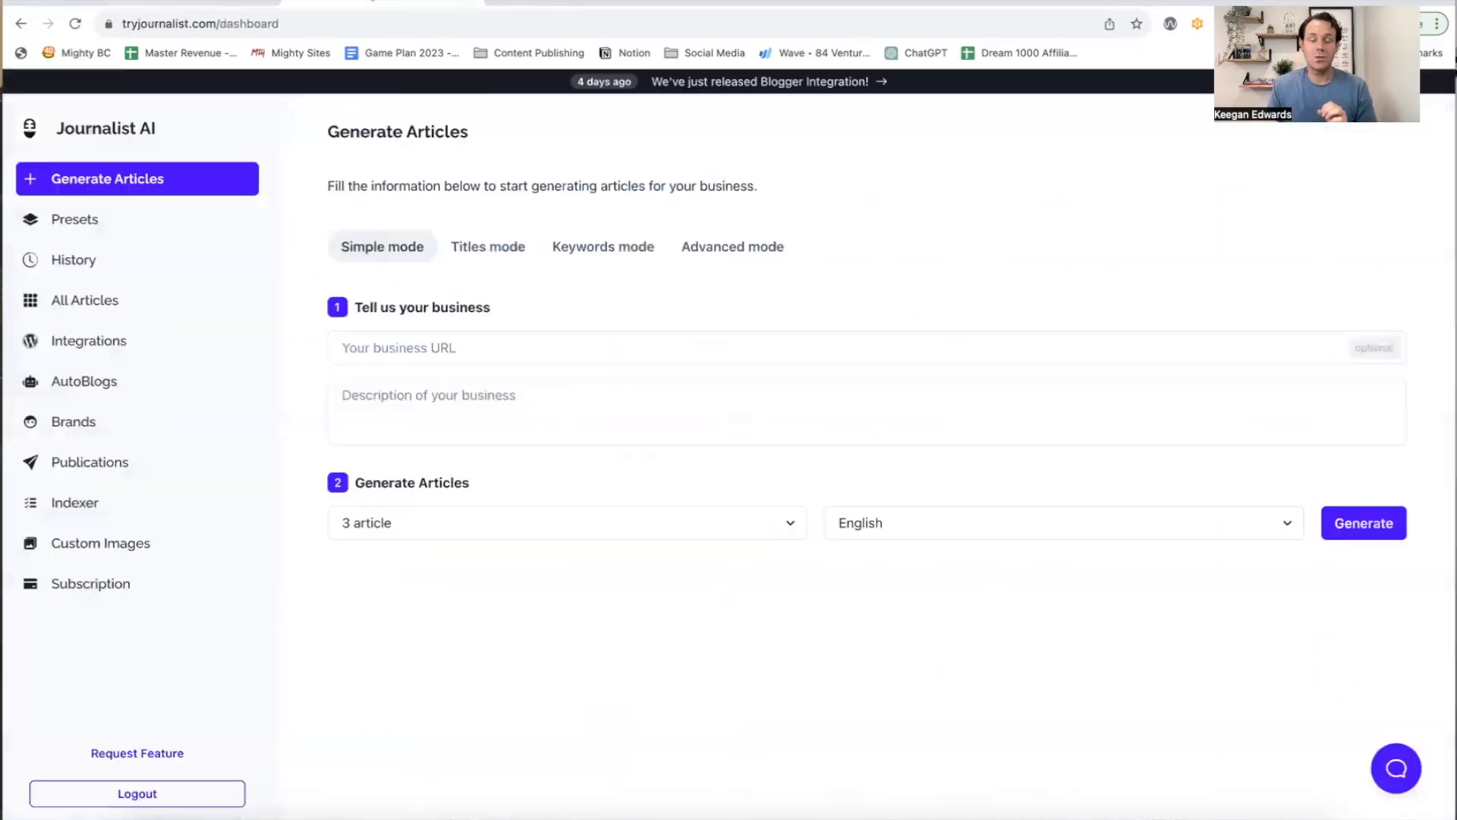
pyautogui.moveTo(352, 237)
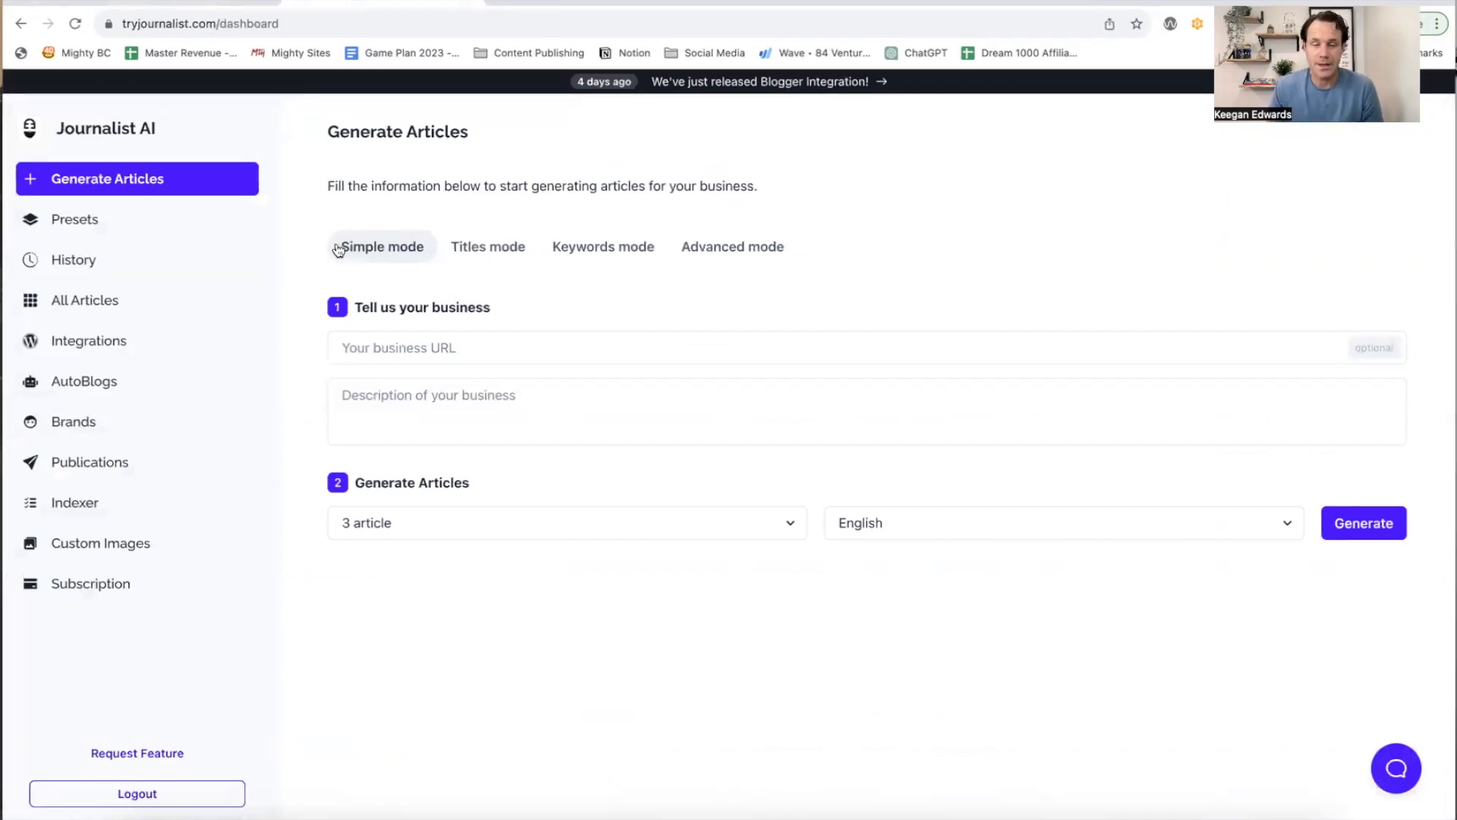
pyautogui.moveTo(111, 222)
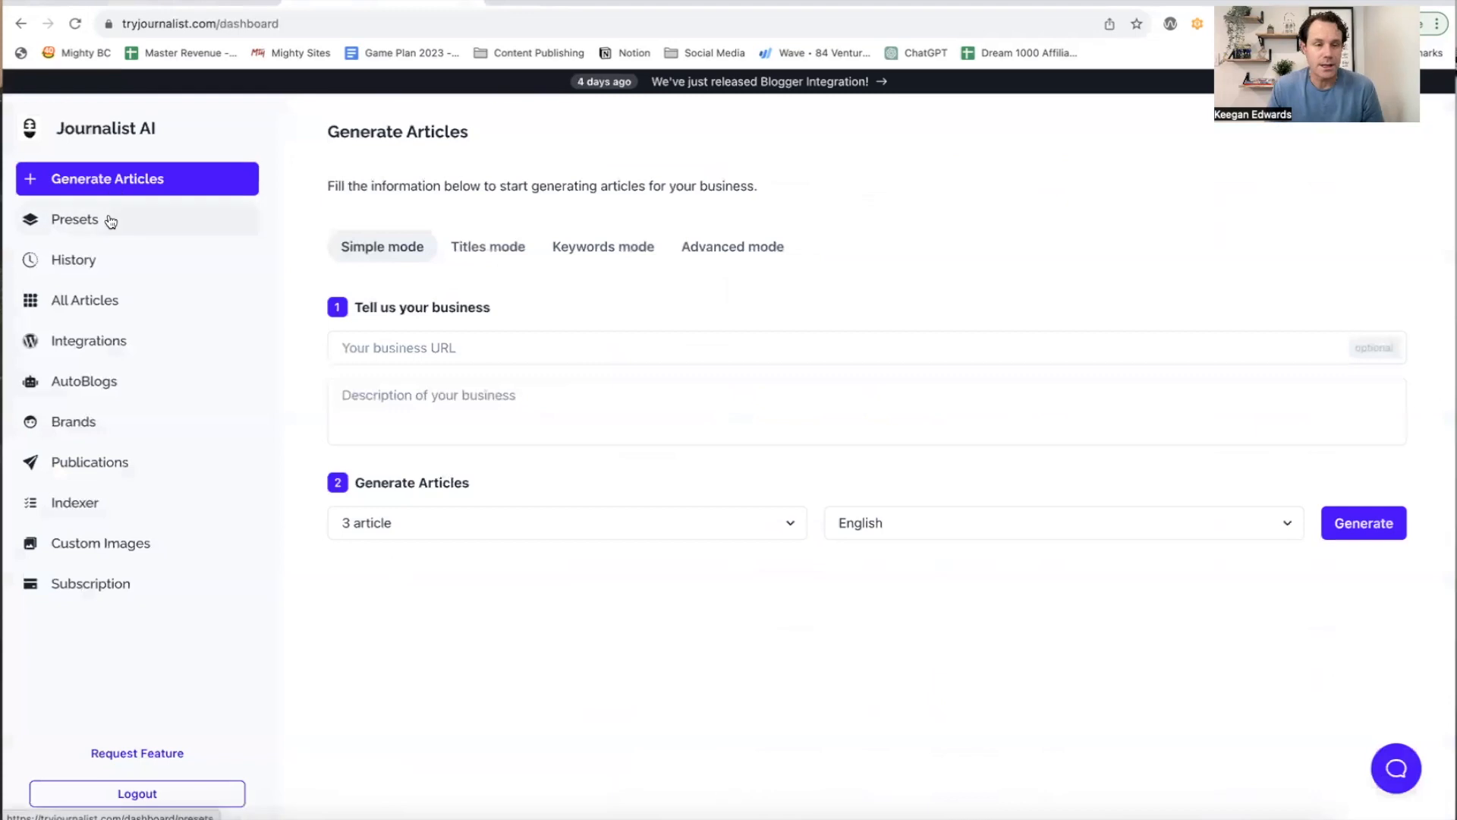
pyautogui.moveTo(116, 237)
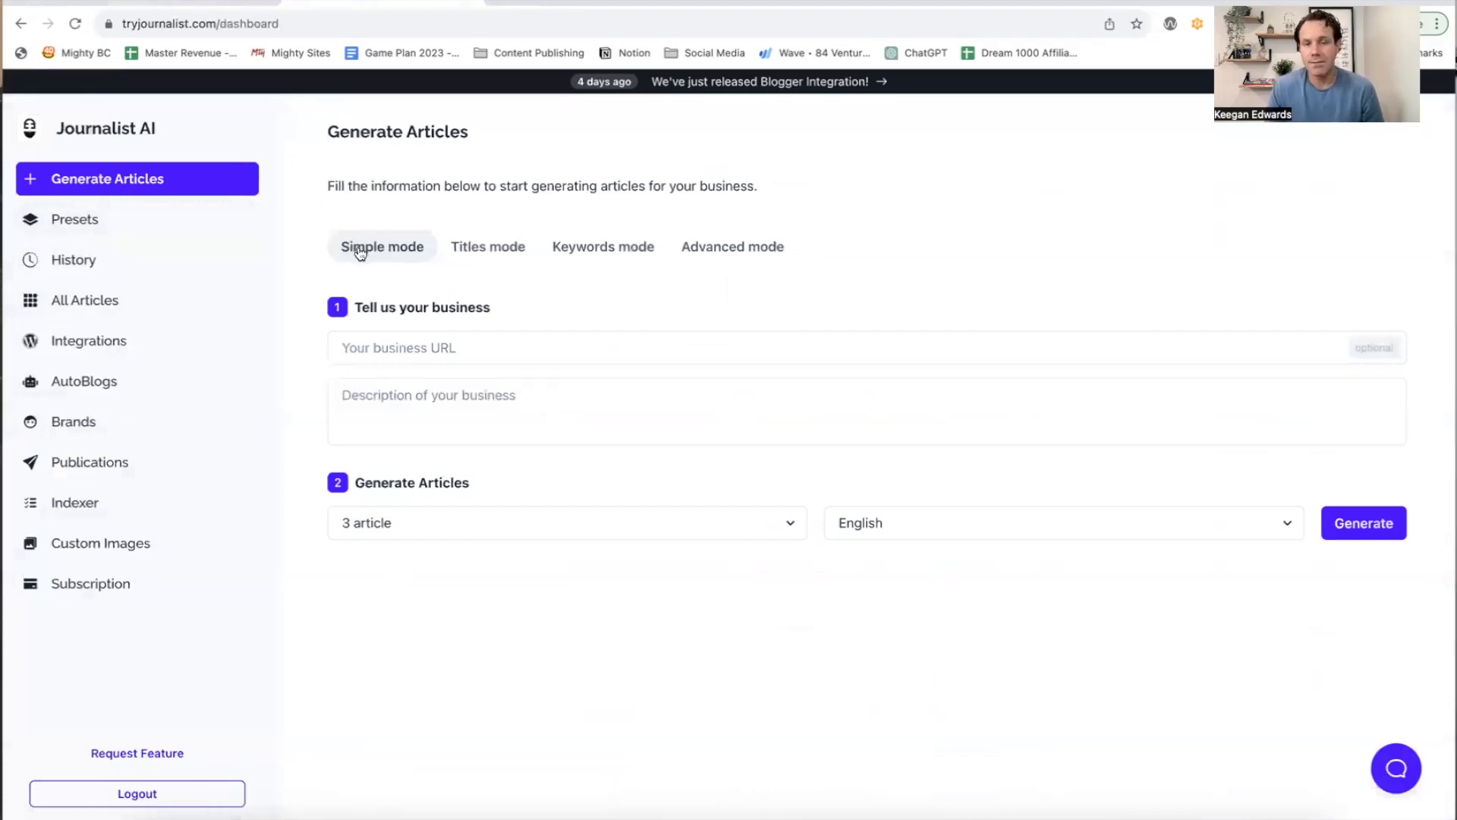
# Step: Check the keyword-based generation mode, then go to the saved Presets list
pyautogui.click(601, 245)
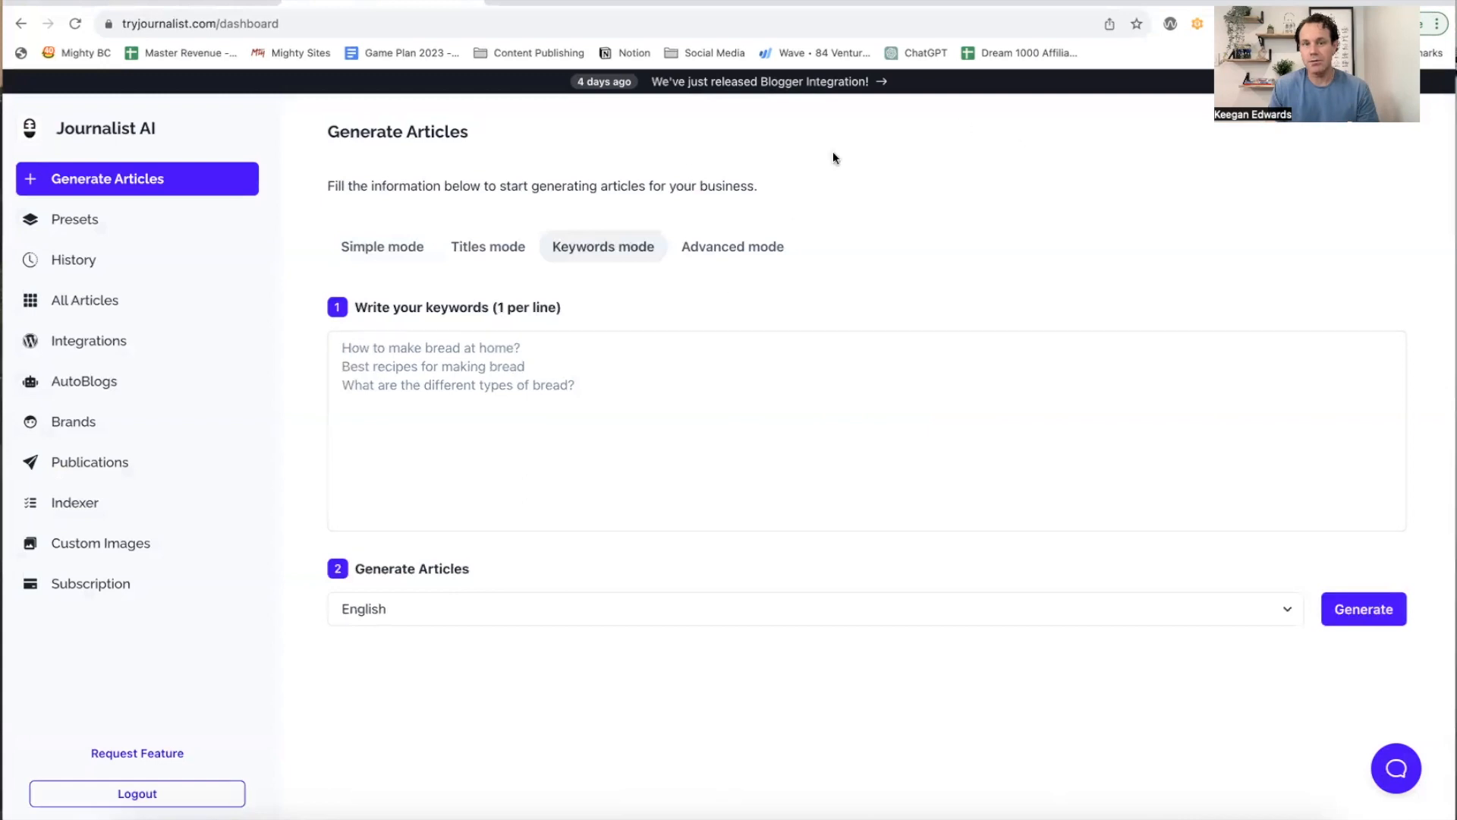
pyautogui.click(75, 218)
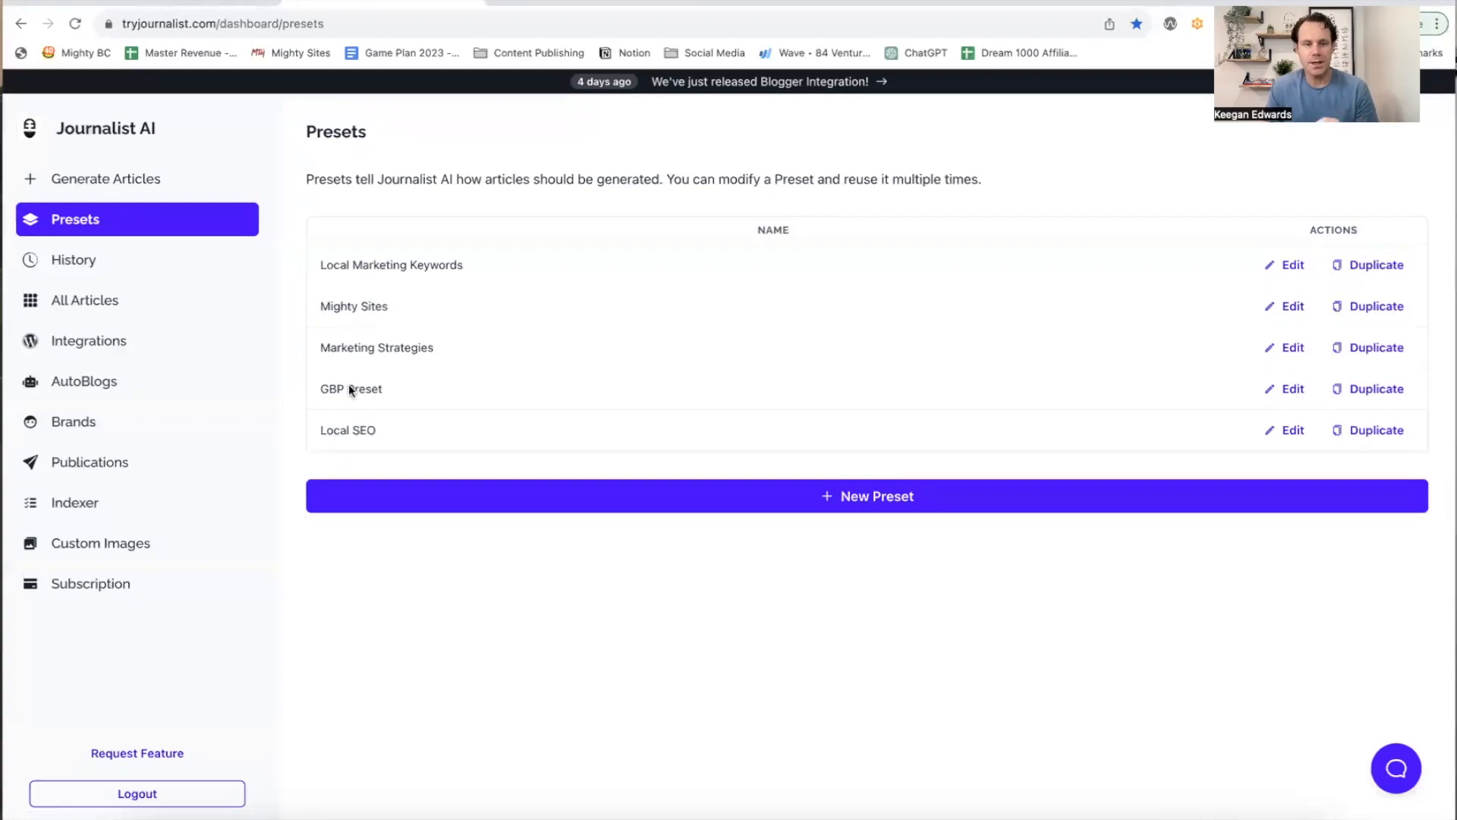
pyautogui.moveTo(457, 309)
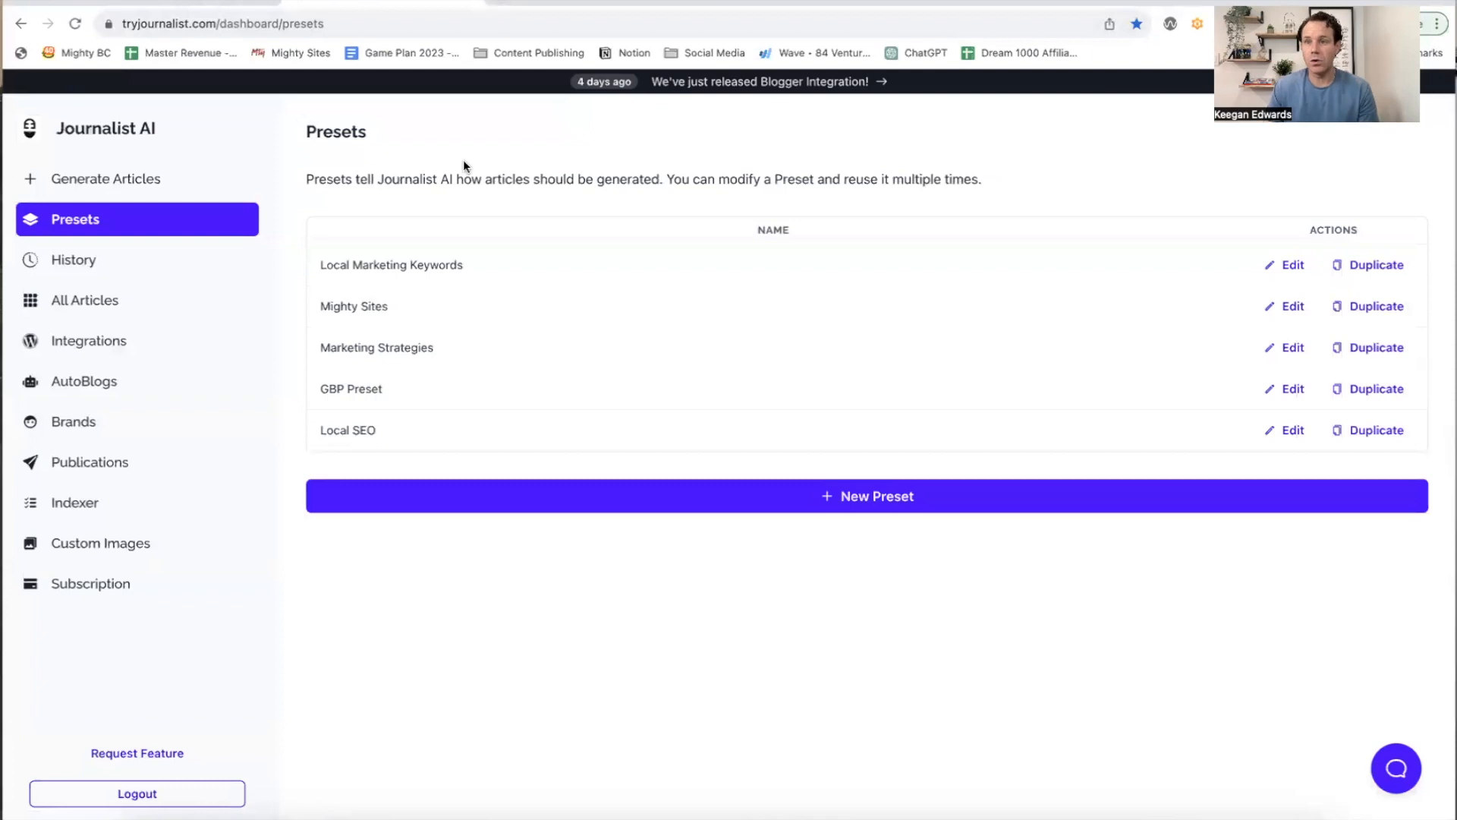
pyautogui.moveTo(427, 437)
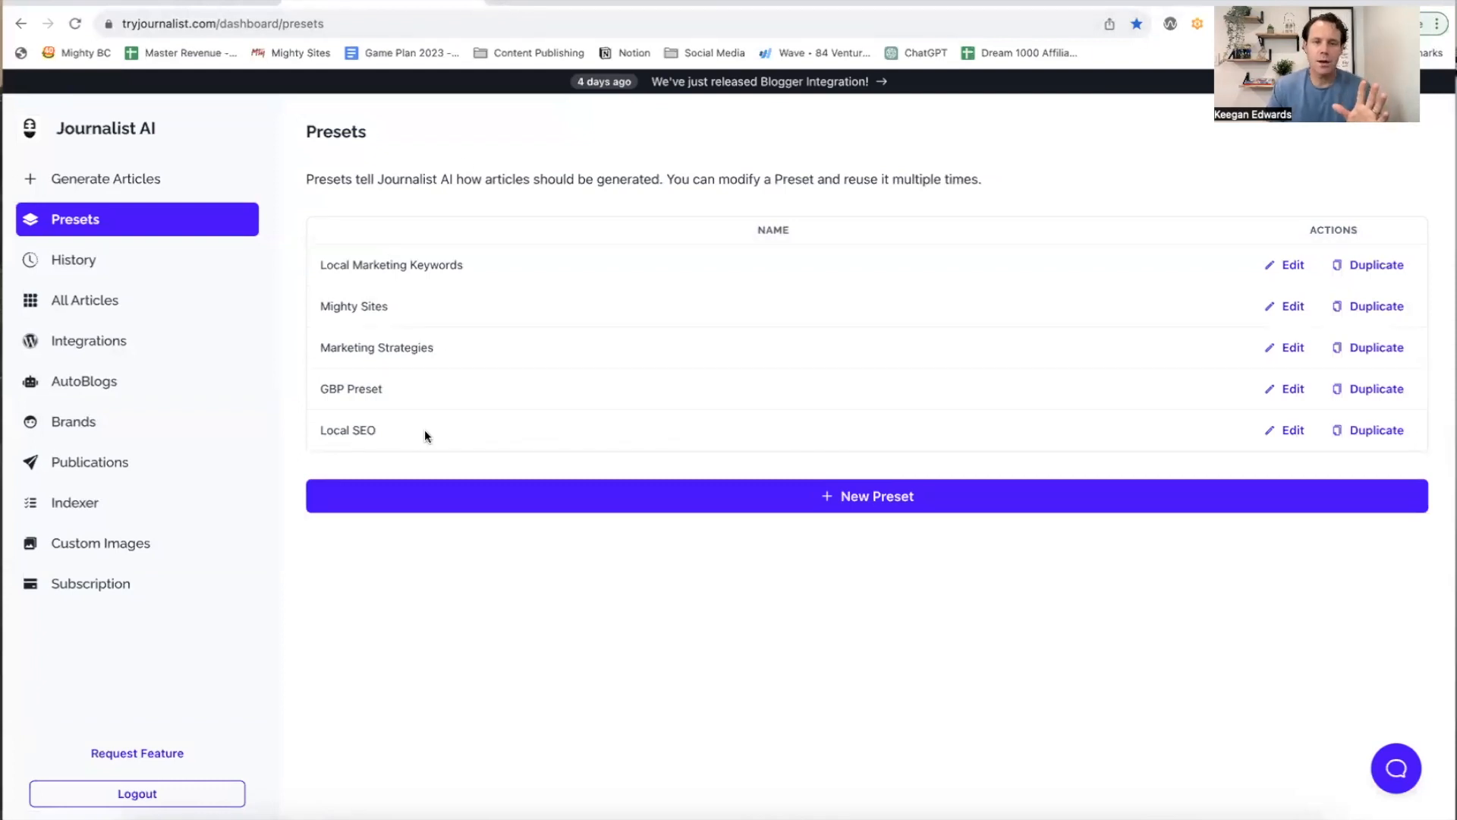
pyautogui.moveTo(422, 492)
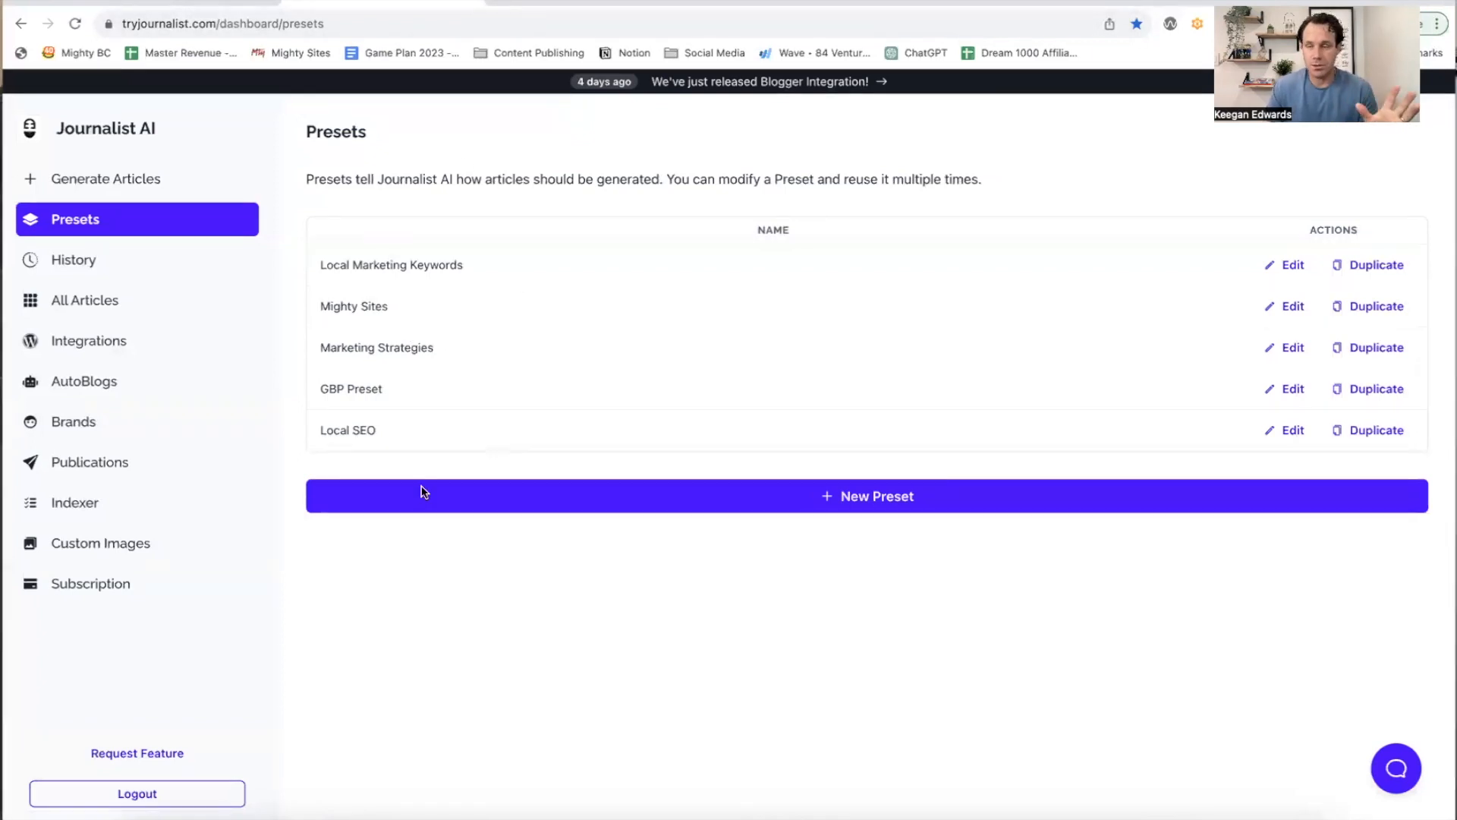
pyautogui.moveTo(190, 252)
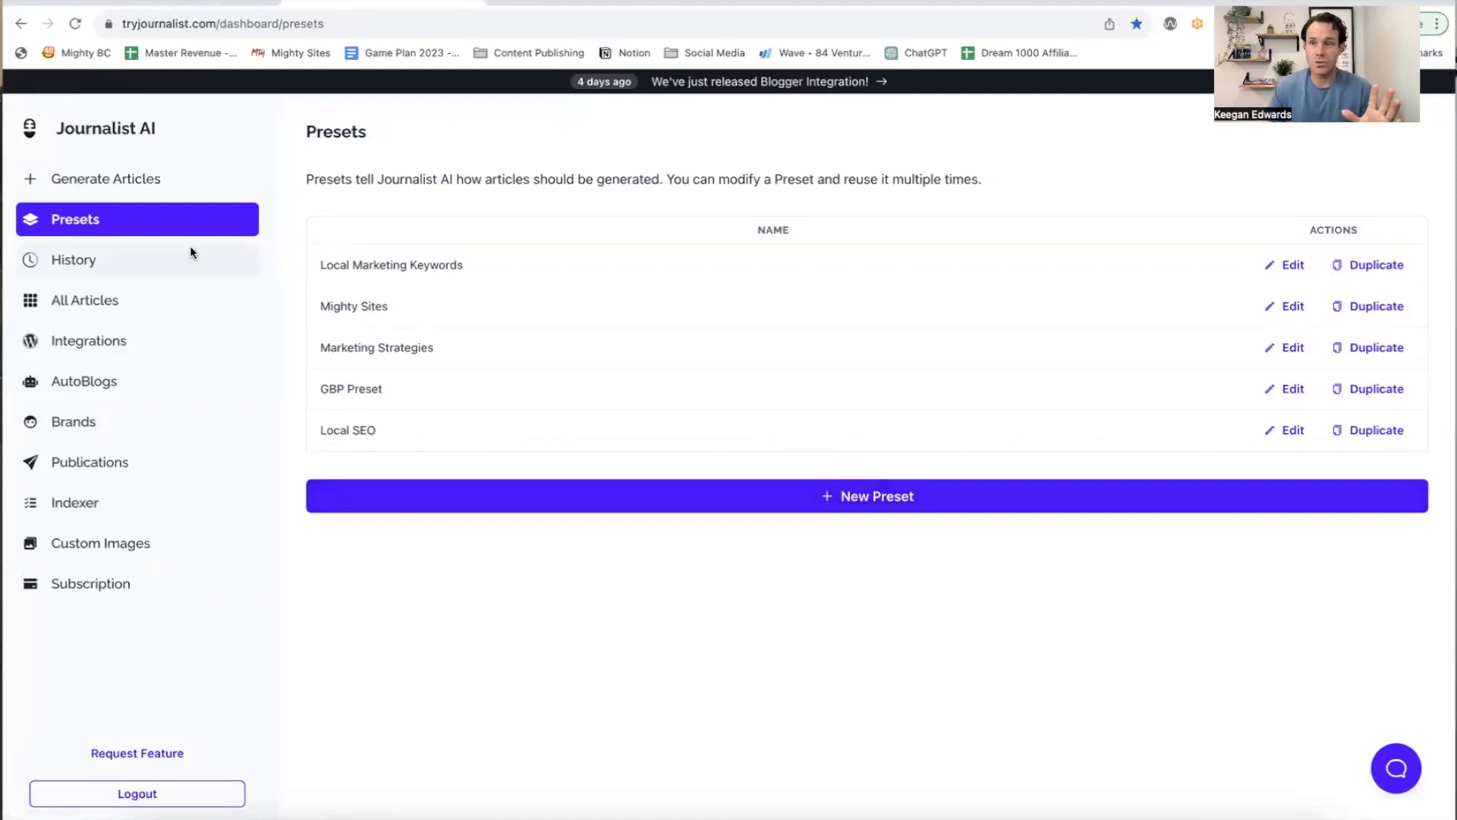
pyautogui.moveTo(629, 555)
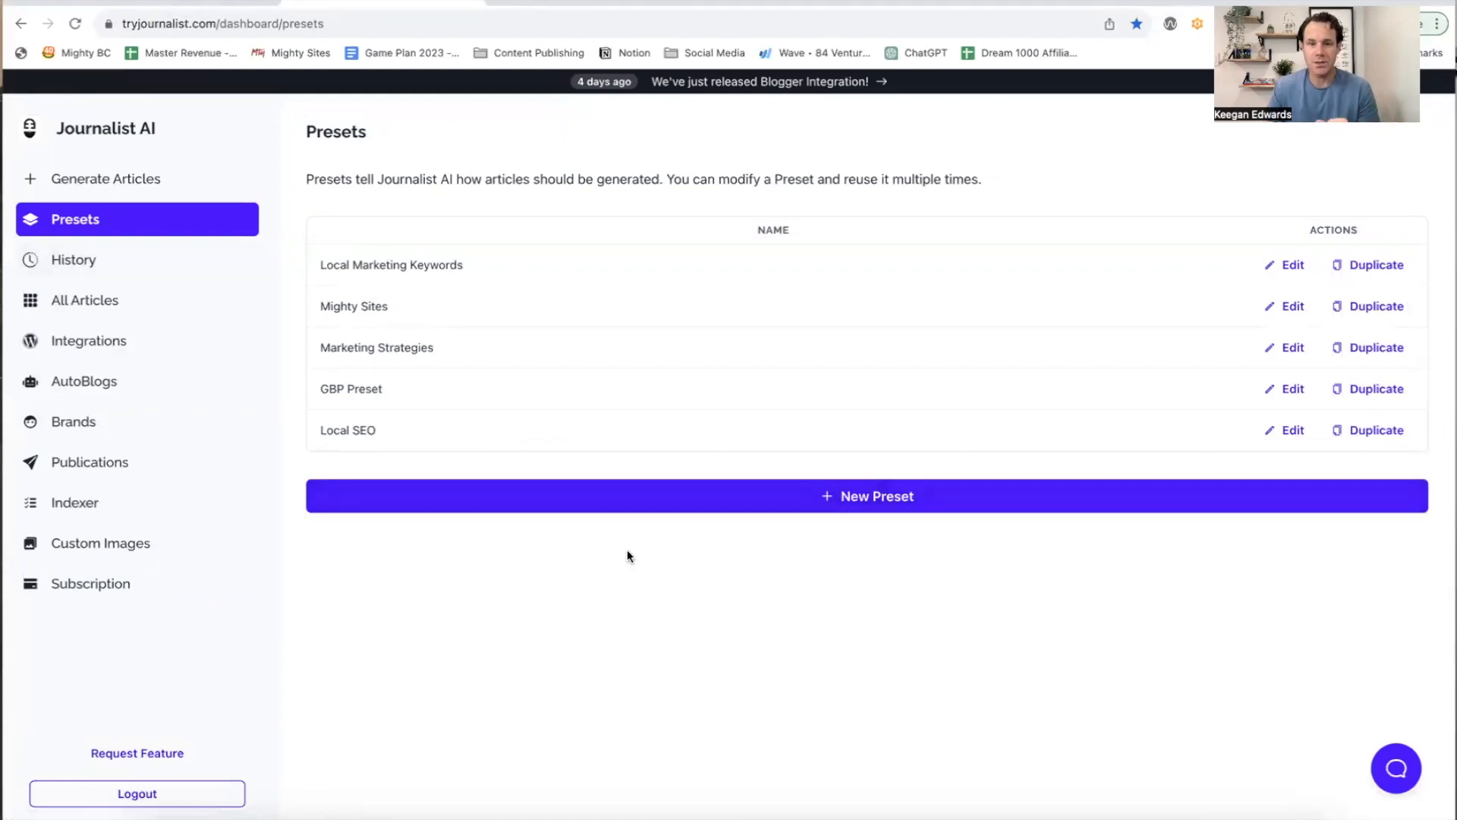
# Step: Begin a new article preset from the Presets page
pyautogui.click(866, 495)
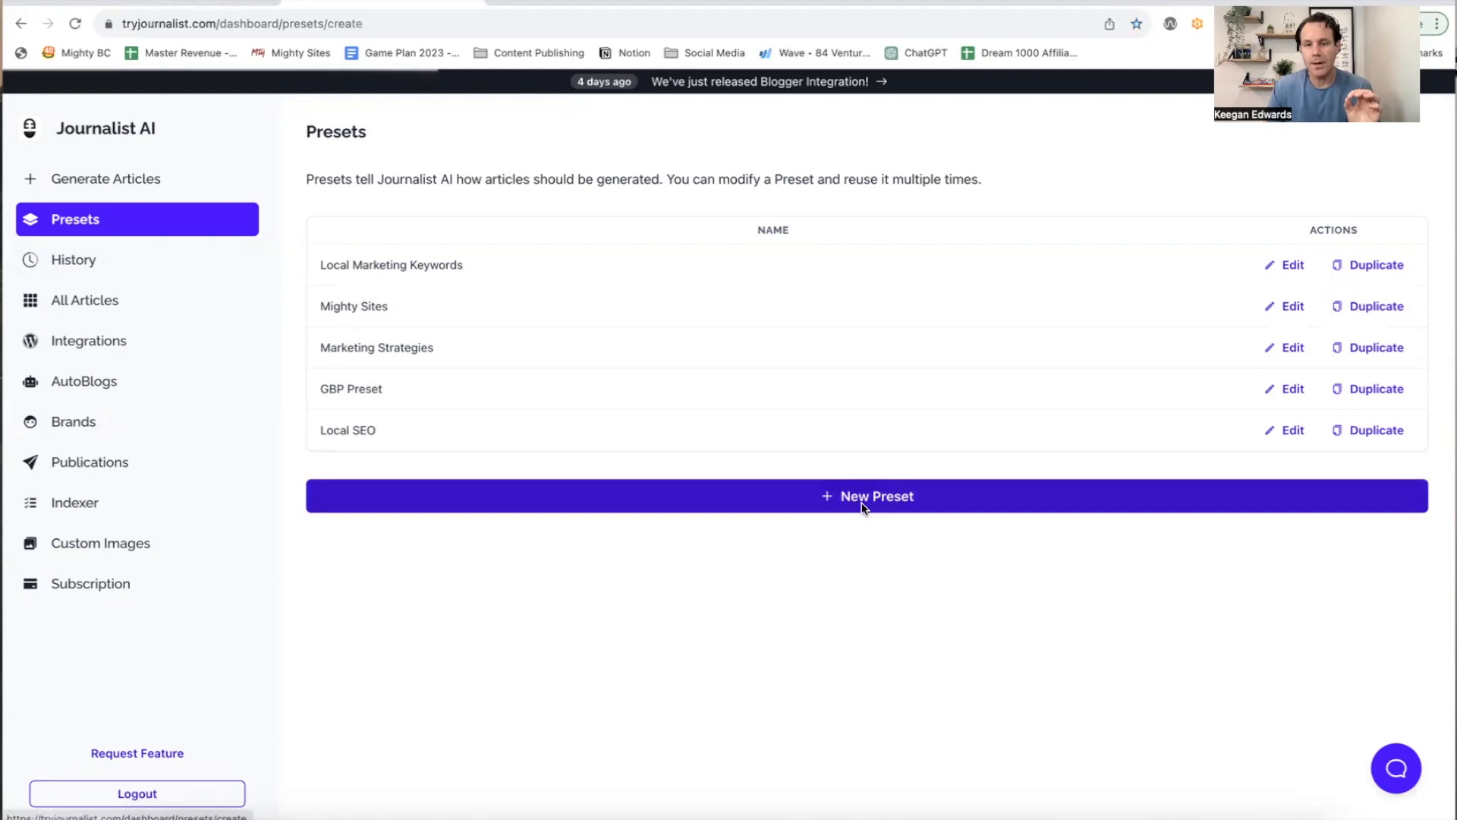
# Step: Name the preset 'Lawn Care Business Blog', set Keyword-based mode and enter 'lawn care Denver CO' keywords
pyautogui.click(867, 495)
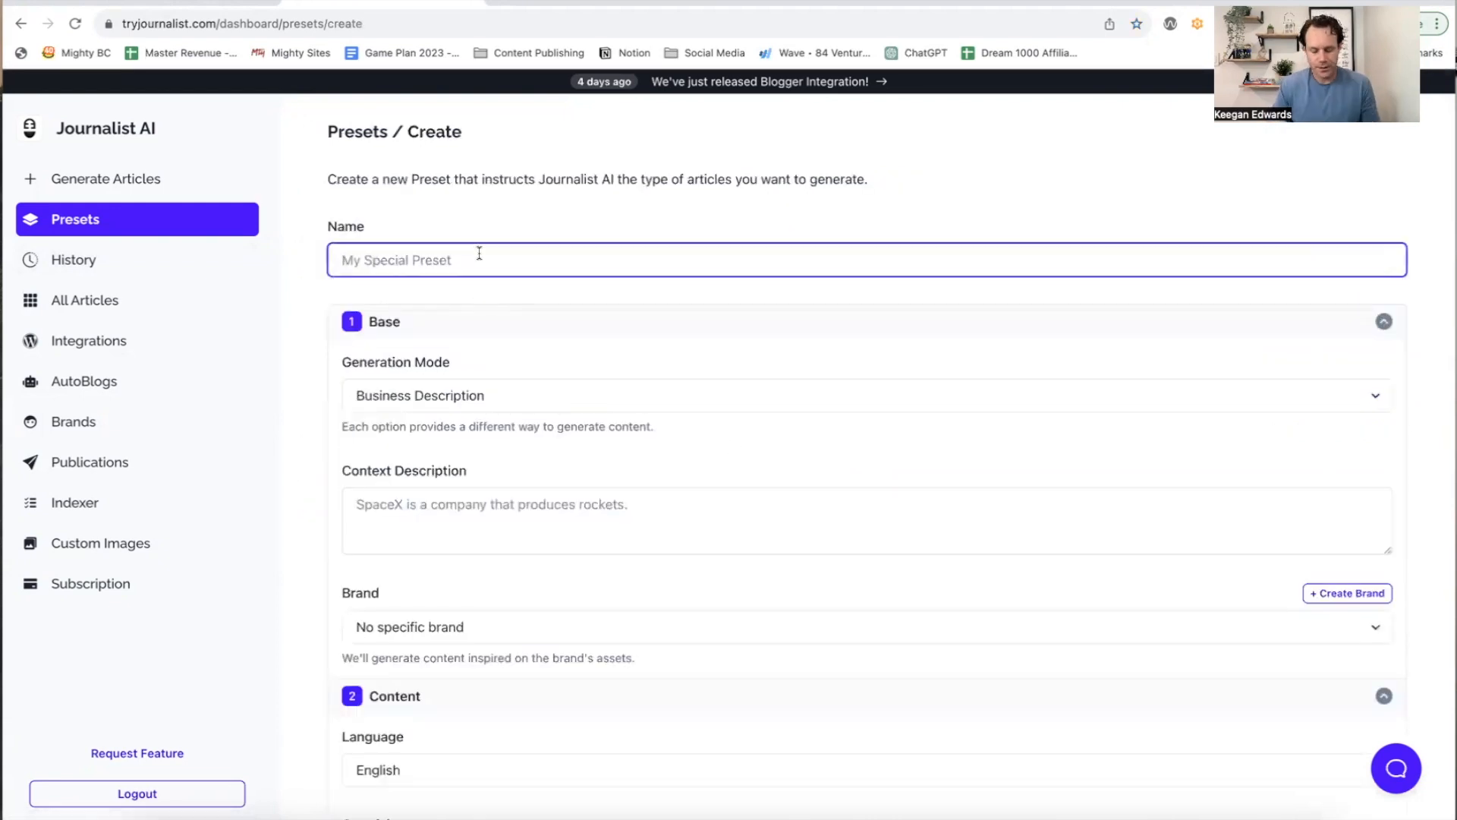
pyautogui.write('Lawn Care Busin')
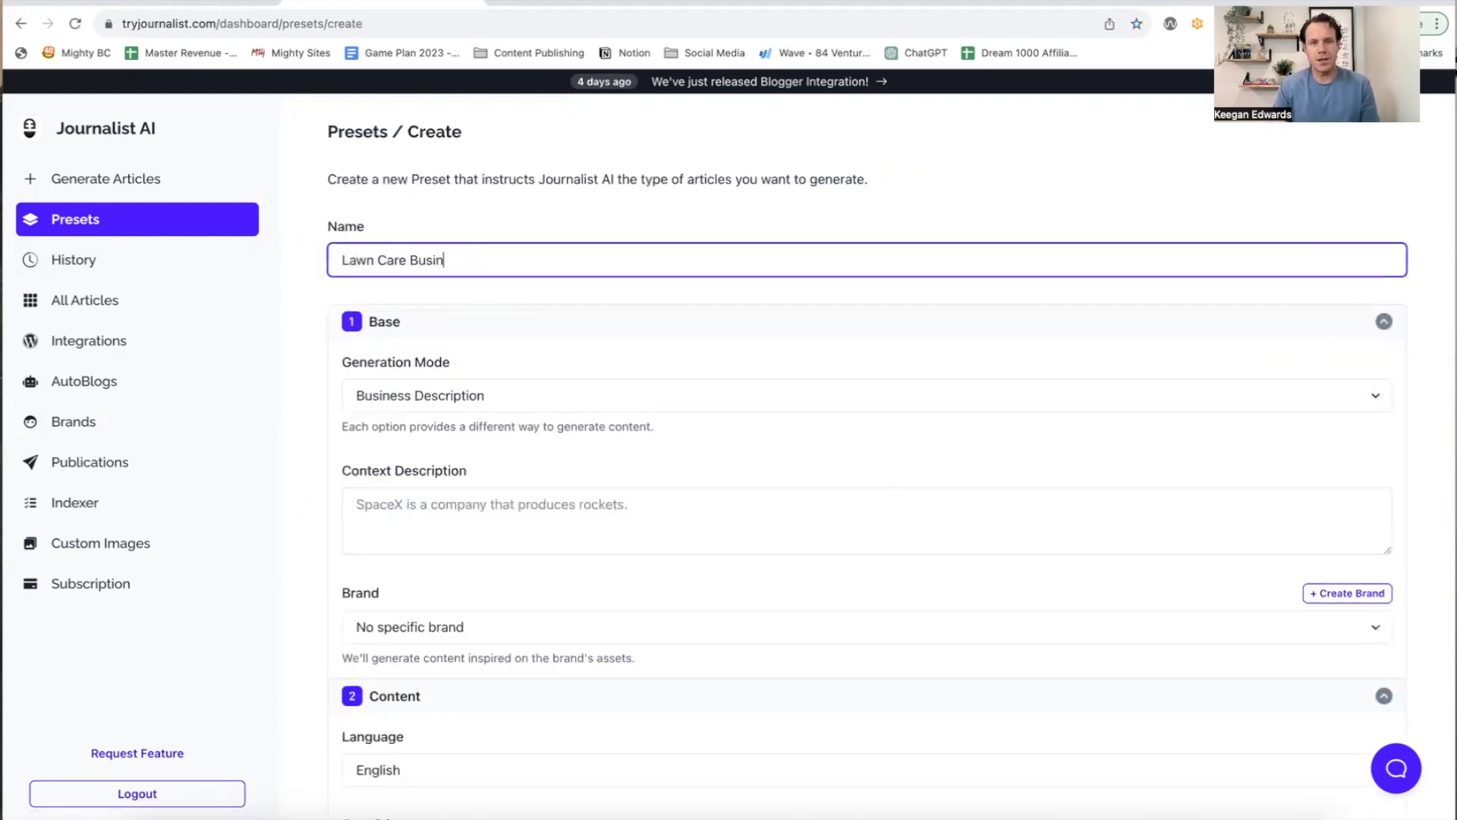
pyautogui.write('ess Blog')
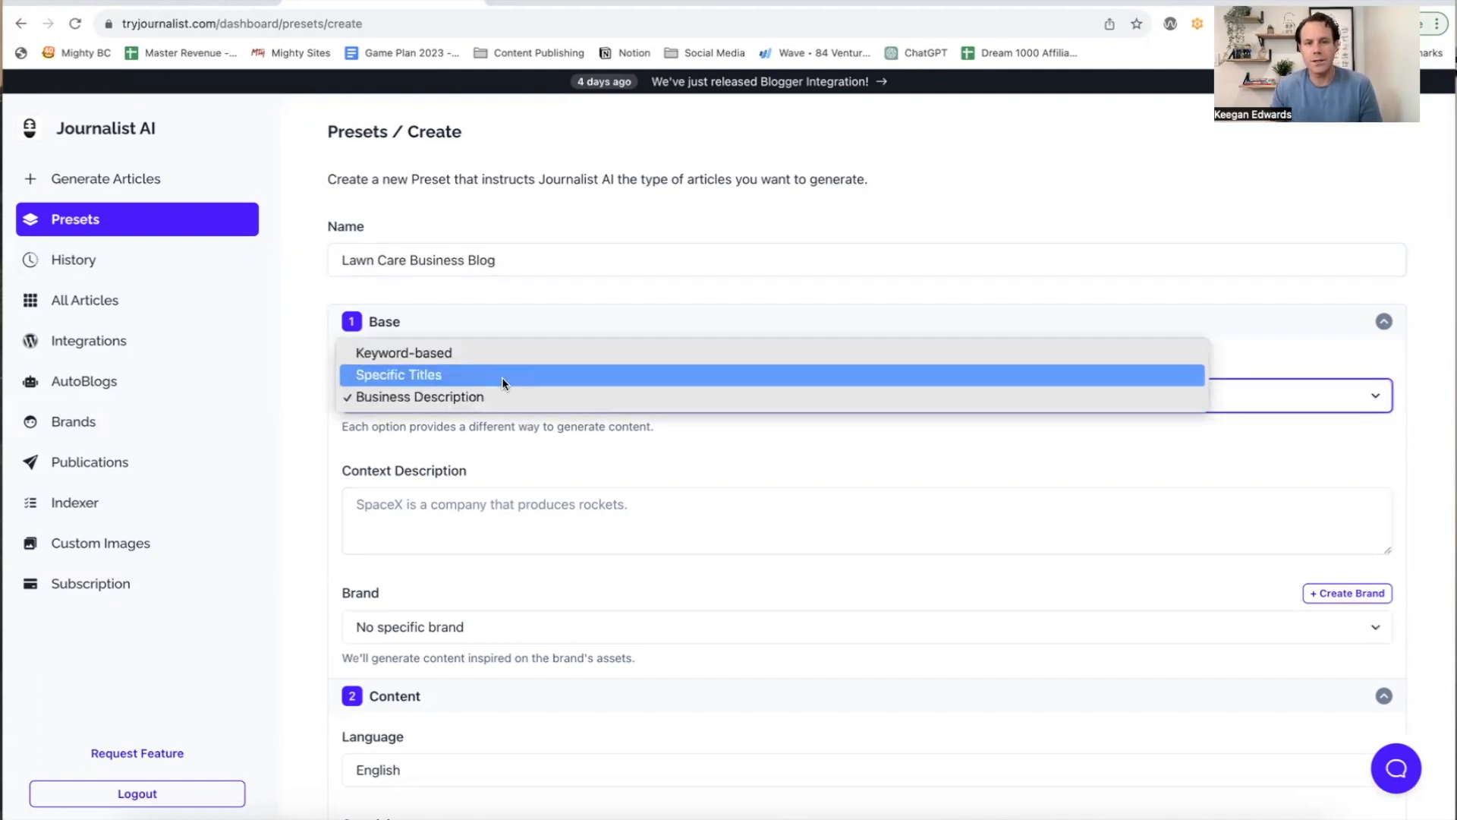
pyautogui.click(404, 352)
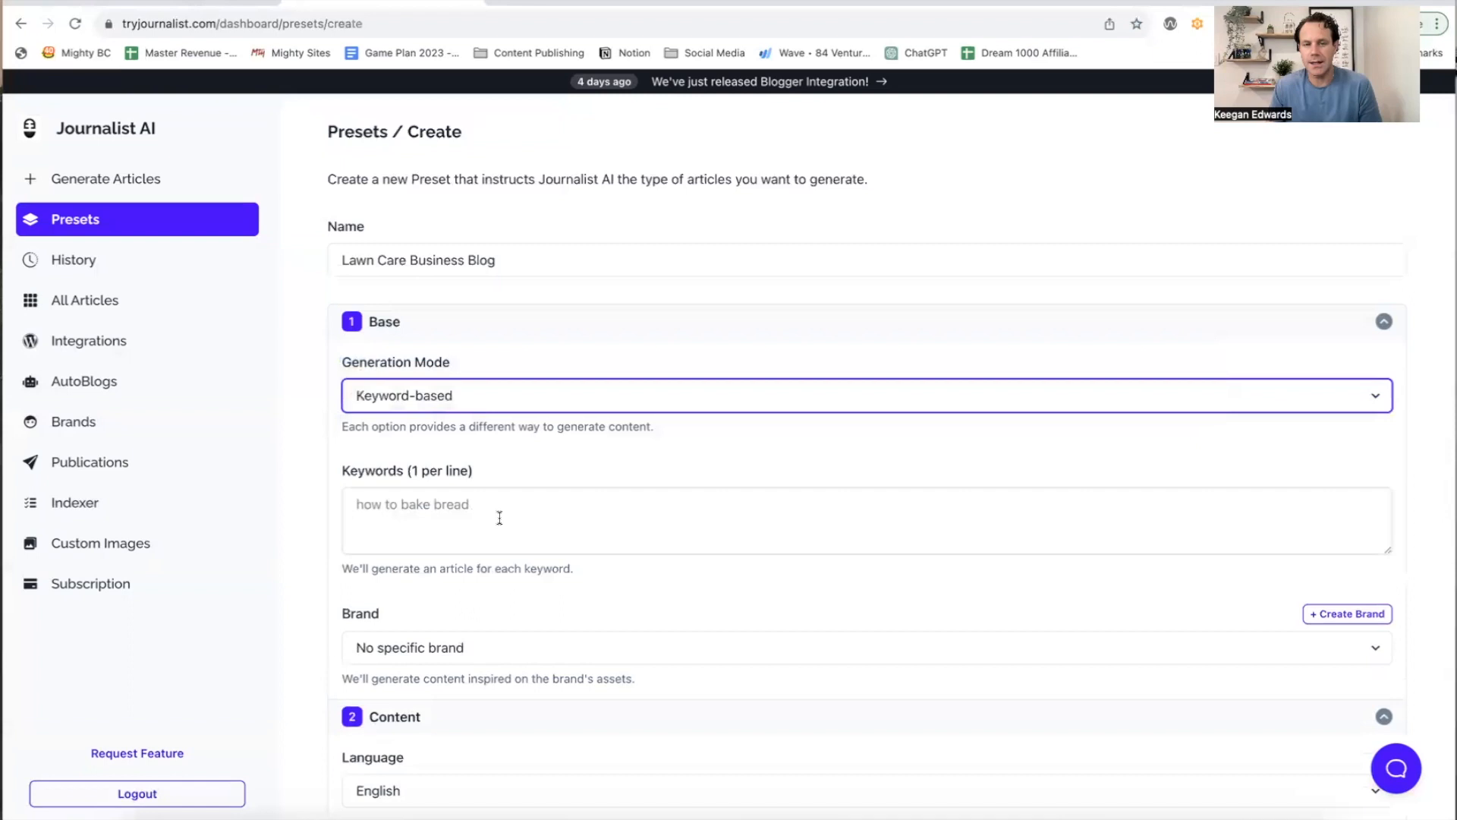
pyautogui.write('lawn care Denver CO')
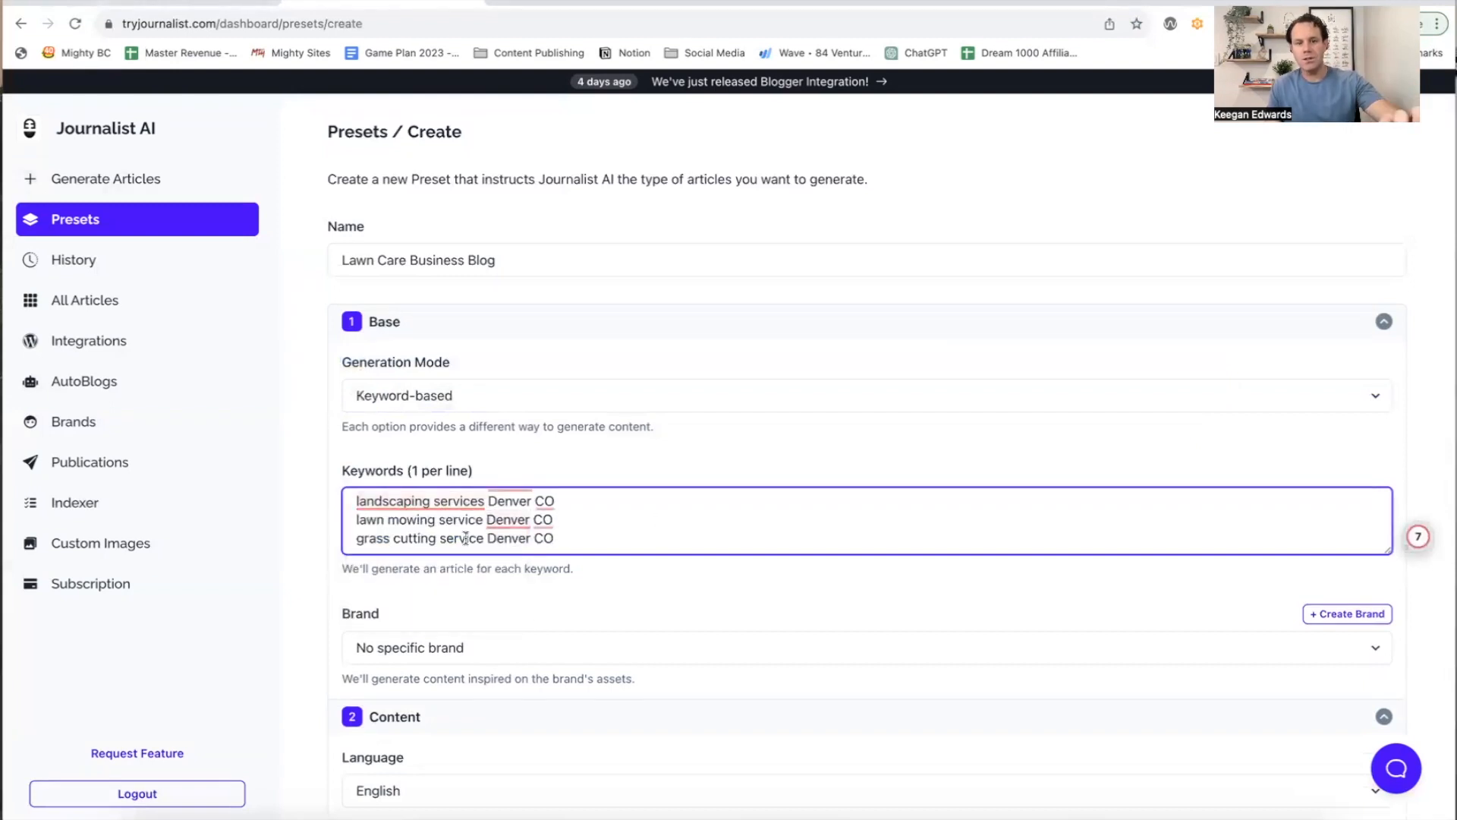
pyautogui.click(510, 519)
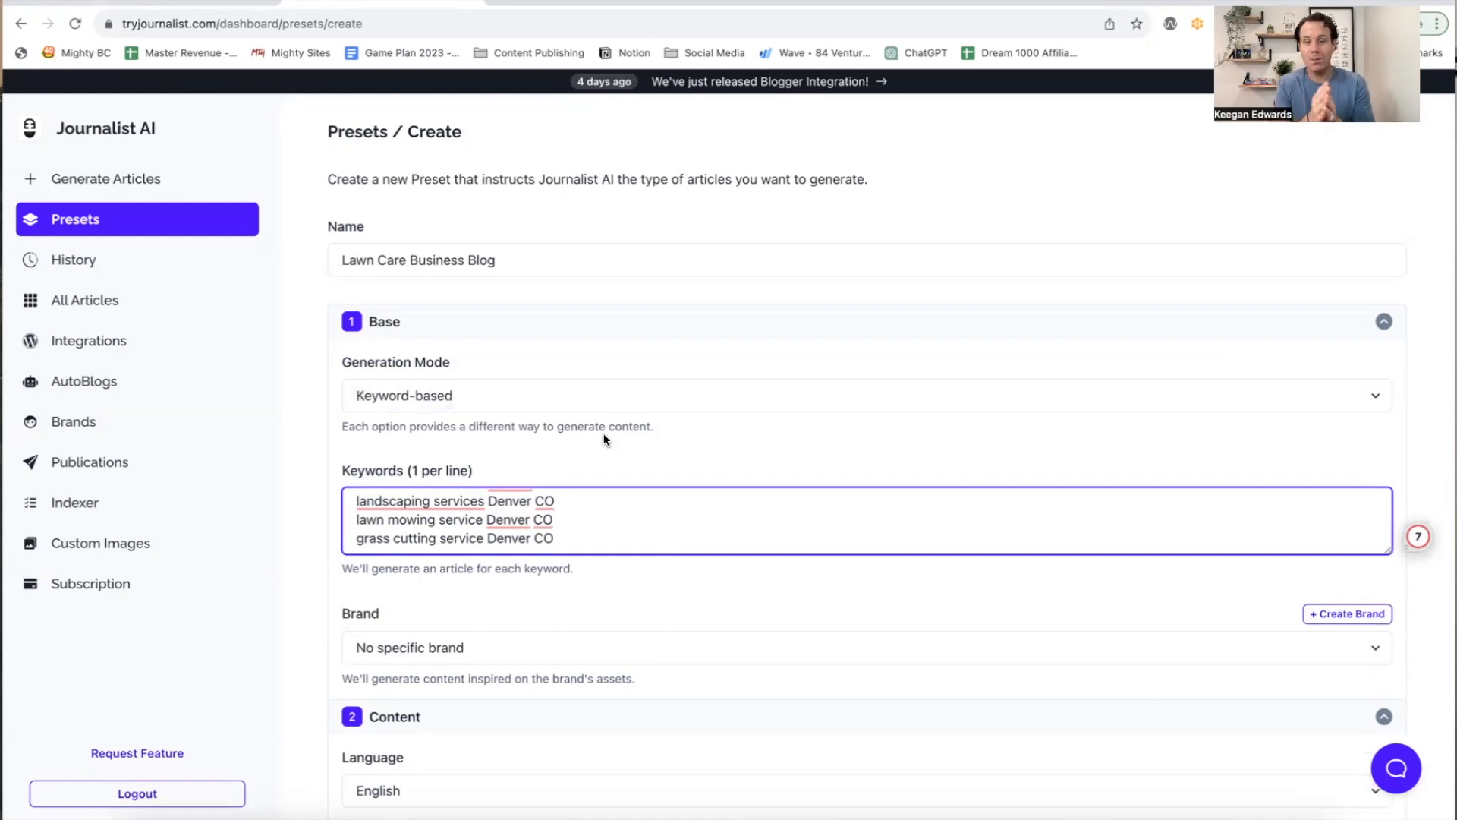
pyautogui.scroll(-3)
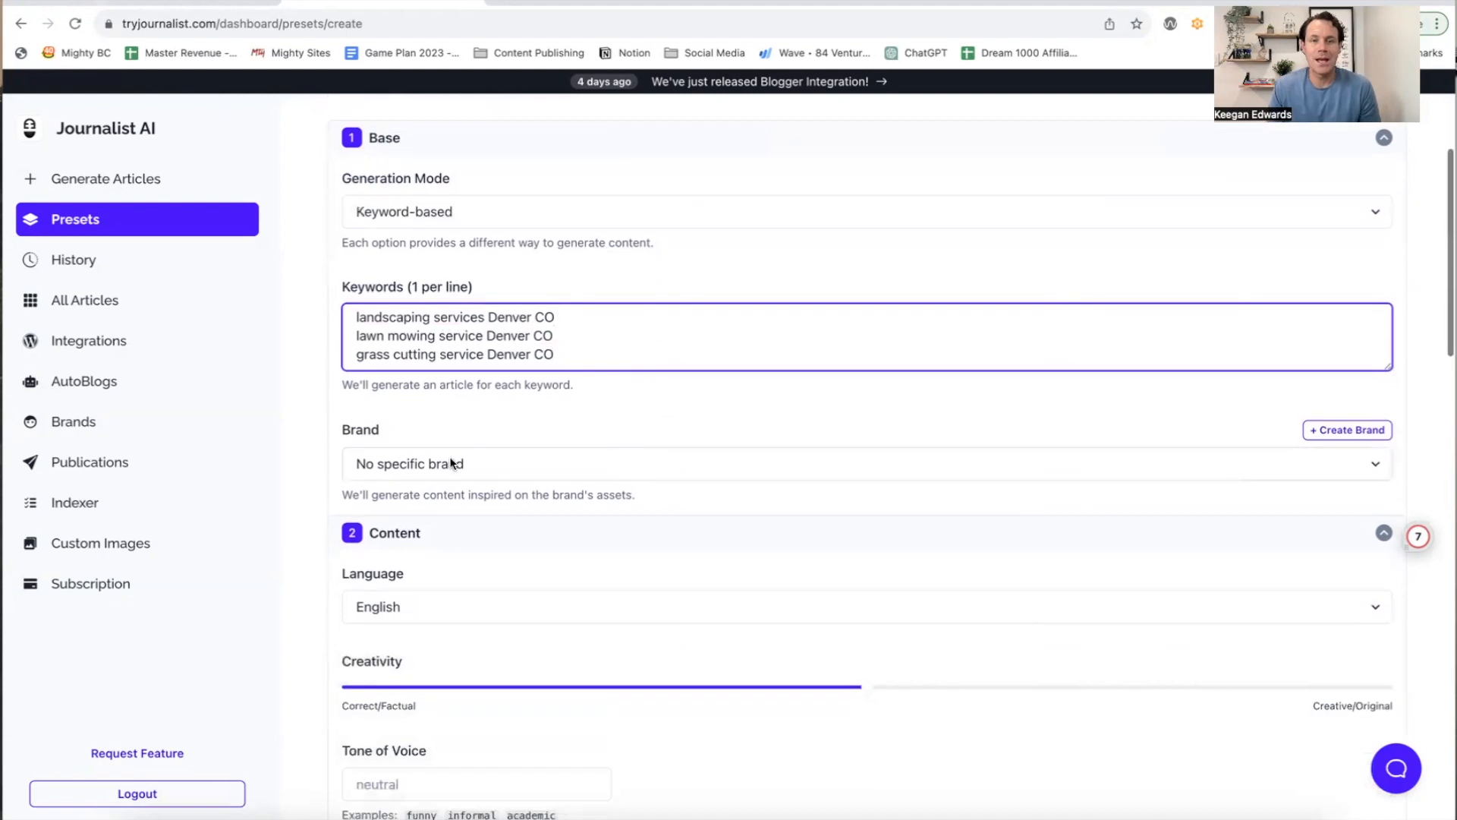
pyautogui.scroll(-3)
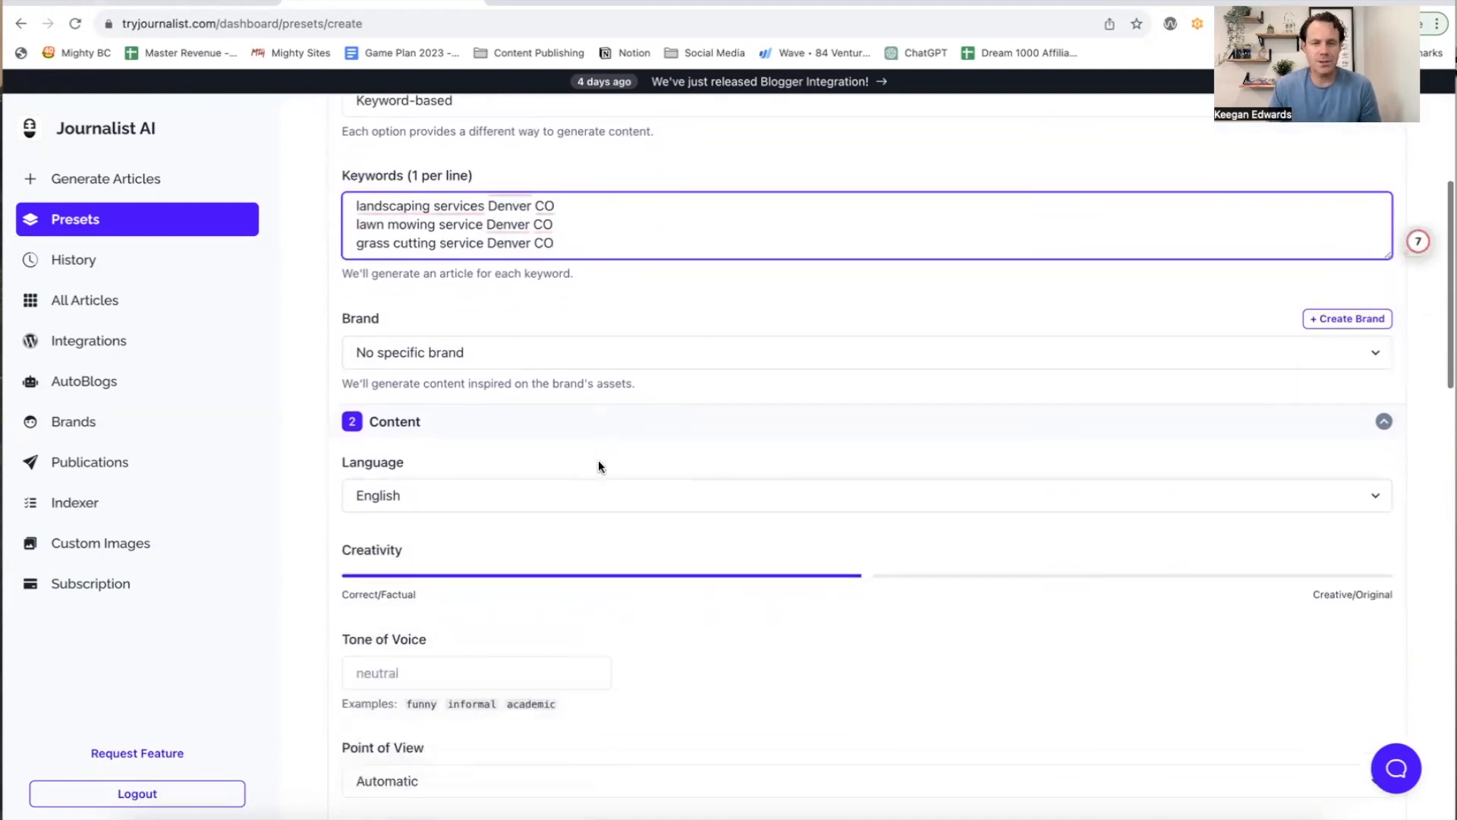
pyautogui.scroll(-3)
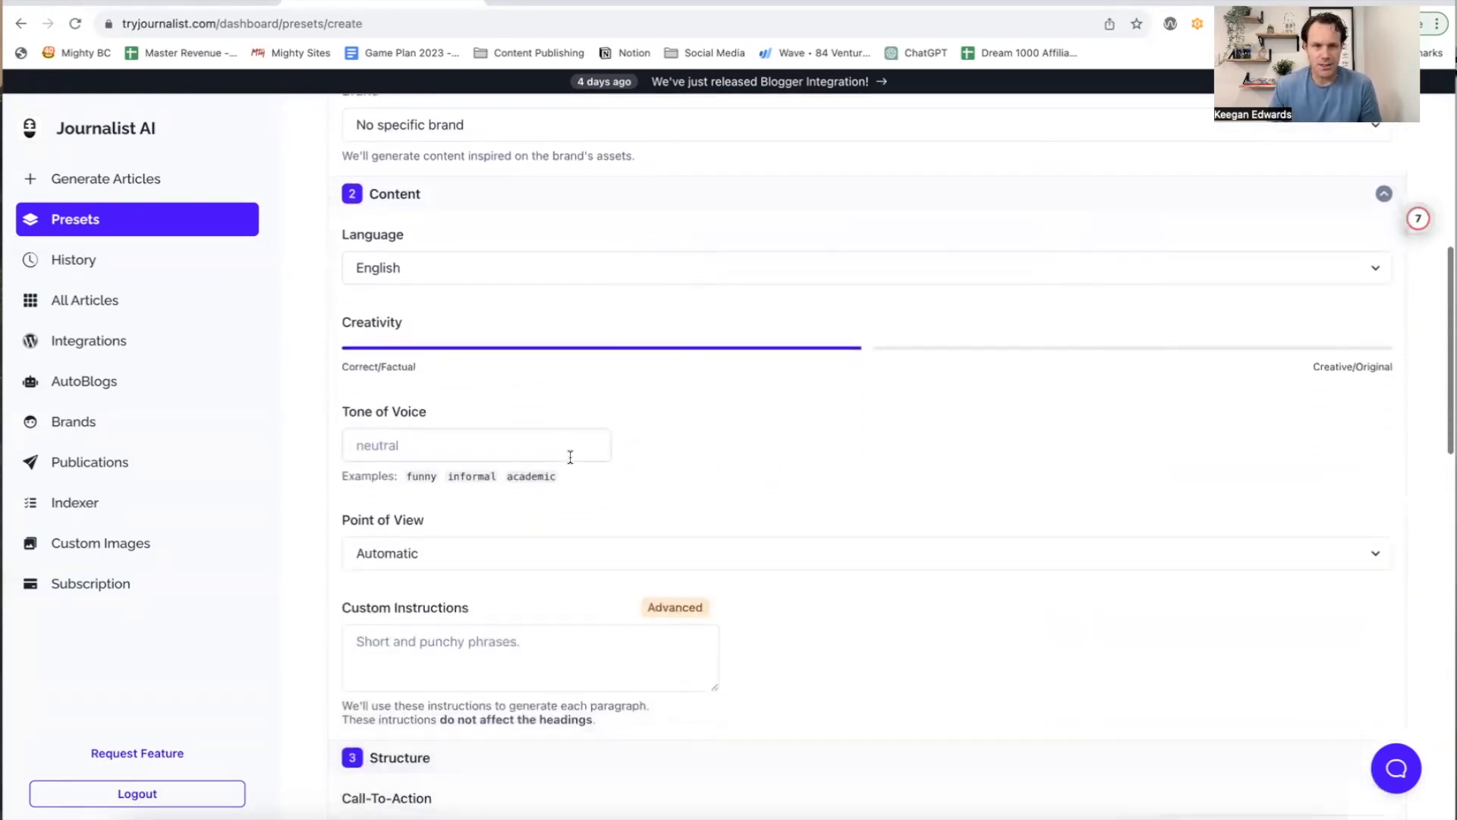
pyautogui.moveTo(896, 352)
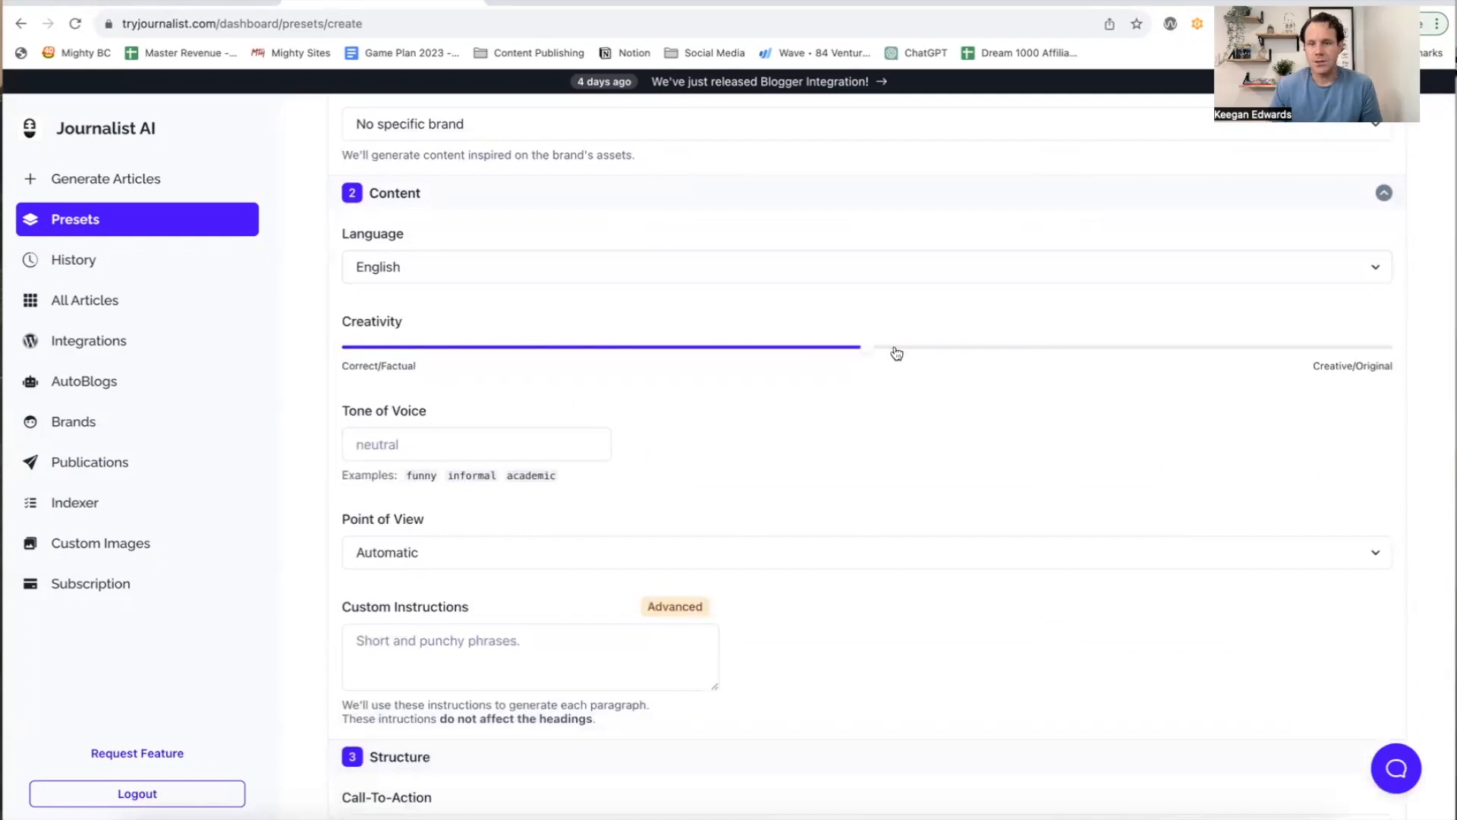
pyautogui.moveTo(890, 357)
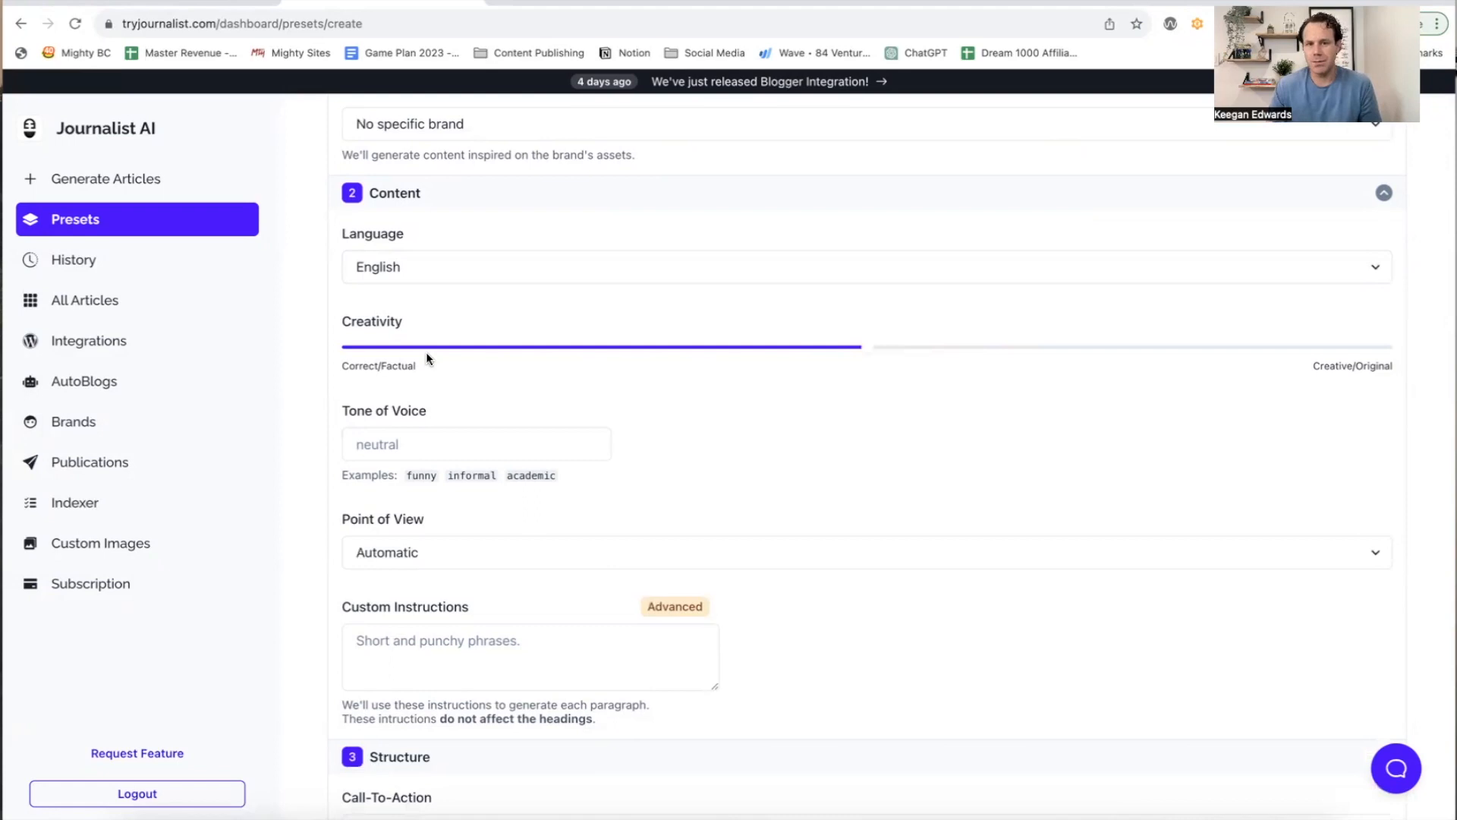
pyautogui.moveTo(1120, 343)
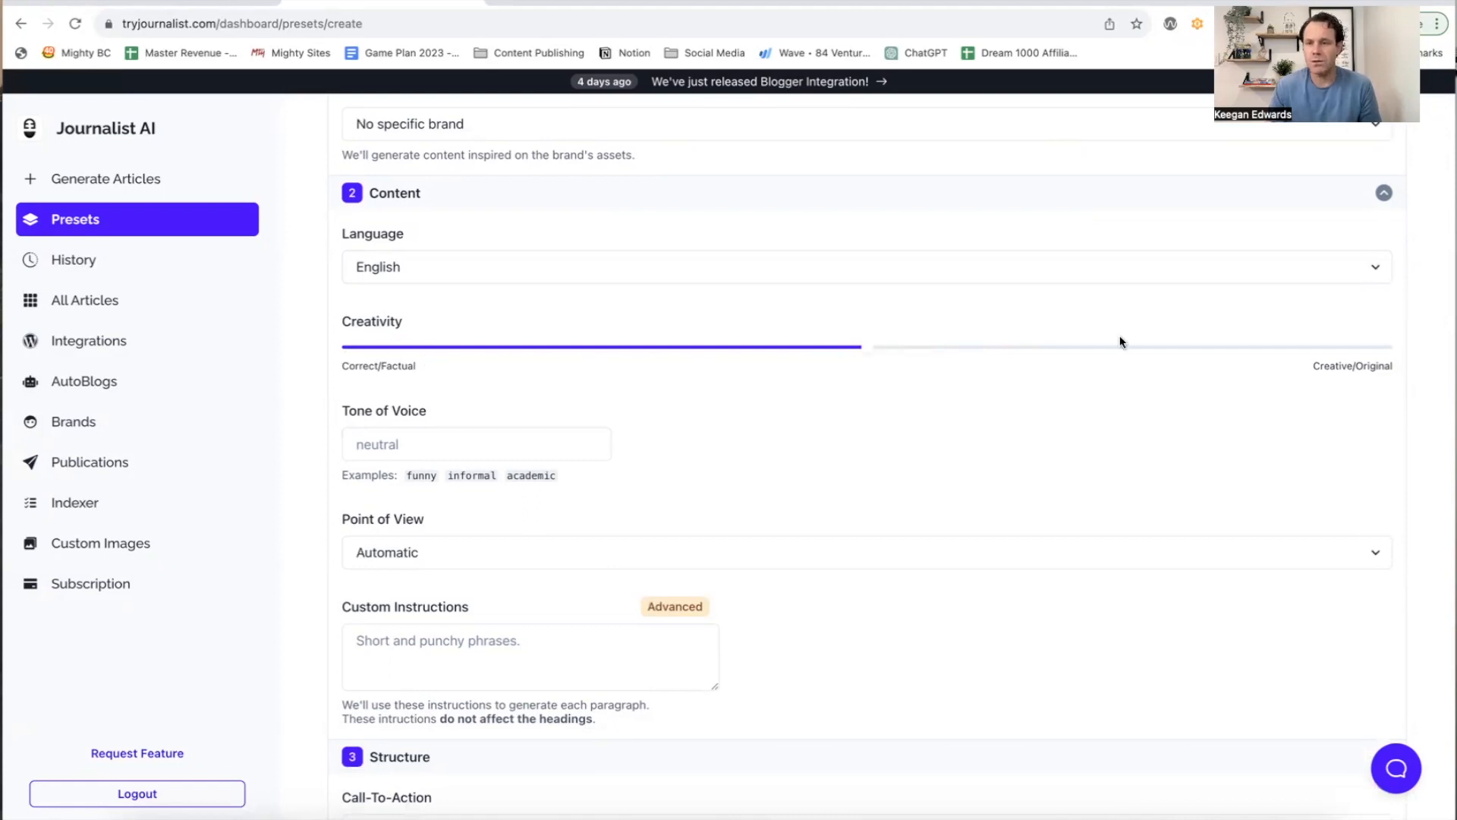
pyautogui.scroll(-3)
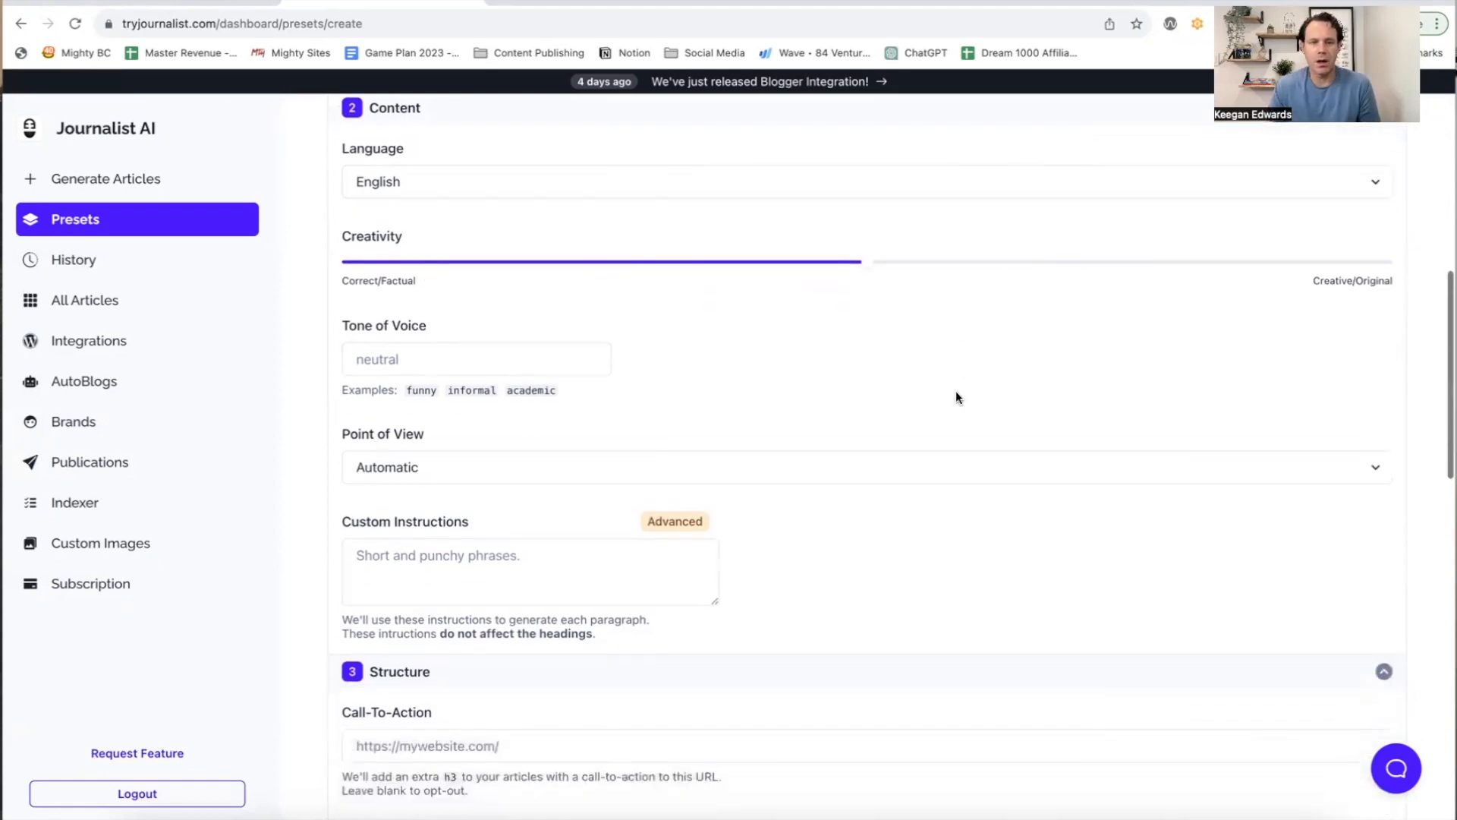
pyautogui.scroll(-3)
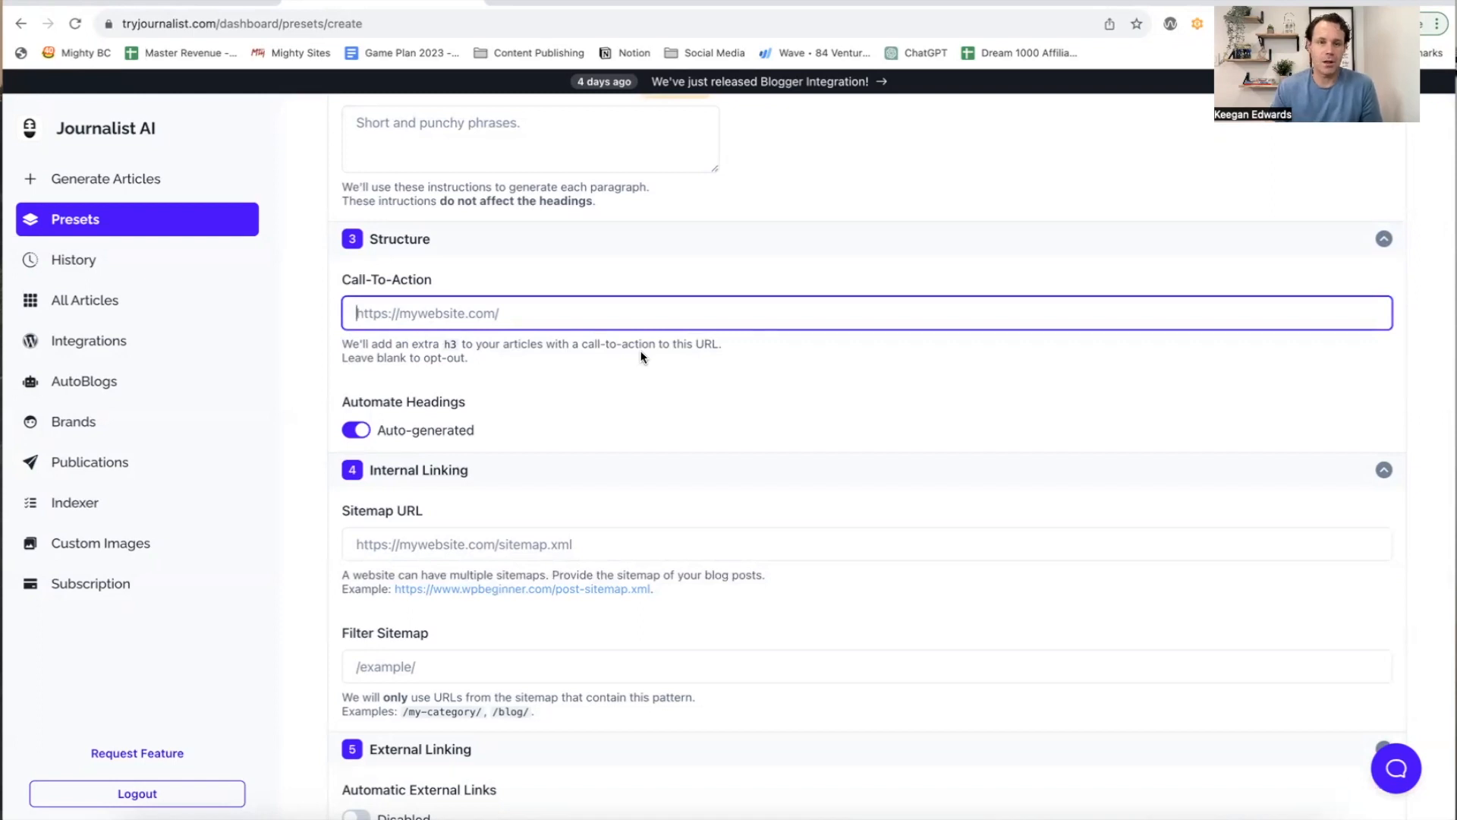
pyautogui.scroll(-3)
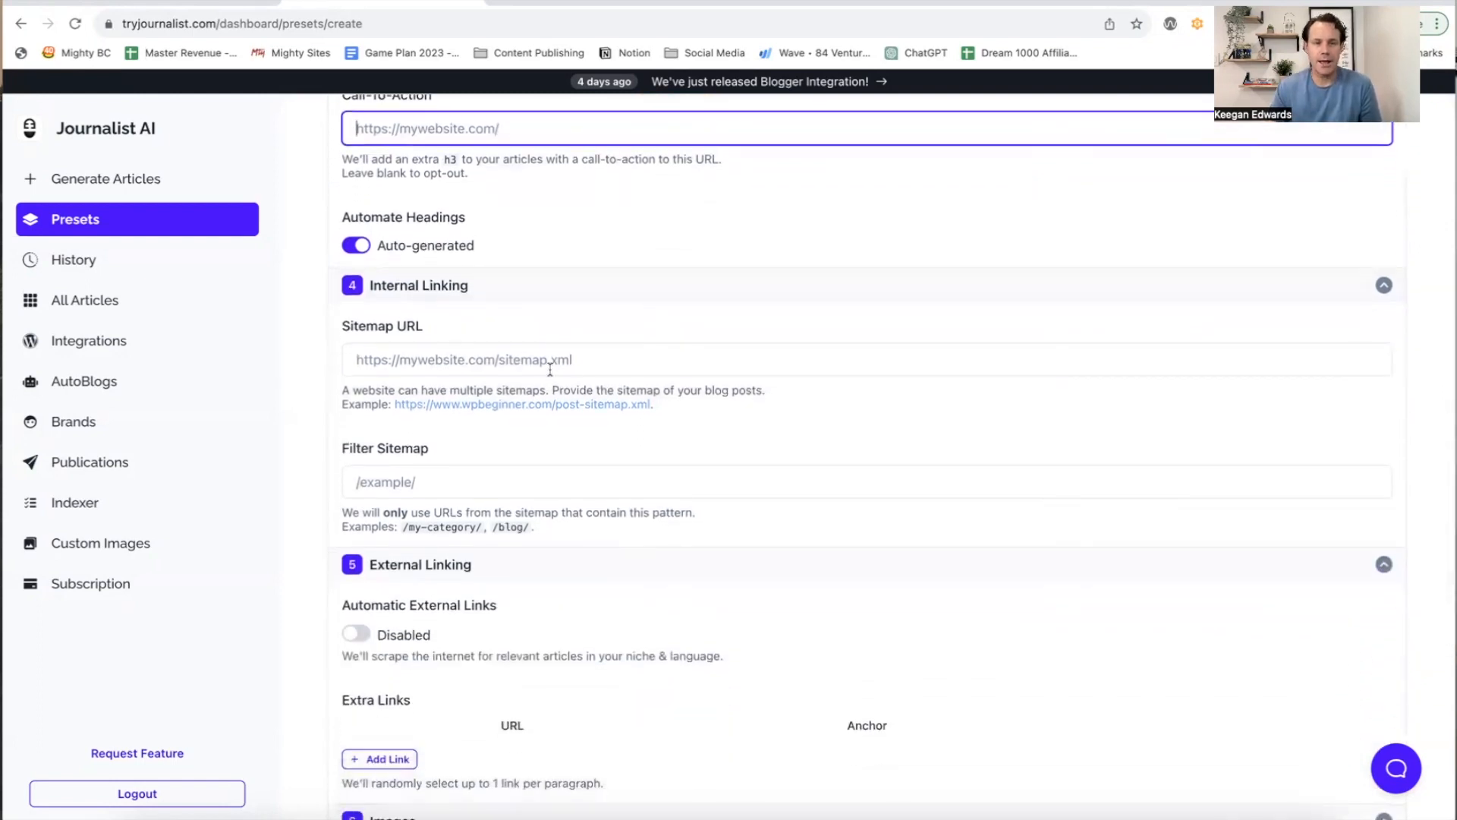
pyautogui.scroll(-3)
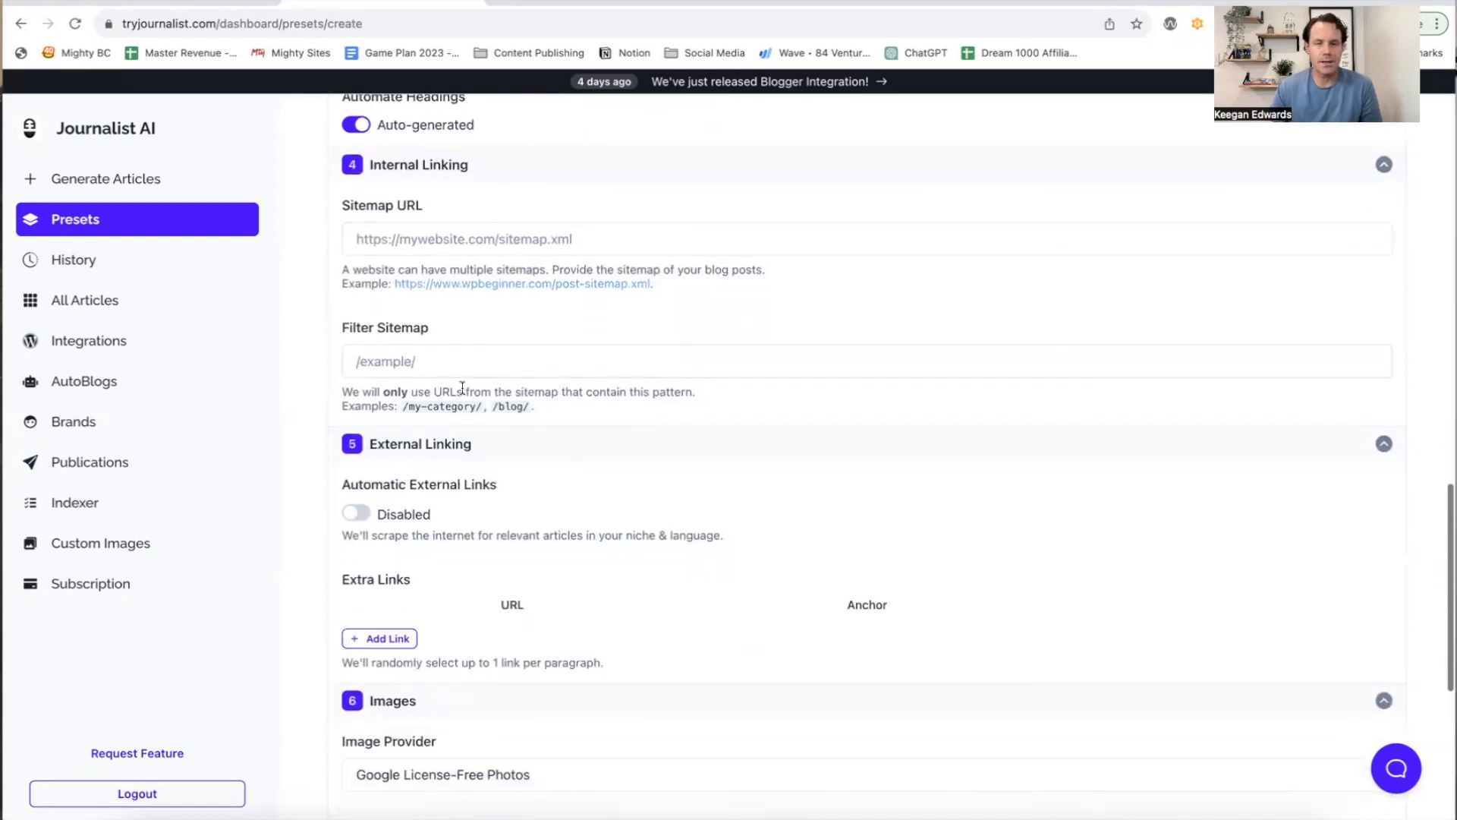
pyautogui.scroll(-3)
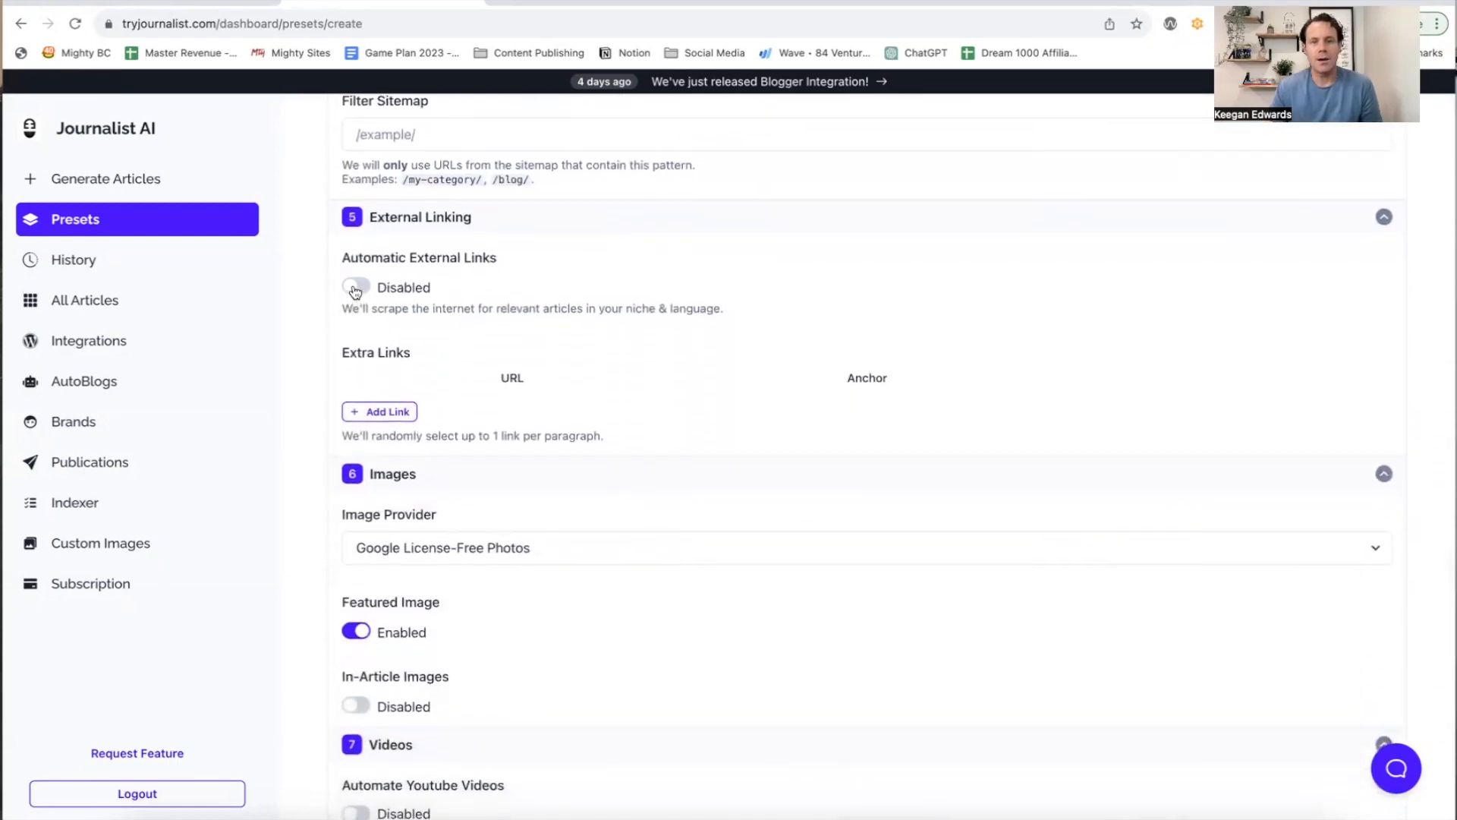
# Step: Enable Automatic External Links and In-Article Images with Google License-Free Photos, then create the preset
pyautogui.click(355, 286)
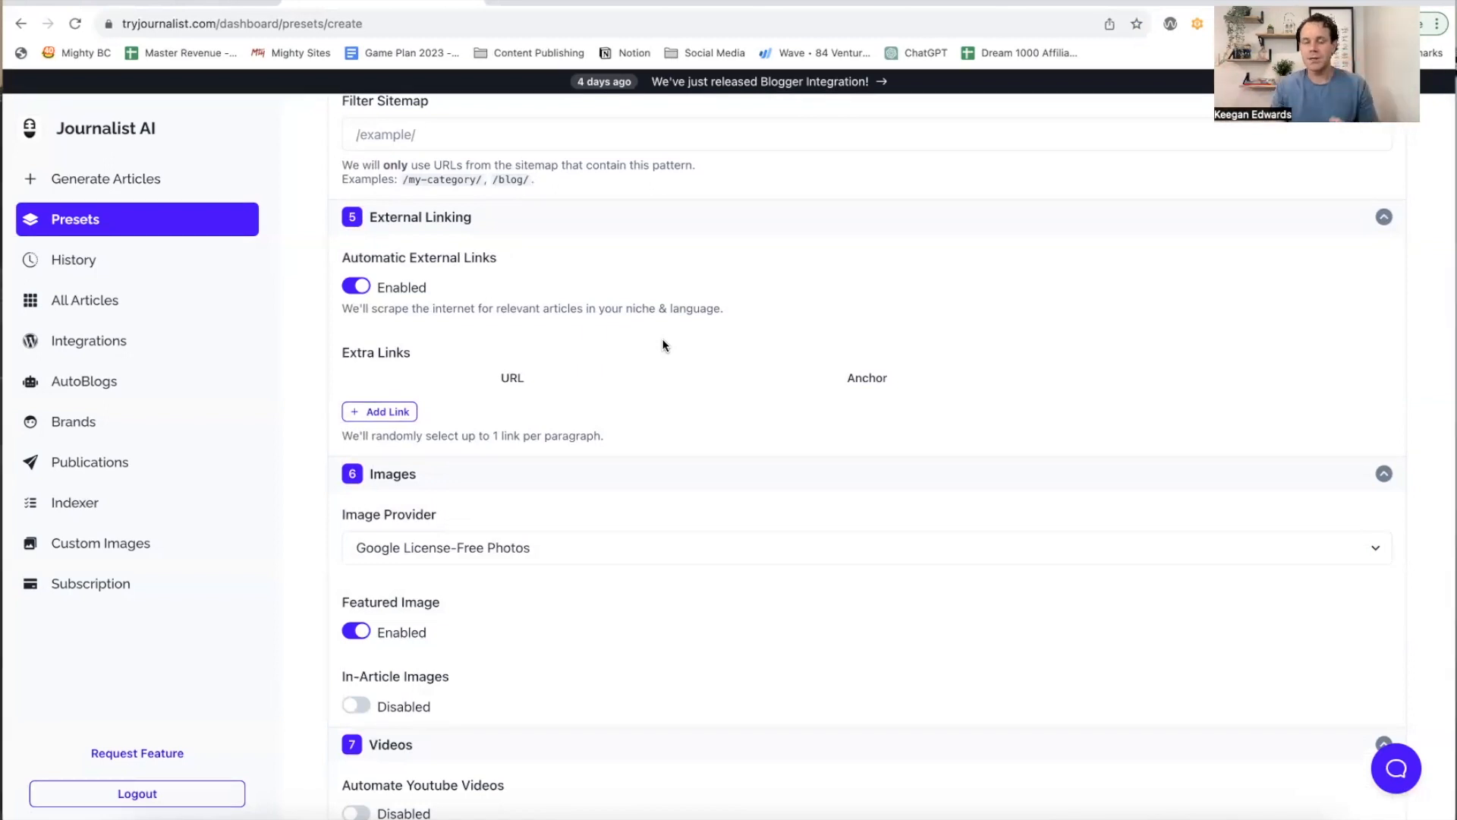
pyautogui.scroll(-3)
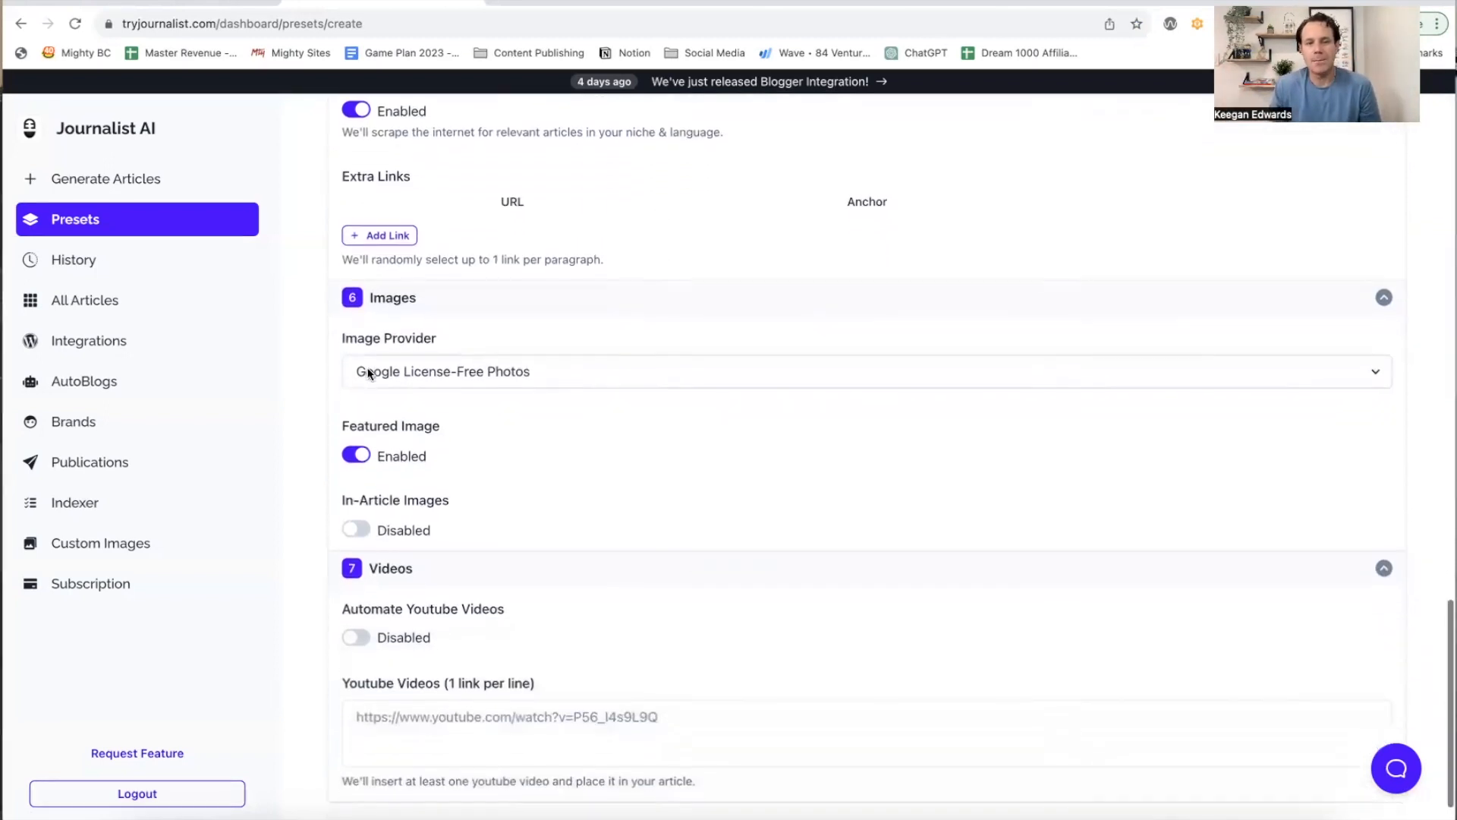
pyautogui.scroll(-3)
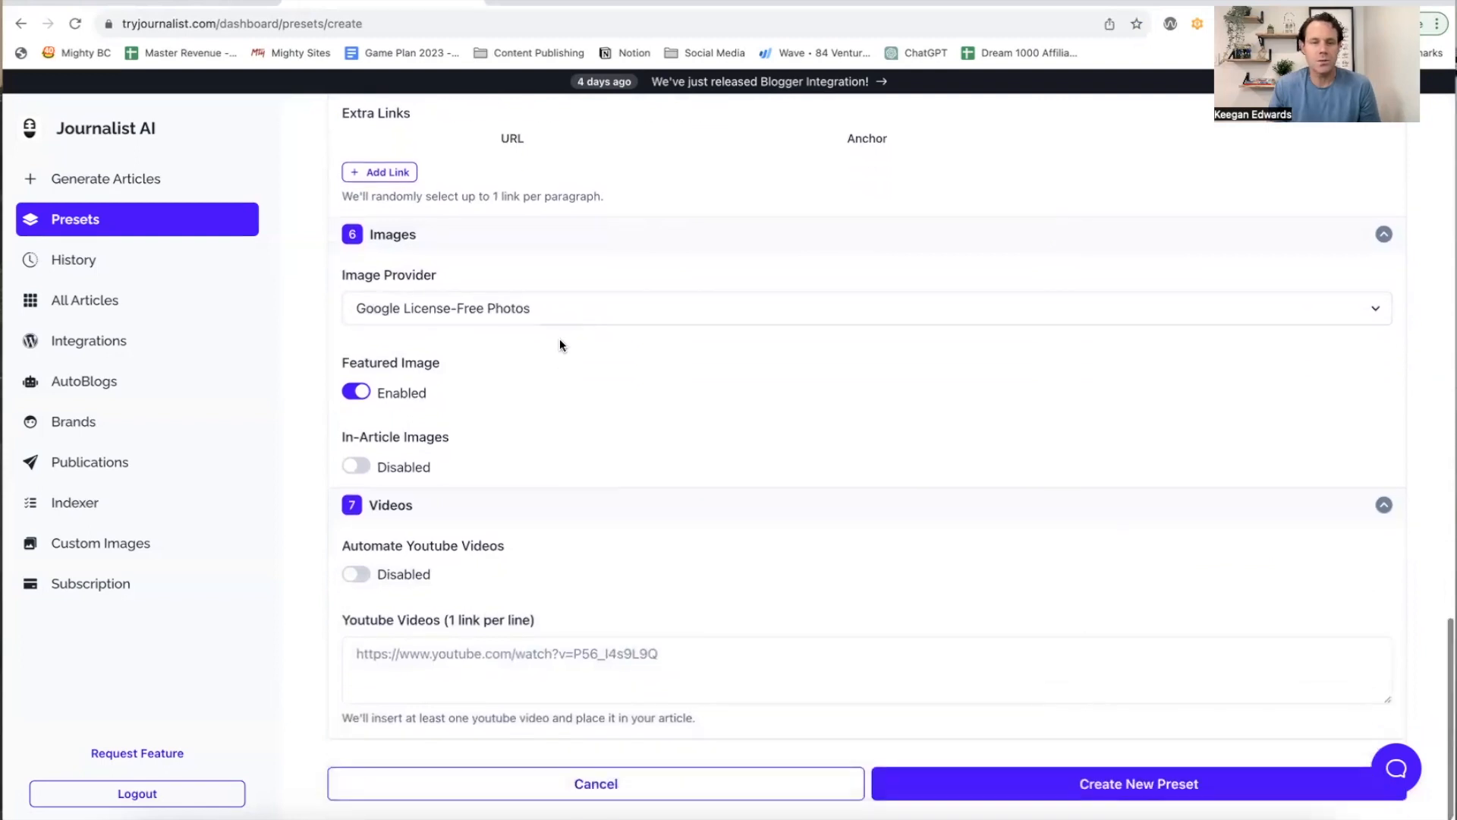
pyautogui.click(863, 293)
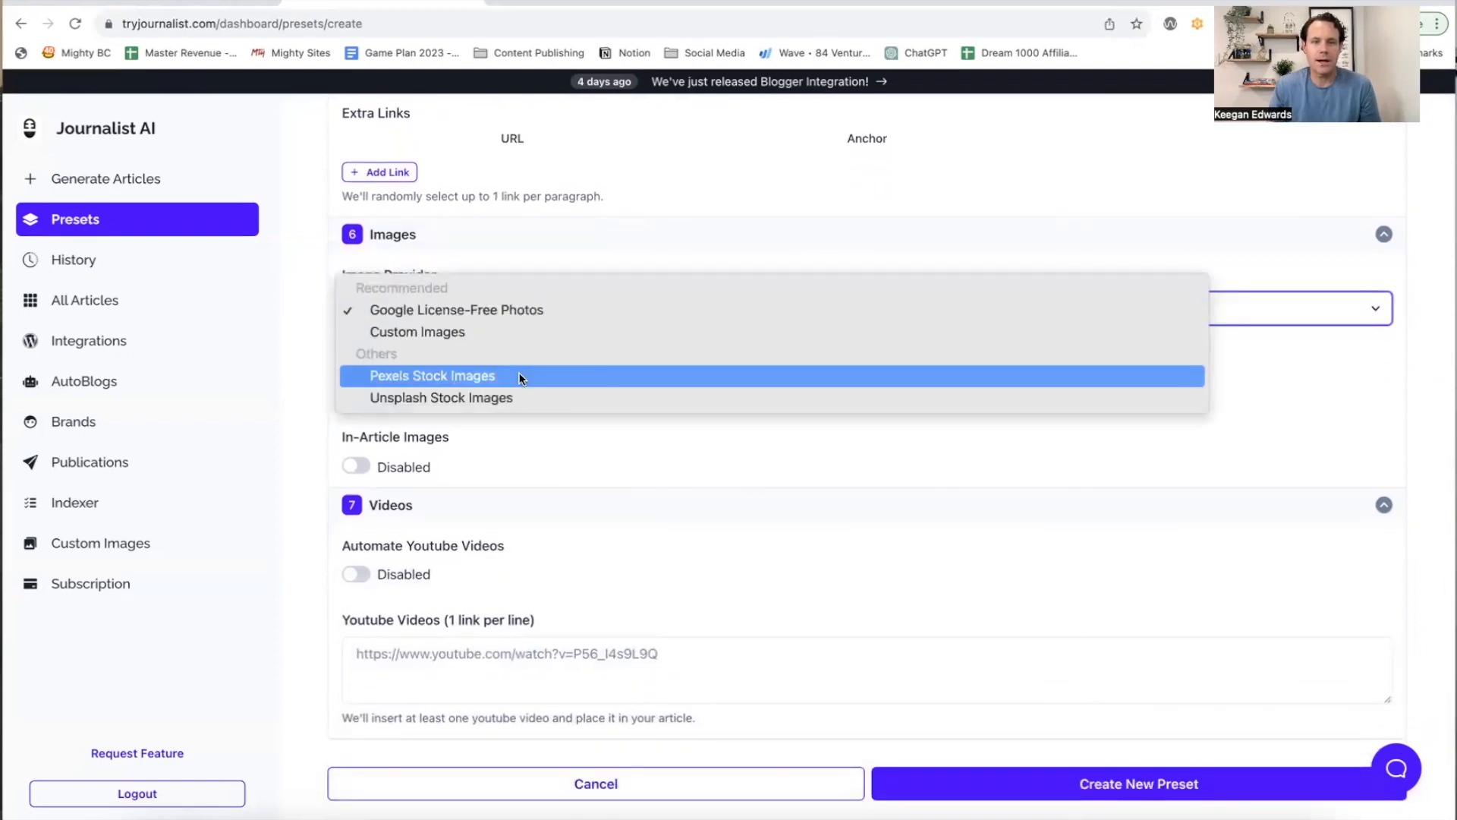
pyautogui.moveTo(506, 382)
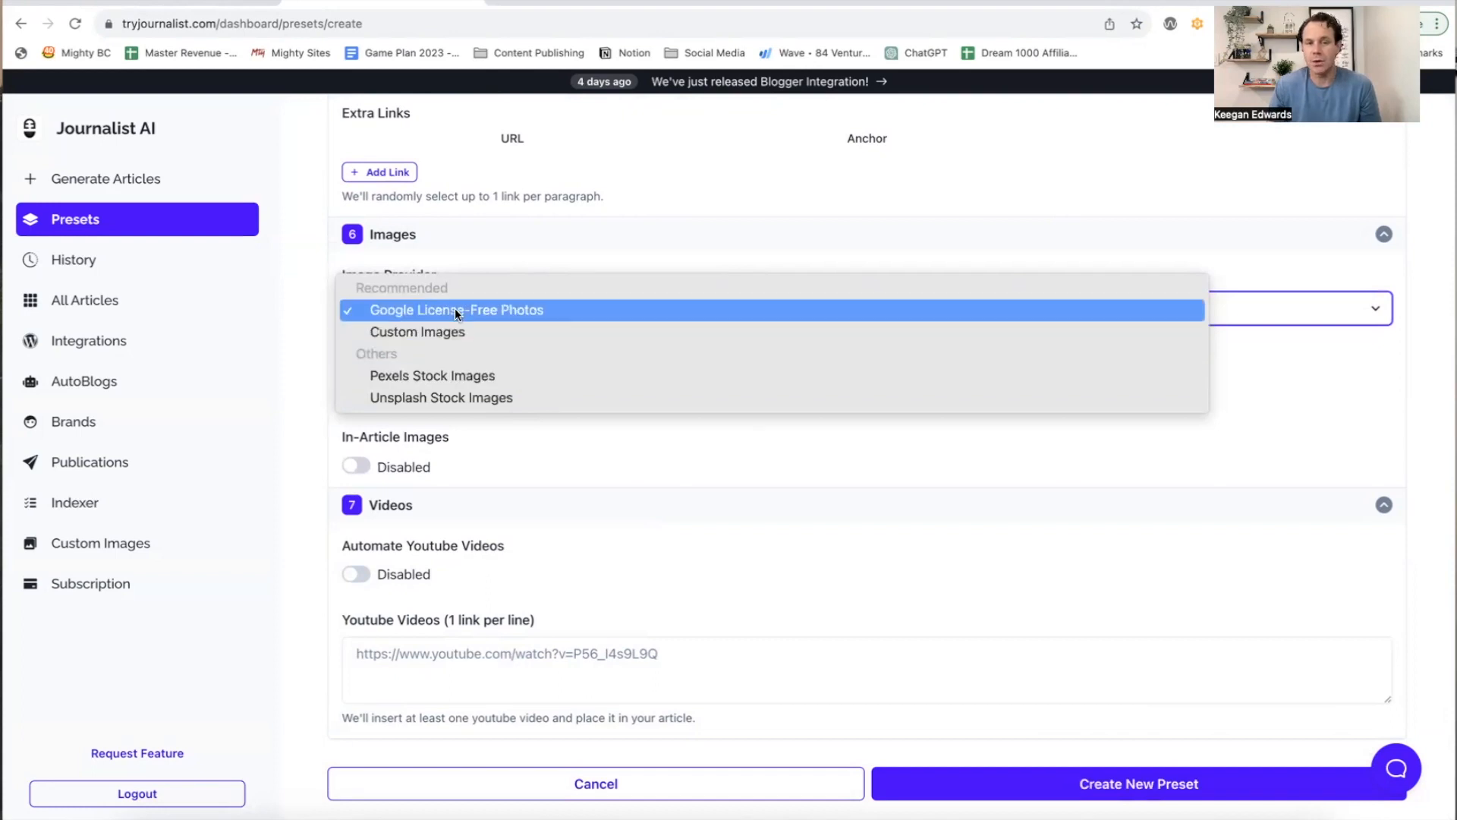
pyautogui.click(456, 310)
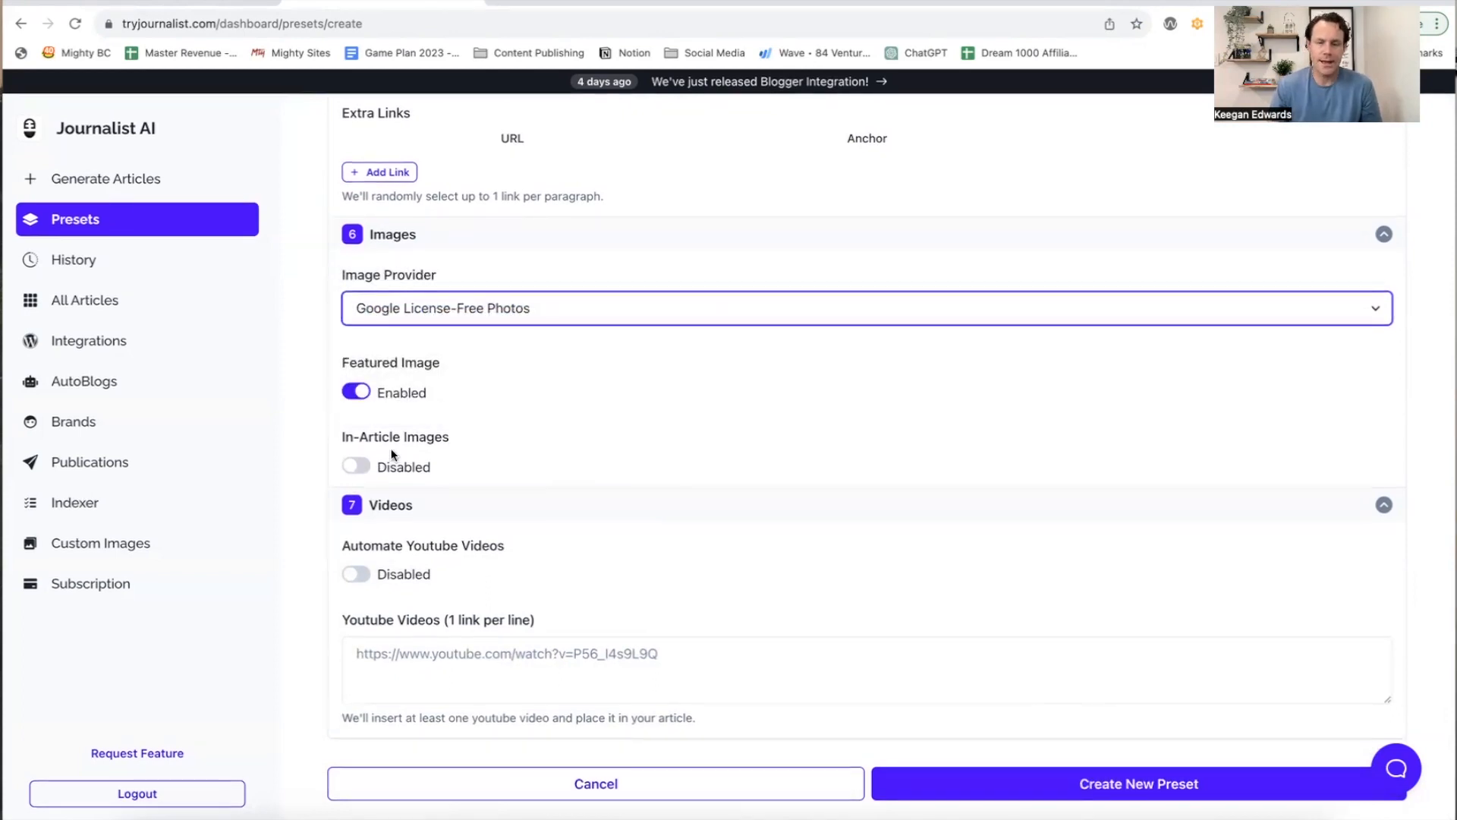
pyautogui.click(355, 466)
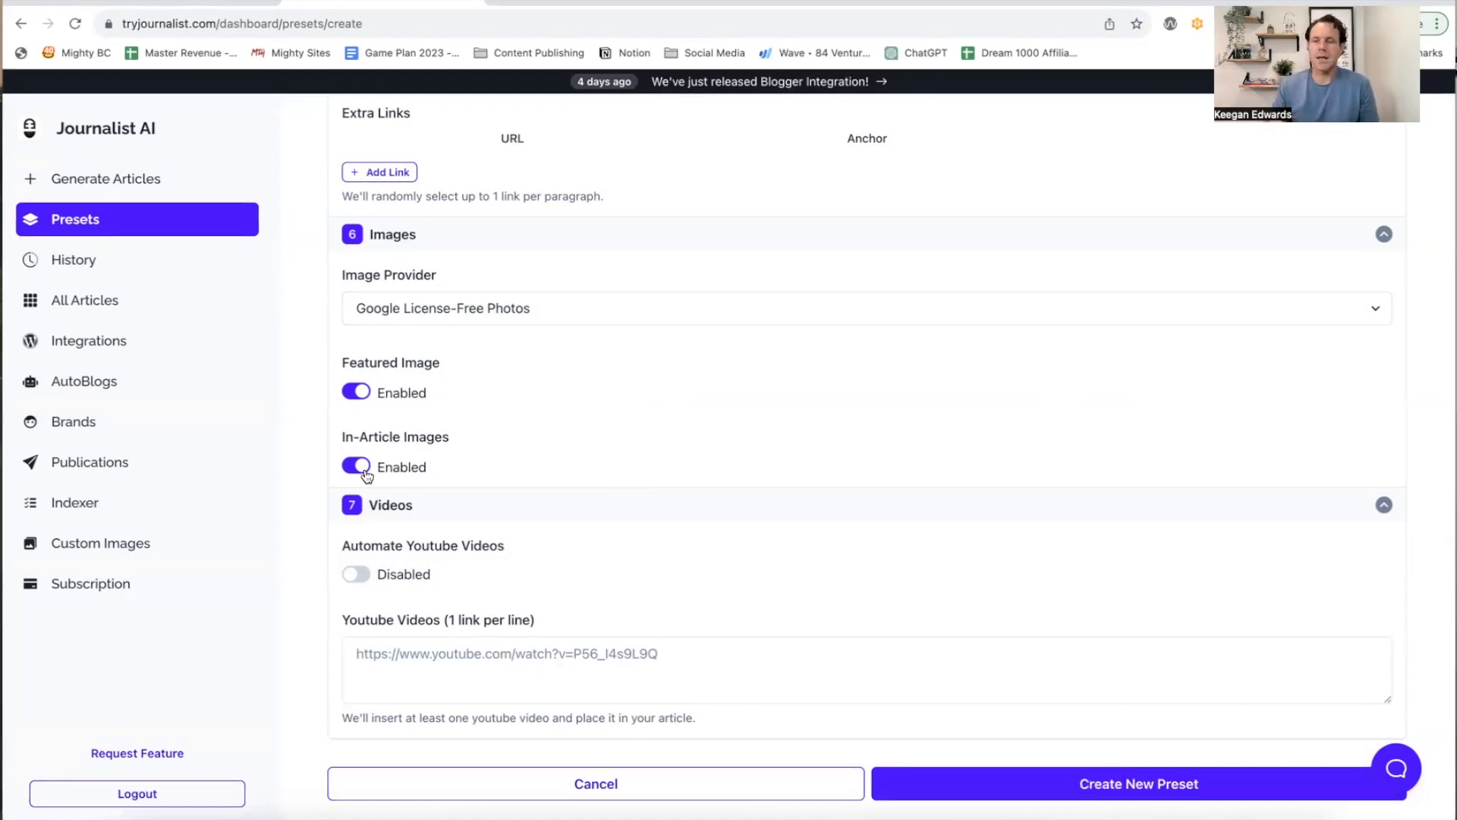
pyautogui.moveTo(346, 585)
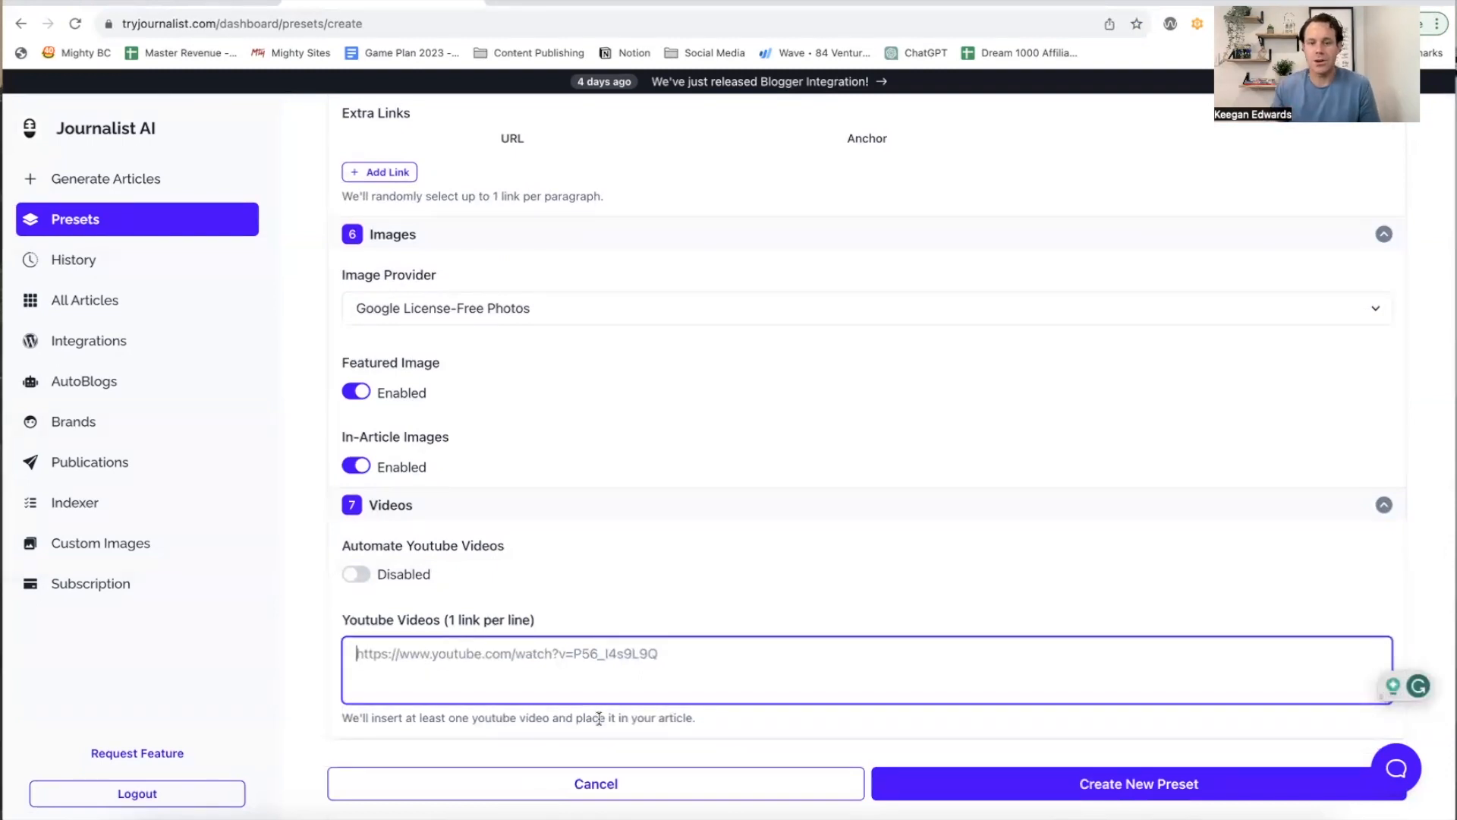
pyautogui.click(1139, 804)
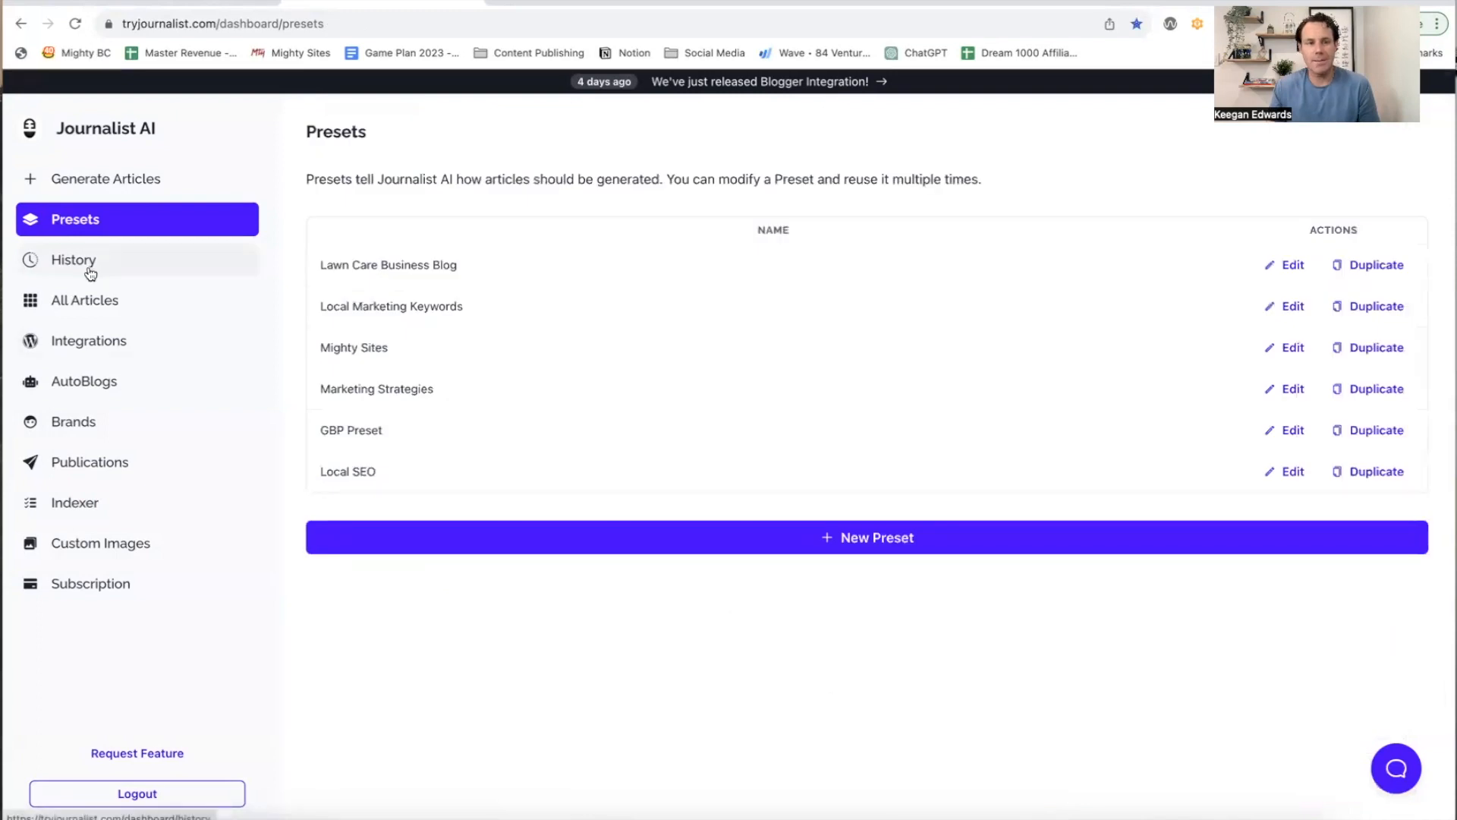
pyautogui.moveTo(92, 316)
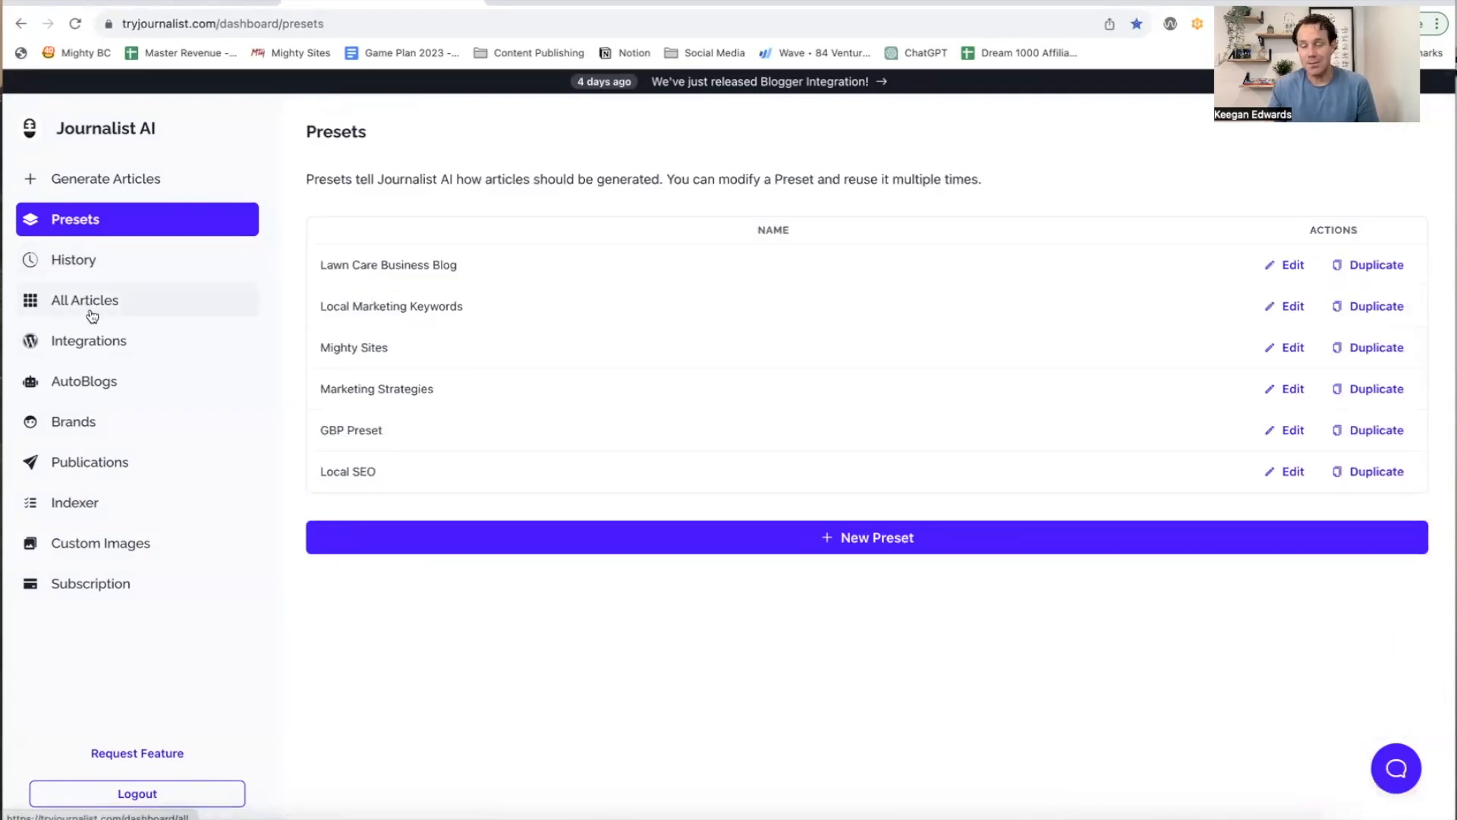
pyautogui.moveTo(110, 193)
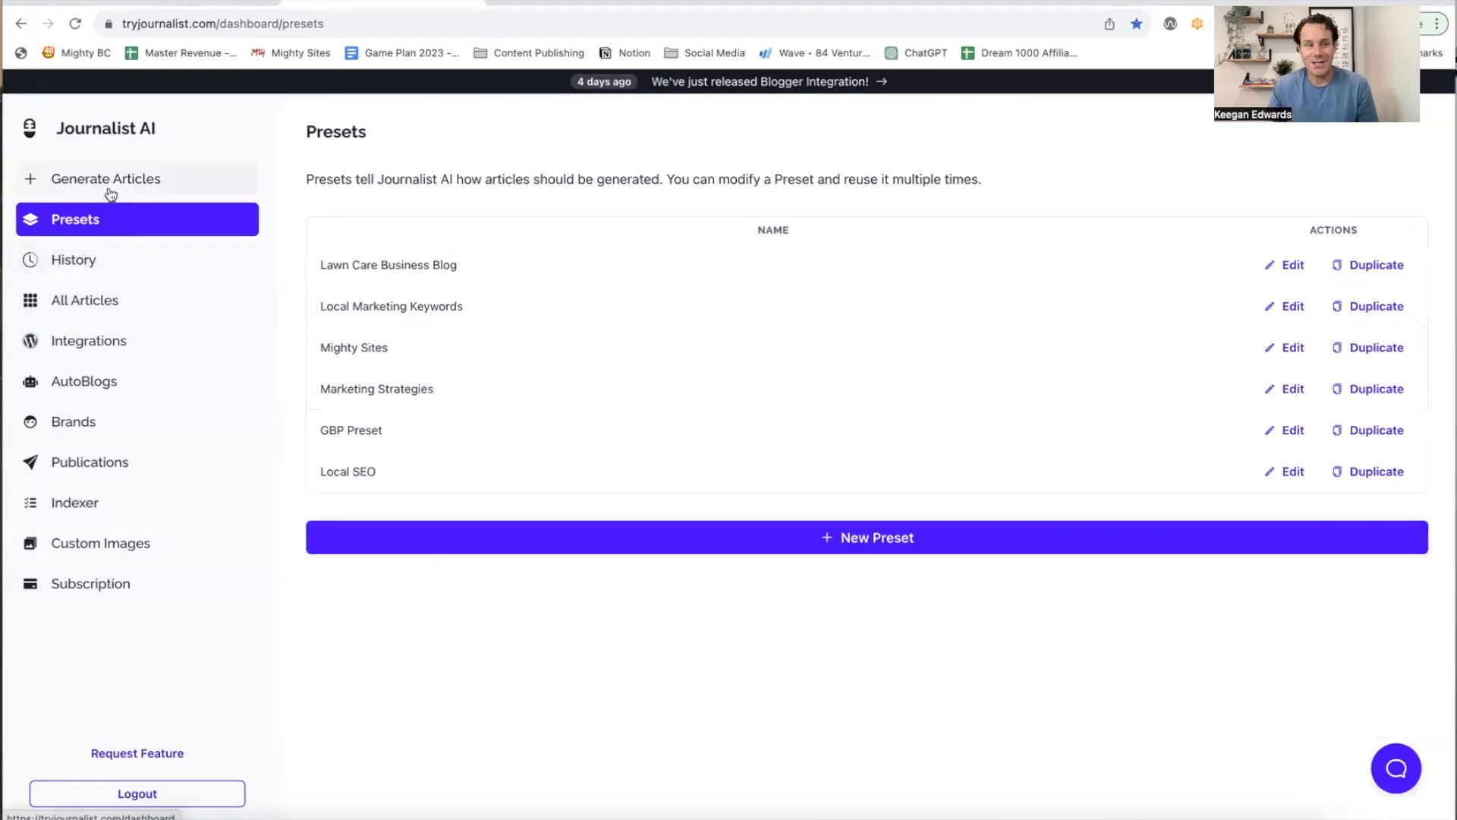
# Step: Go to the AutoBlogs list from the sidebar
pyautogui.click(85, 381)
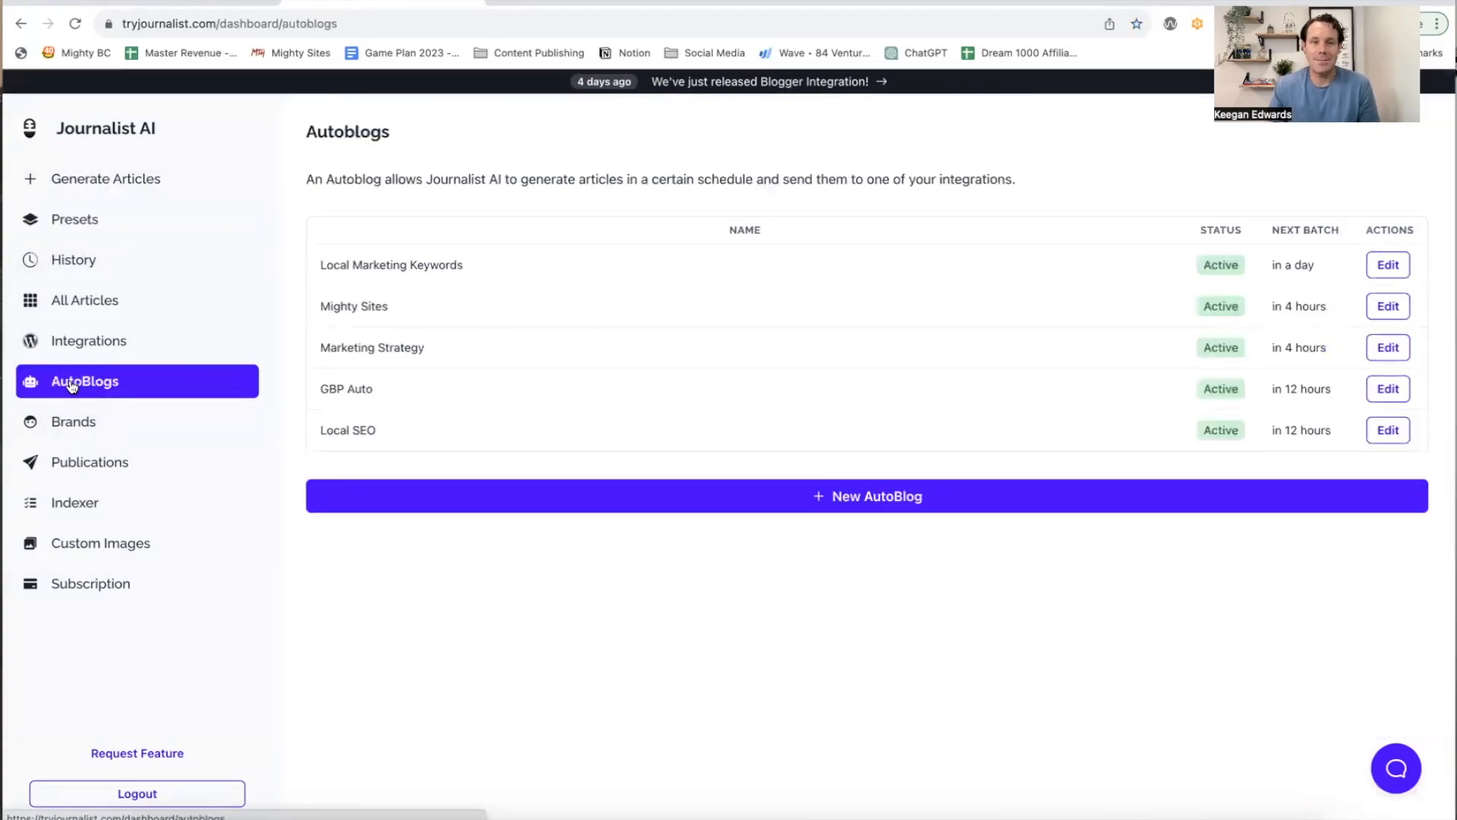
pyautogui.moveTo(396, 379)
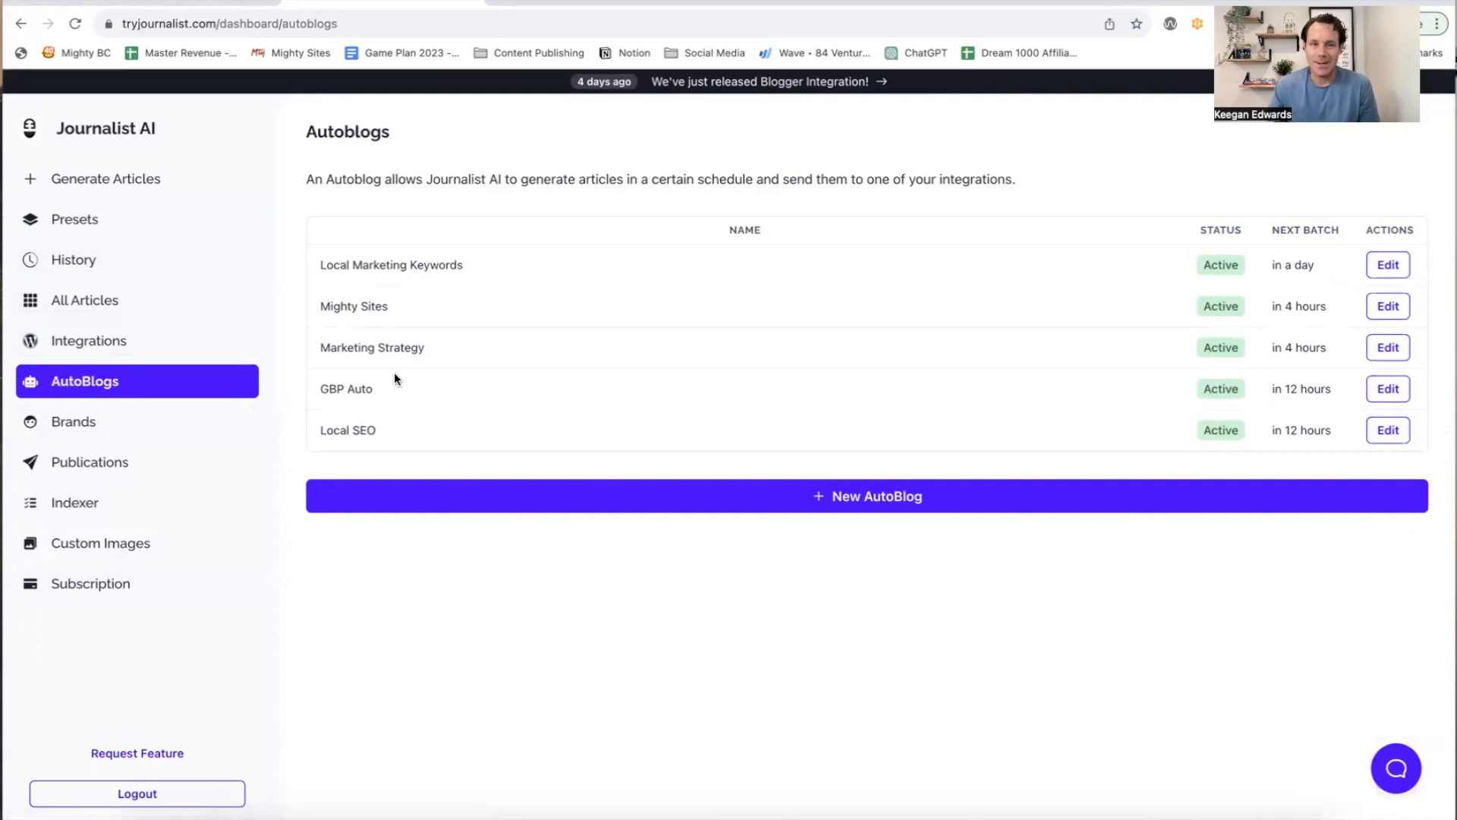
pyautogui.moveTo(473, 448)
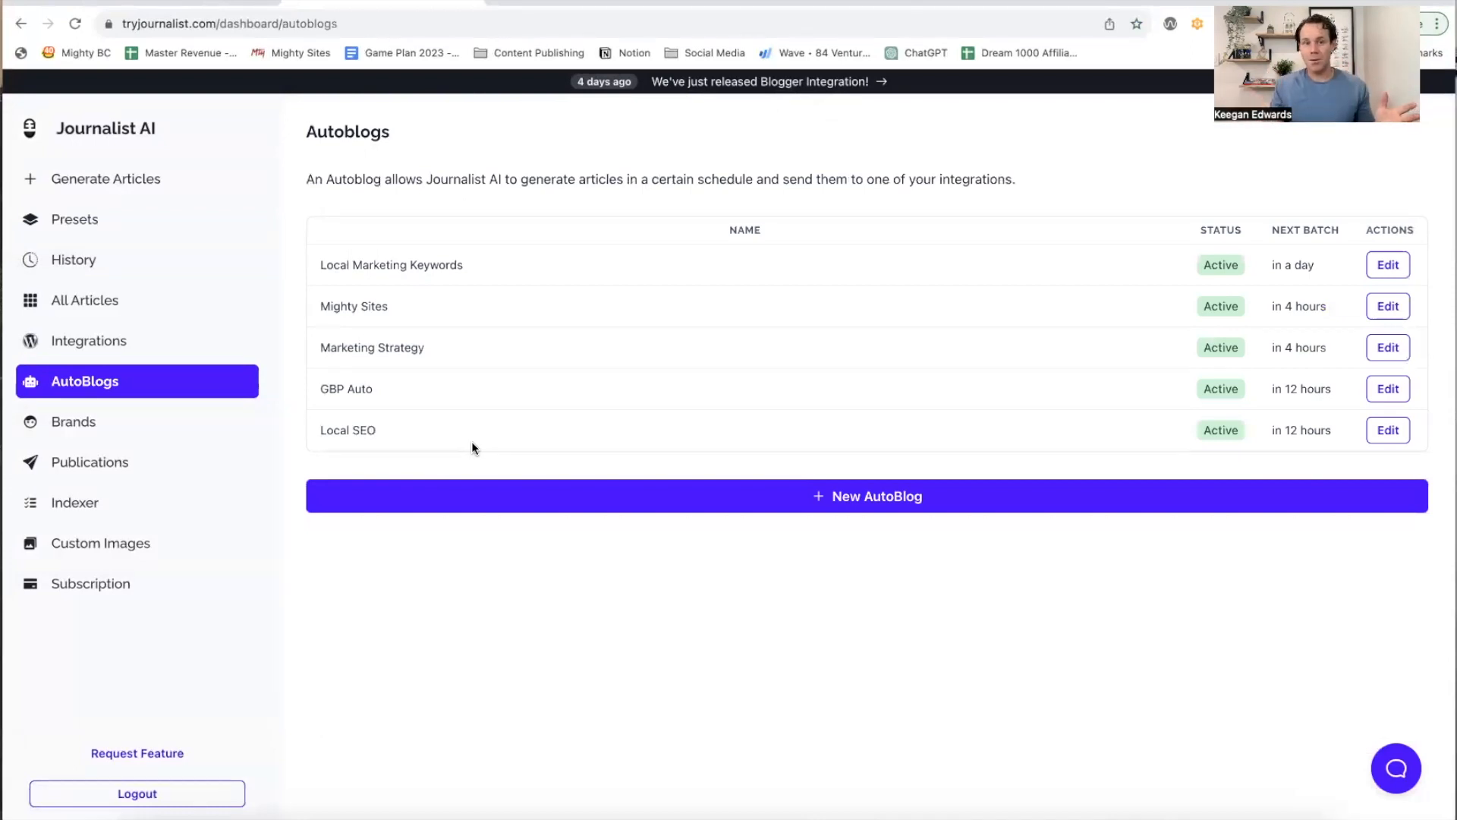
pyautogui.moveTo(376, 258)
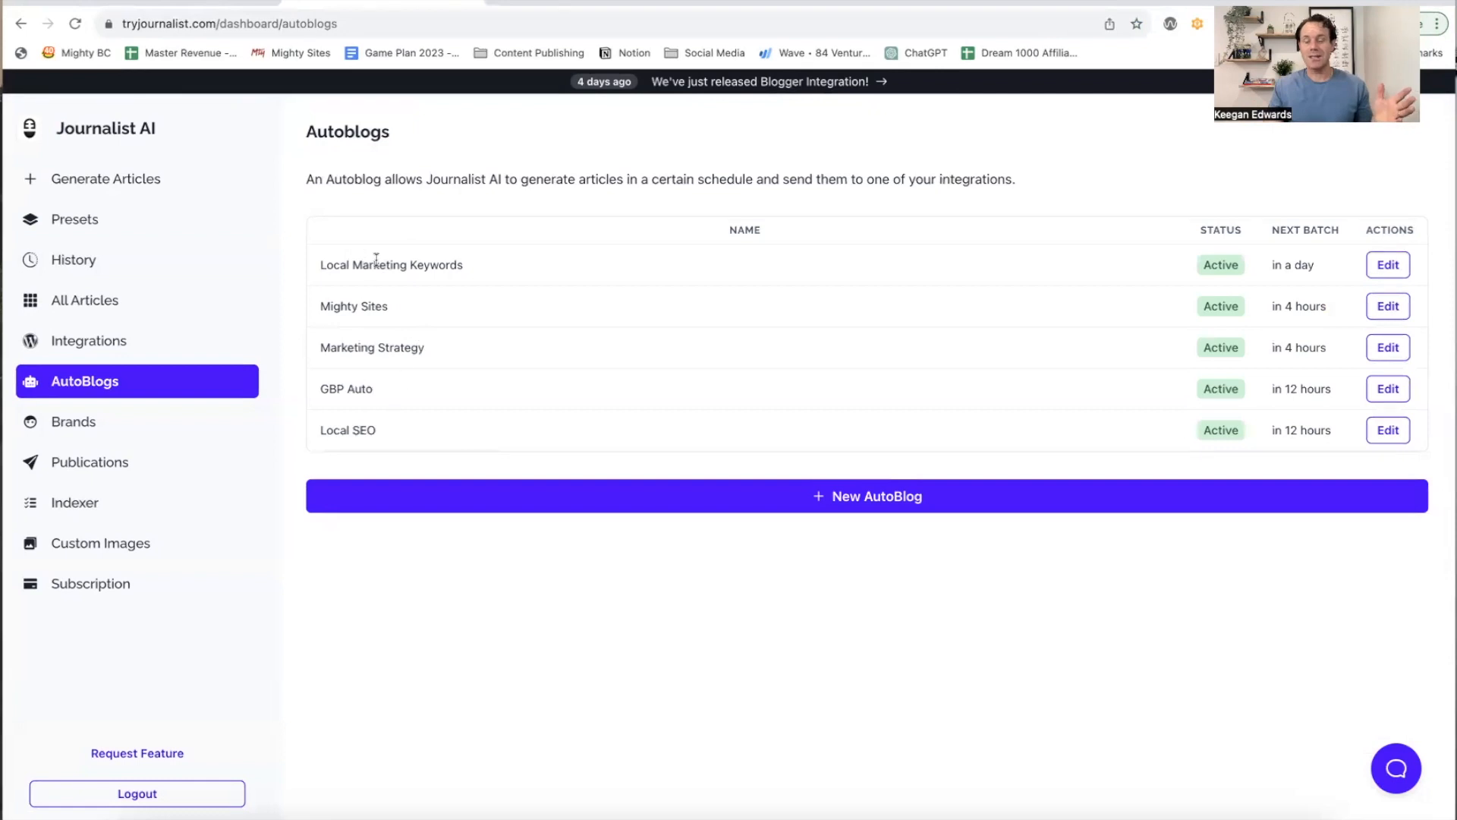
pyautogui.moveTo(380, 411)
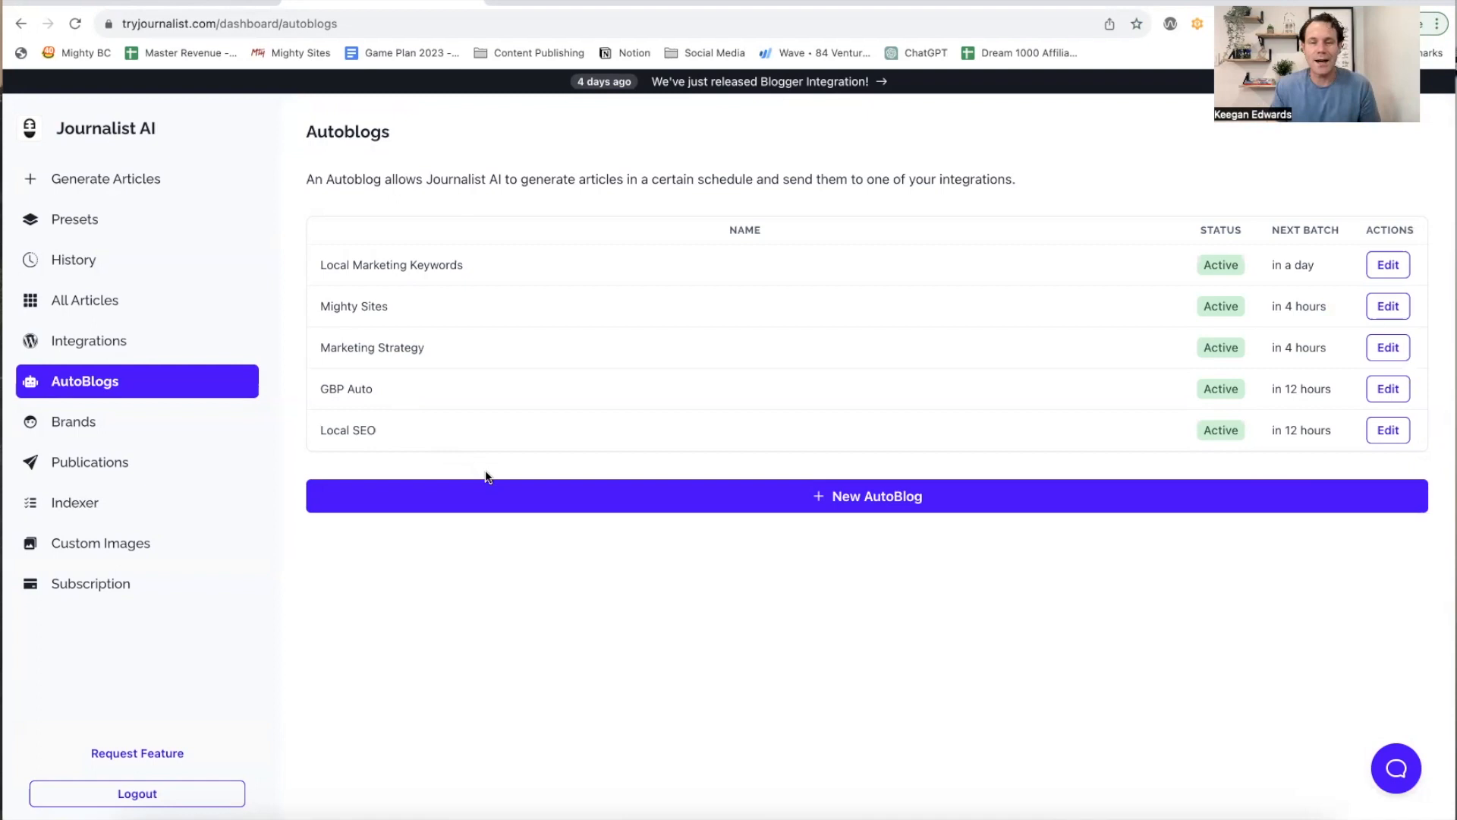
pyautogui.moveTo(507, 507)
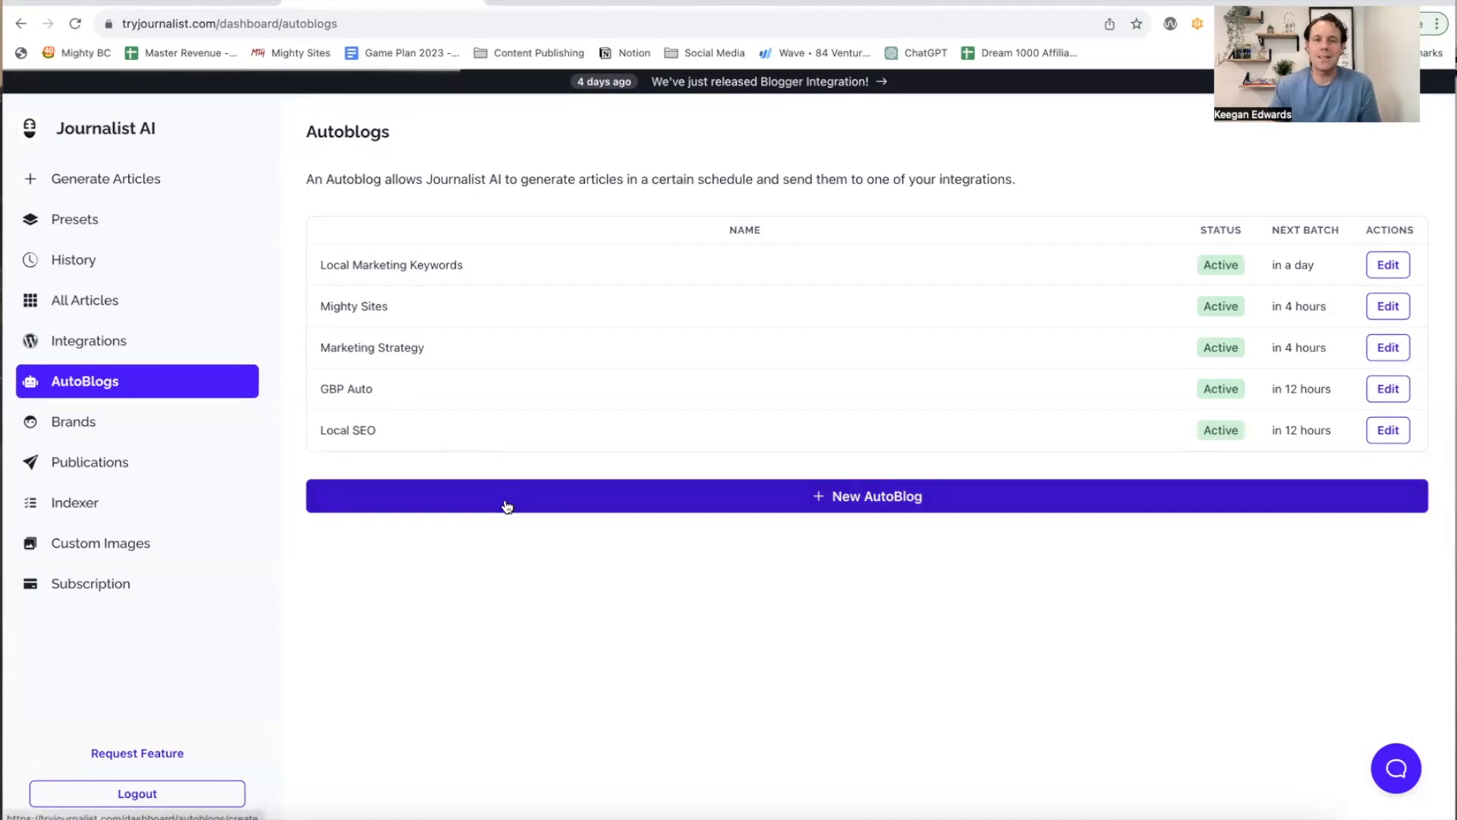
# Step: Start a new AutoBlog from the Autoblogs table
pyautogui.click(866, 495)
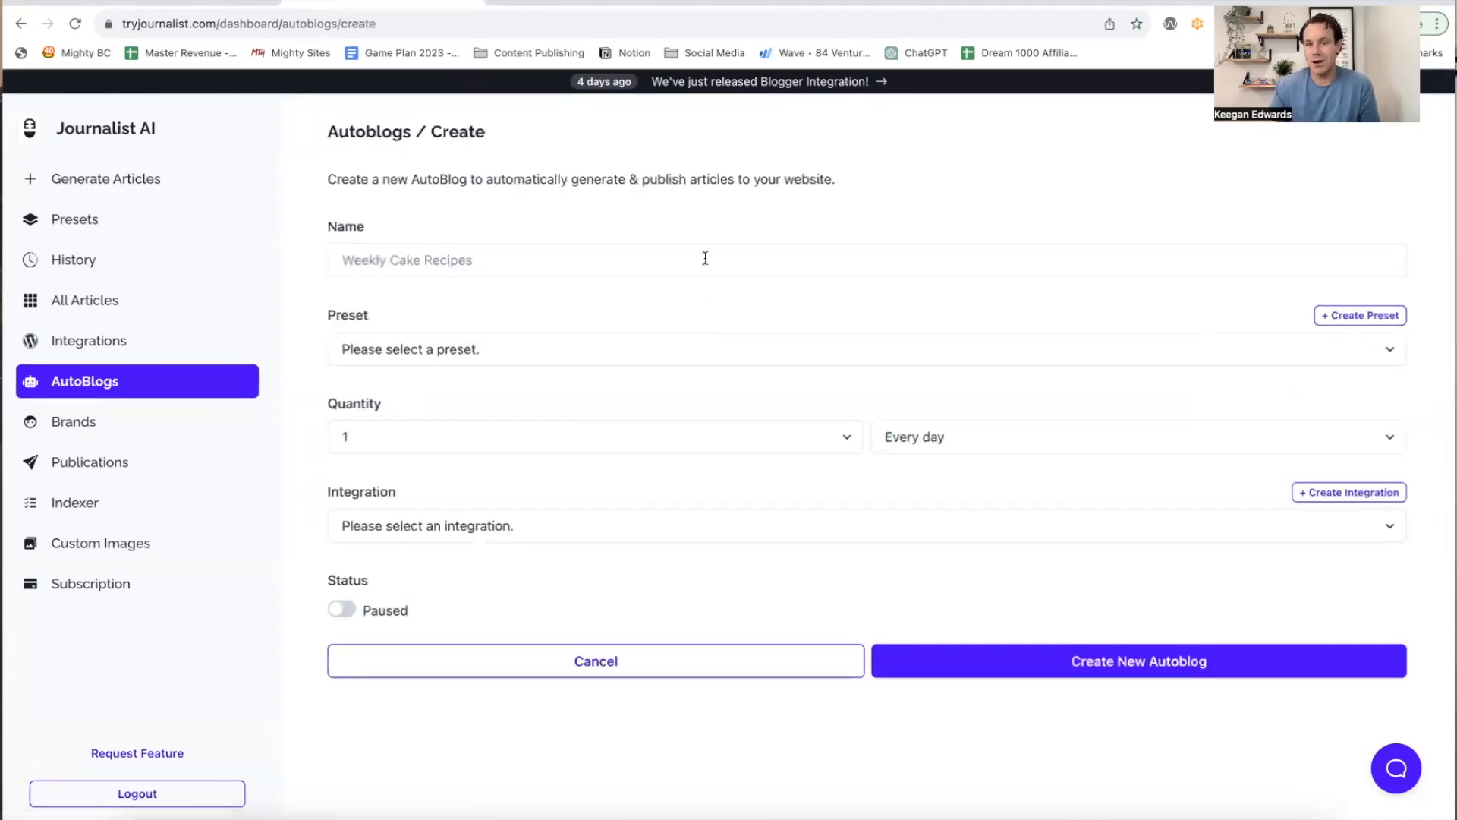
# Step: Name it 'Lawn Care AutoBlog', set Quantity 2 every day and make its status active
pyautogui.write('Lawn Care AutoBlog')
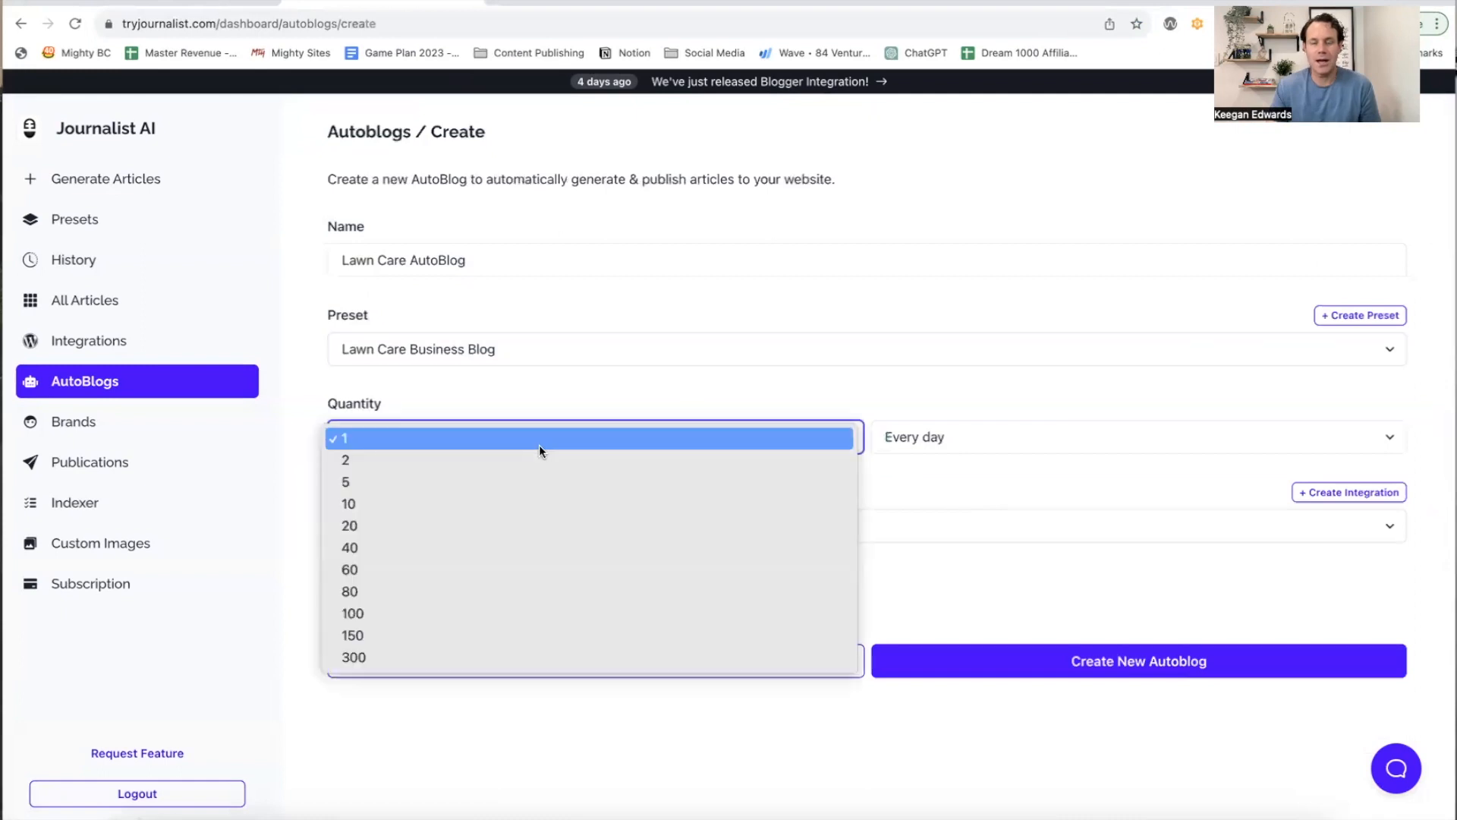
pyautogui.click(346, 460)
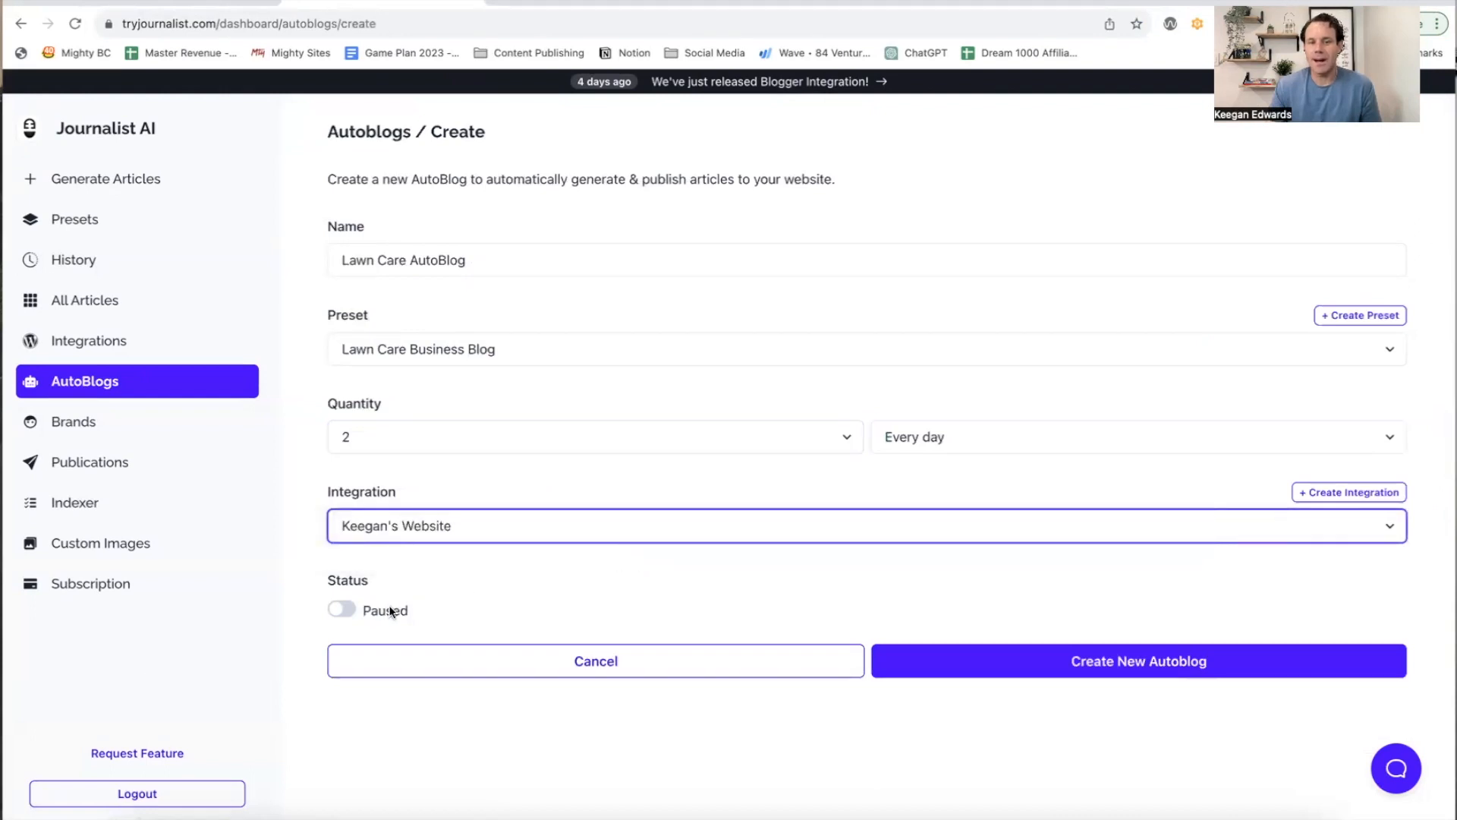
pyautogui.click(342, 610)
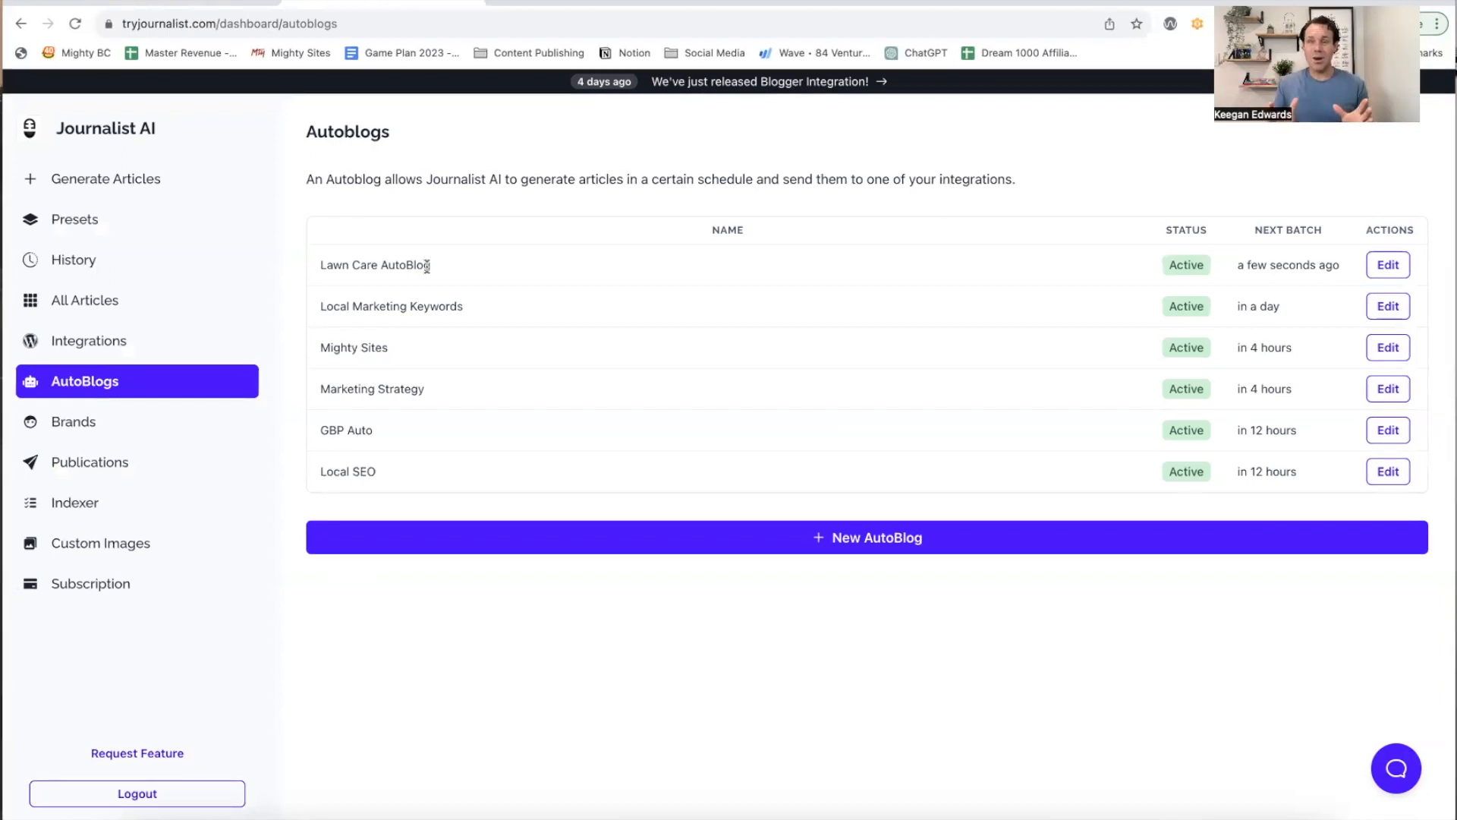
pyautogui.moveTo(960, 73)
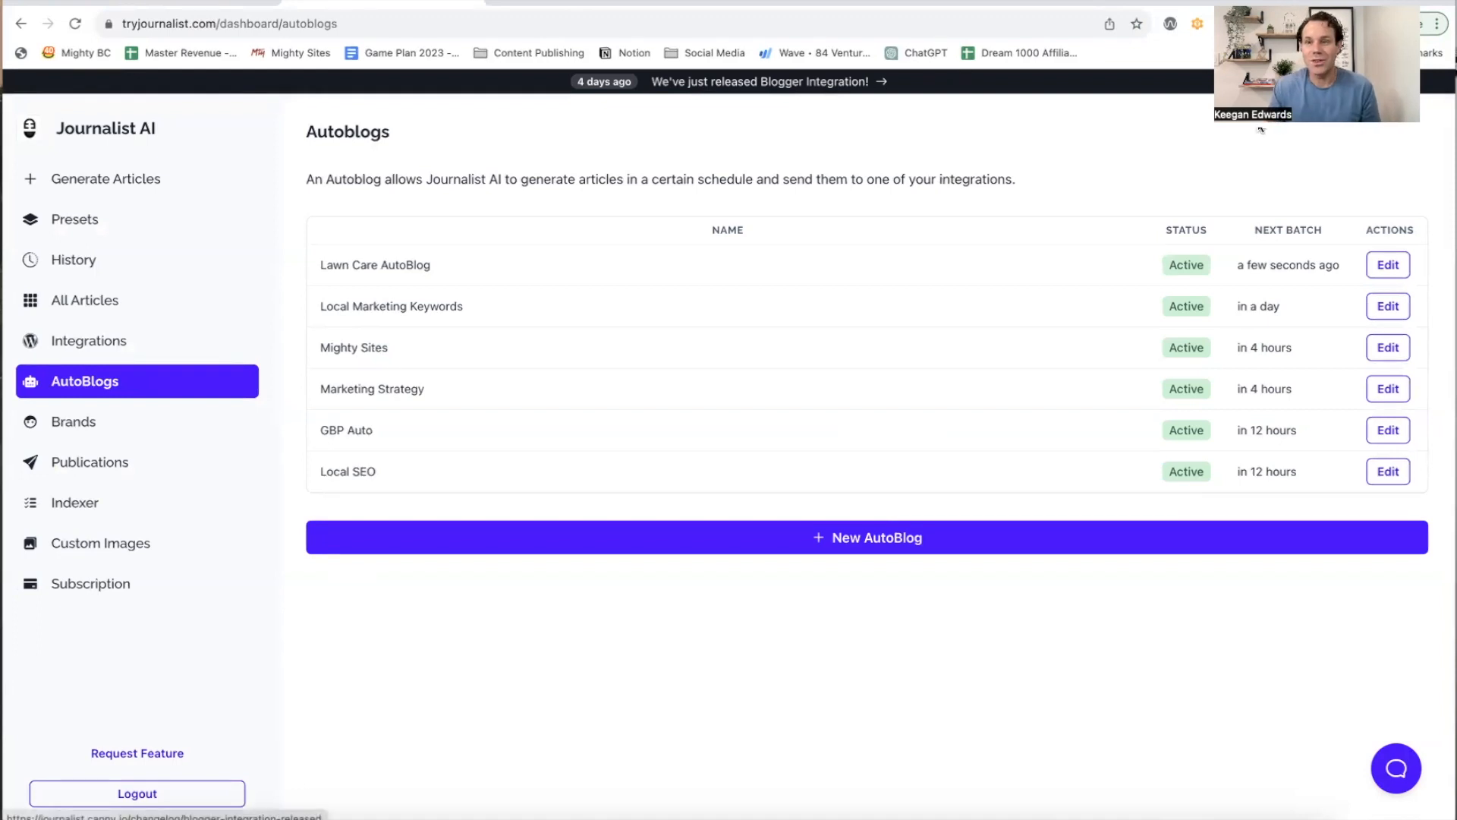
# Step: View the Lawn Care AutoBlog's finished batch with 2 of 2 Denver articles generated
pyautogui.click(73, 259)
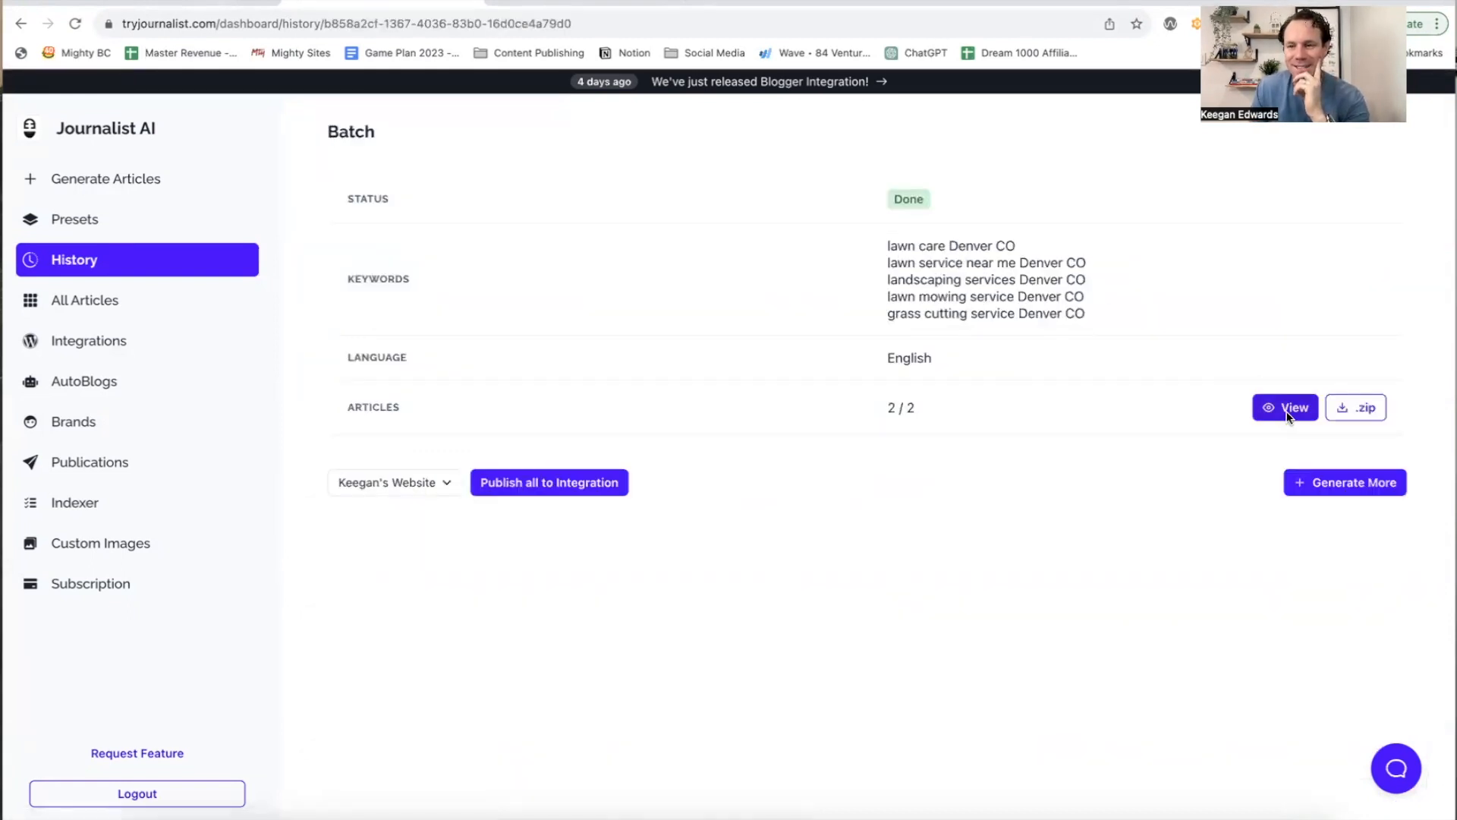
pyautogui.click(1284, 406)
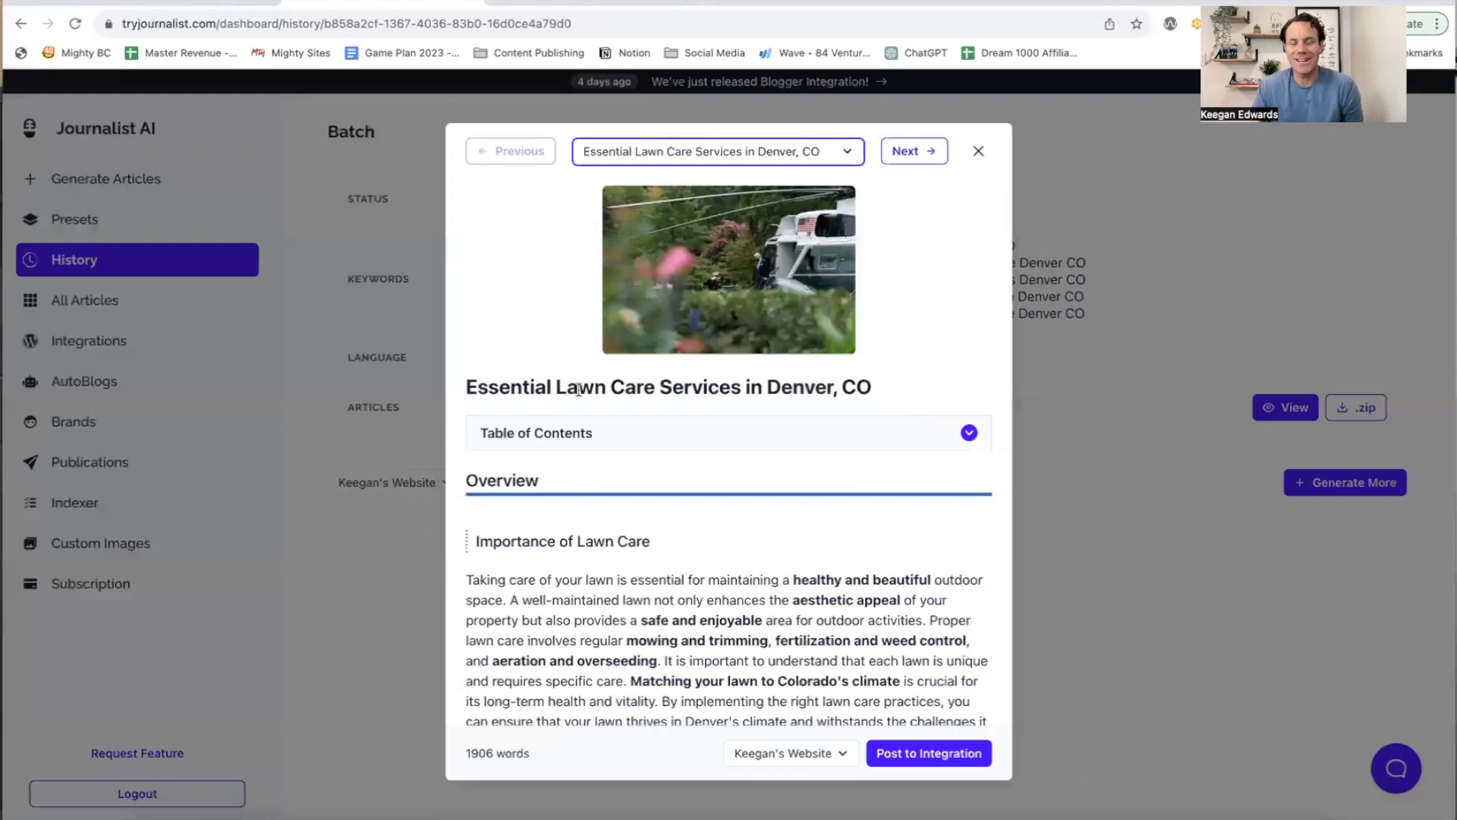
pyautogui.scroll(-3)
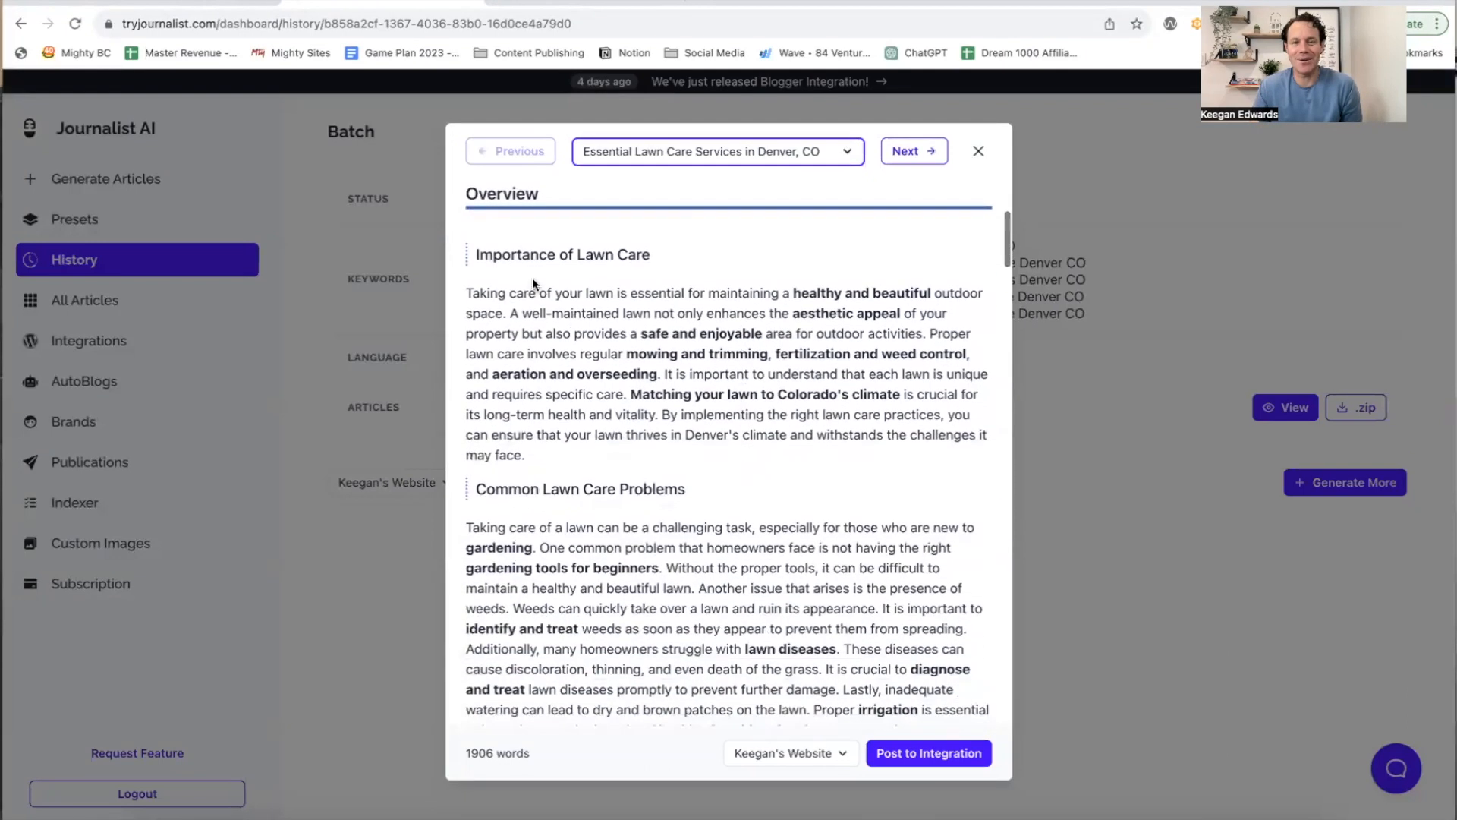
pyautogui.scroll(-3)
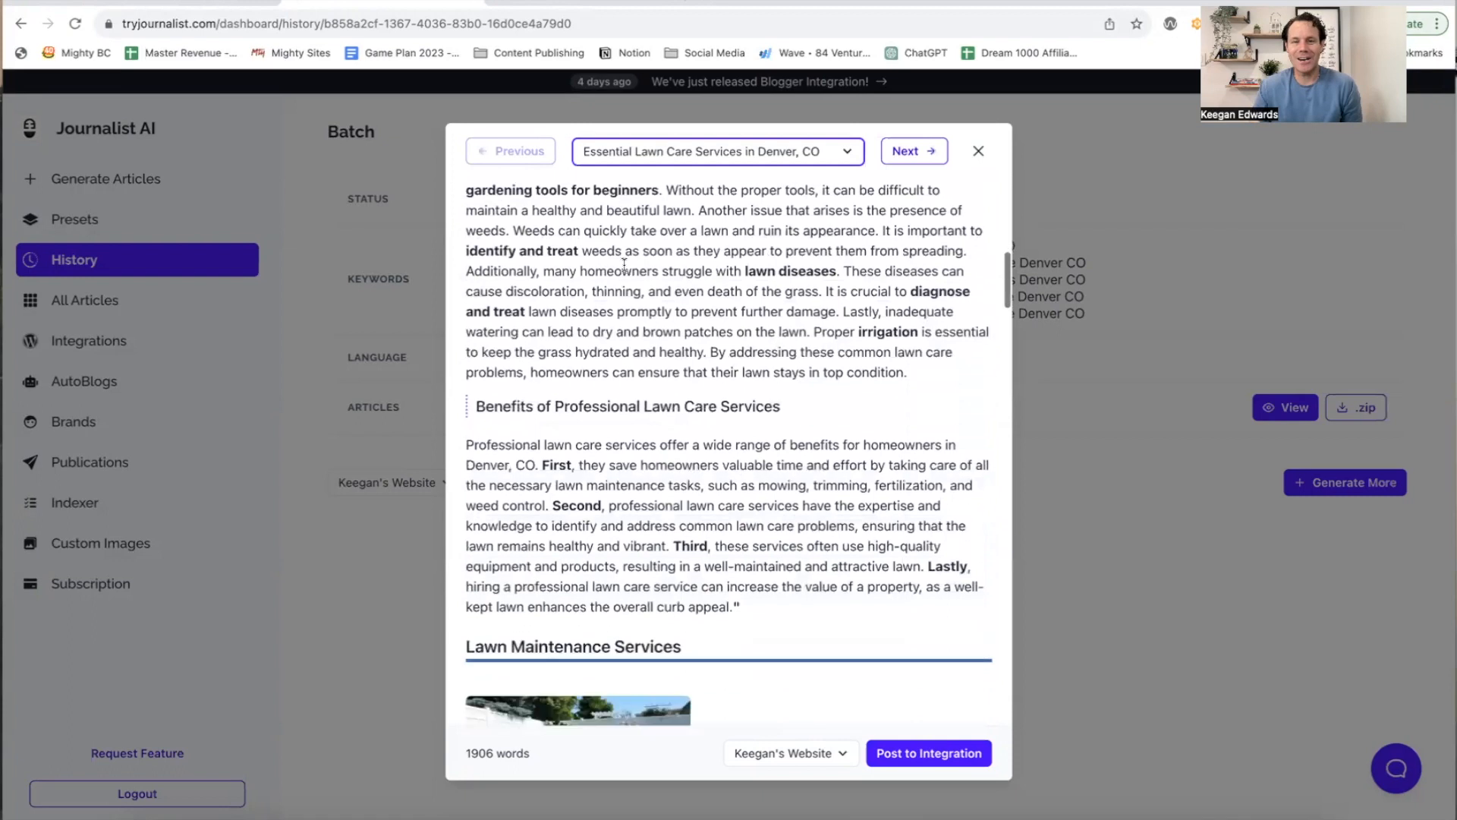
pyautogui.scroll(-3)
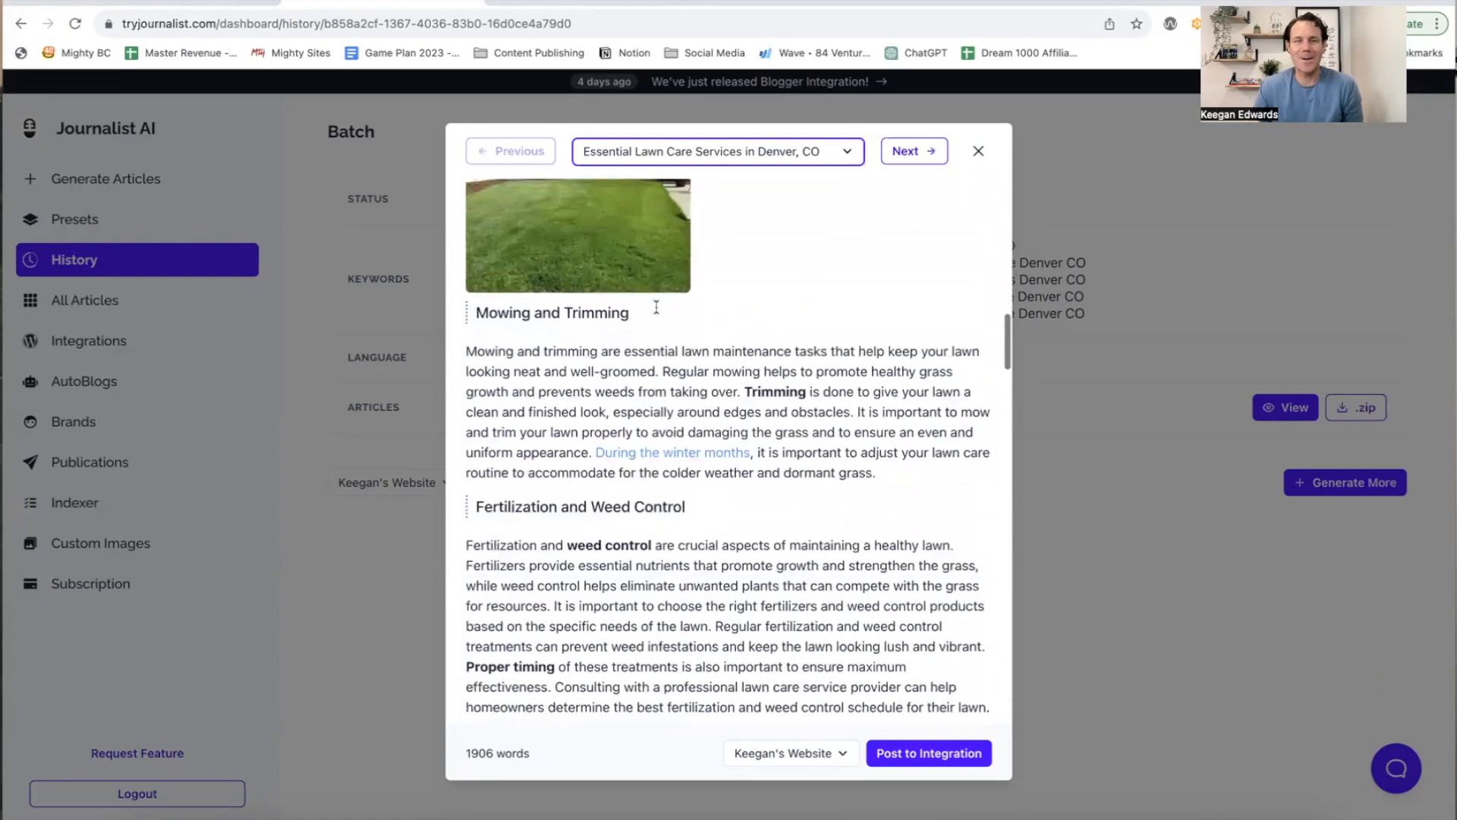
pyautogui.scroll(-3)
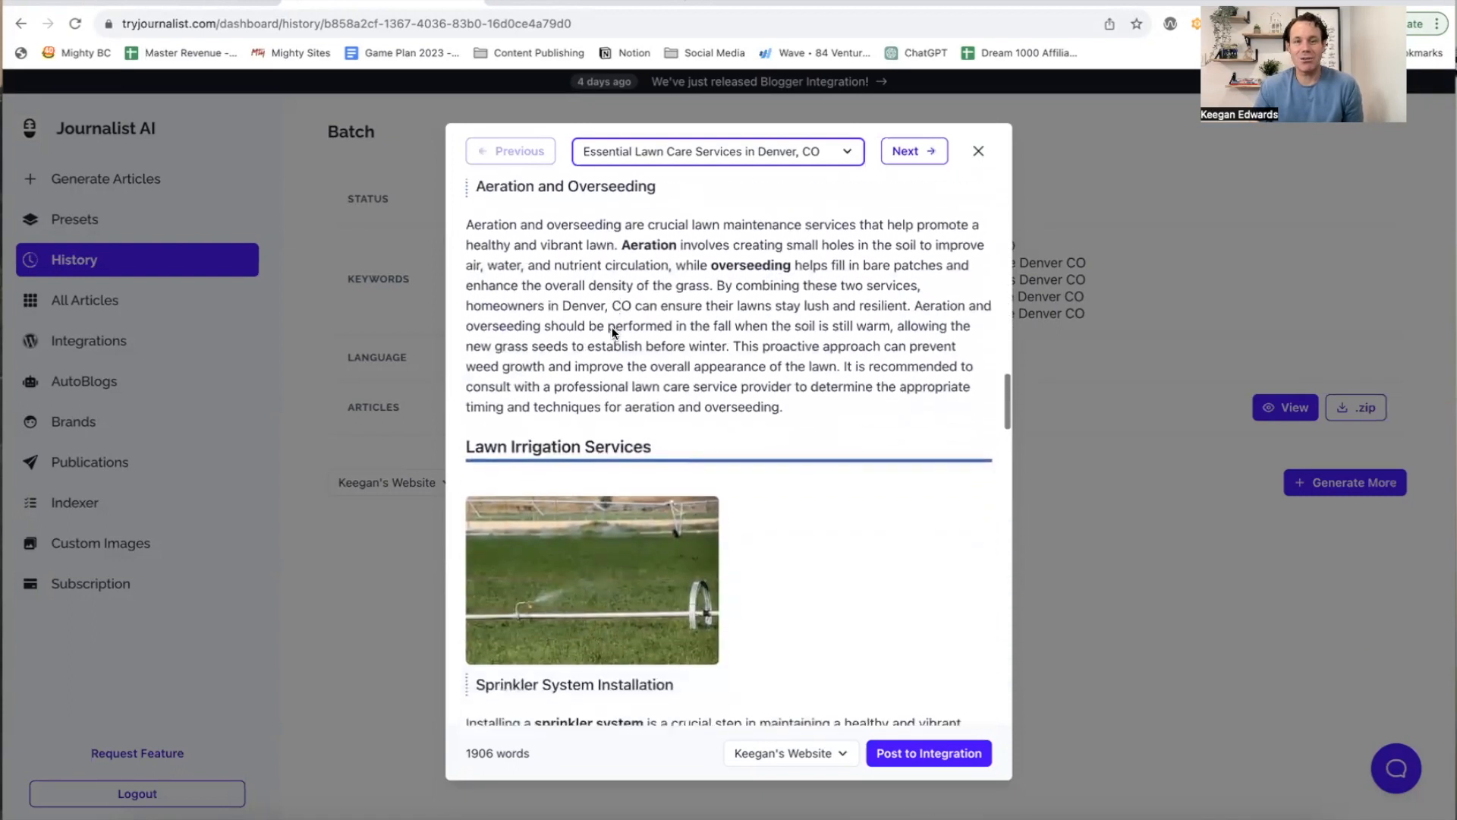
pyautogui.scroll(-3)
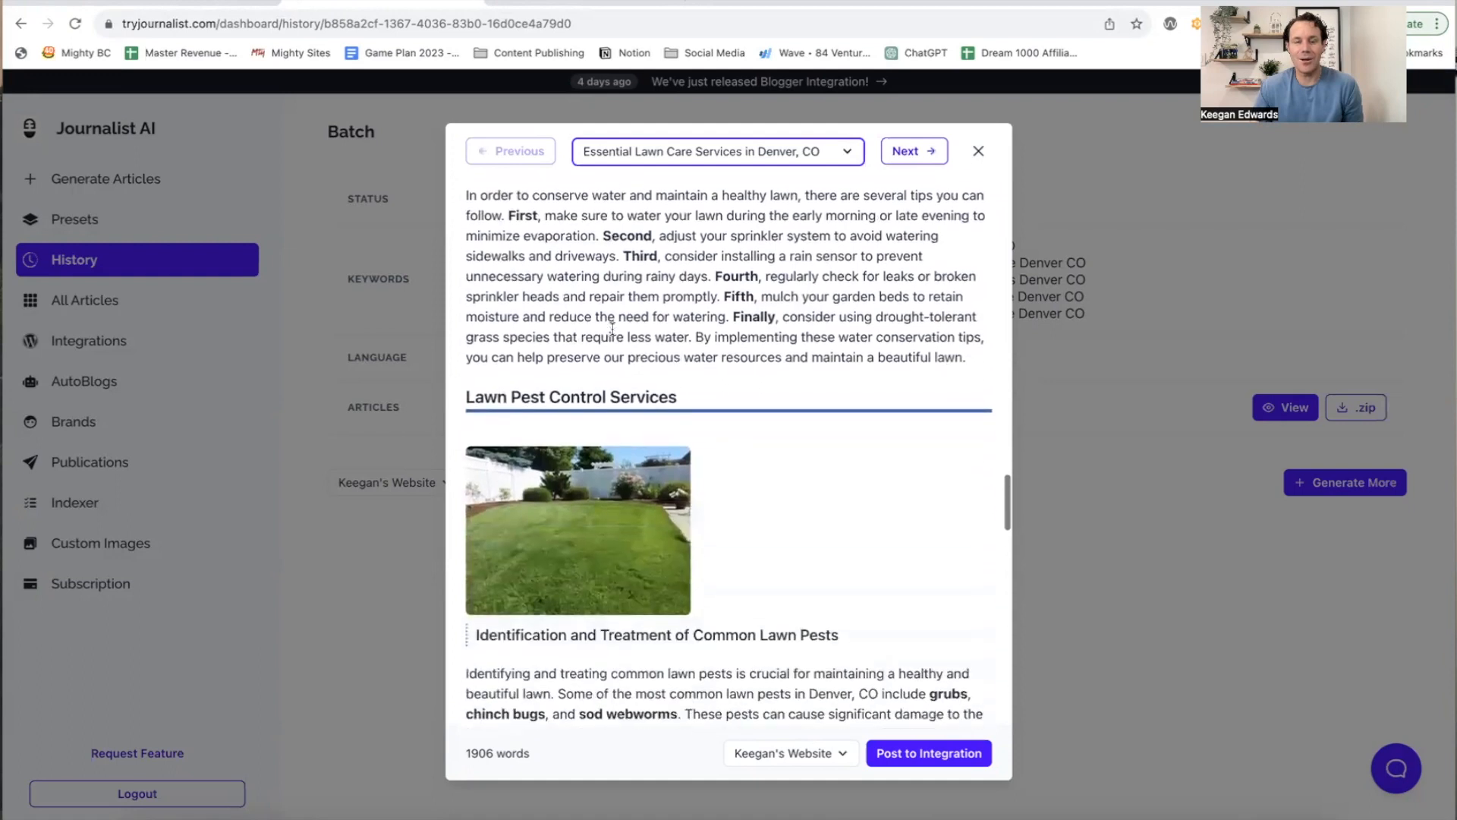
pyautogui.scroll(-3)
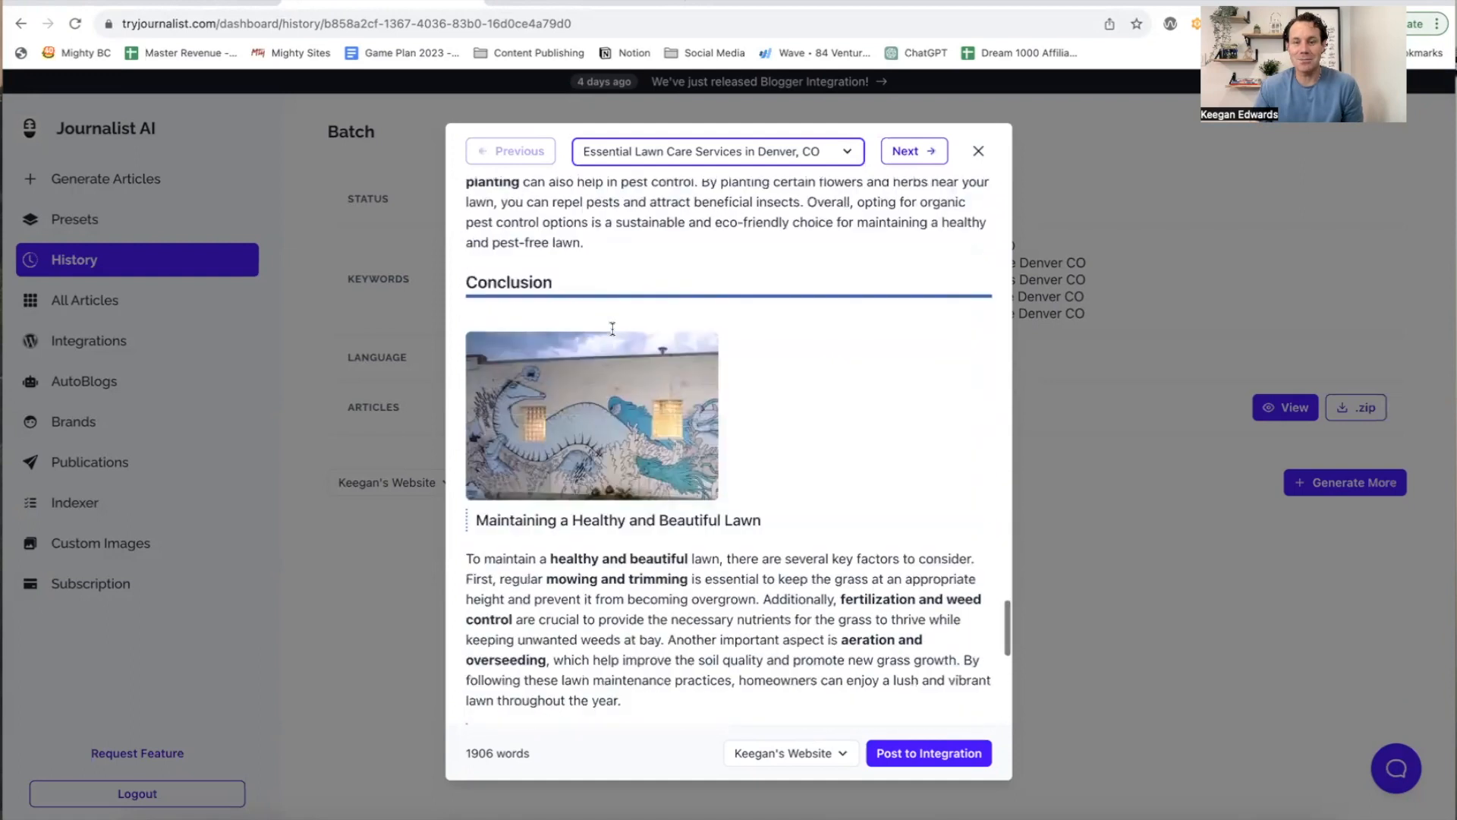
pyautogui.scroll(-3)
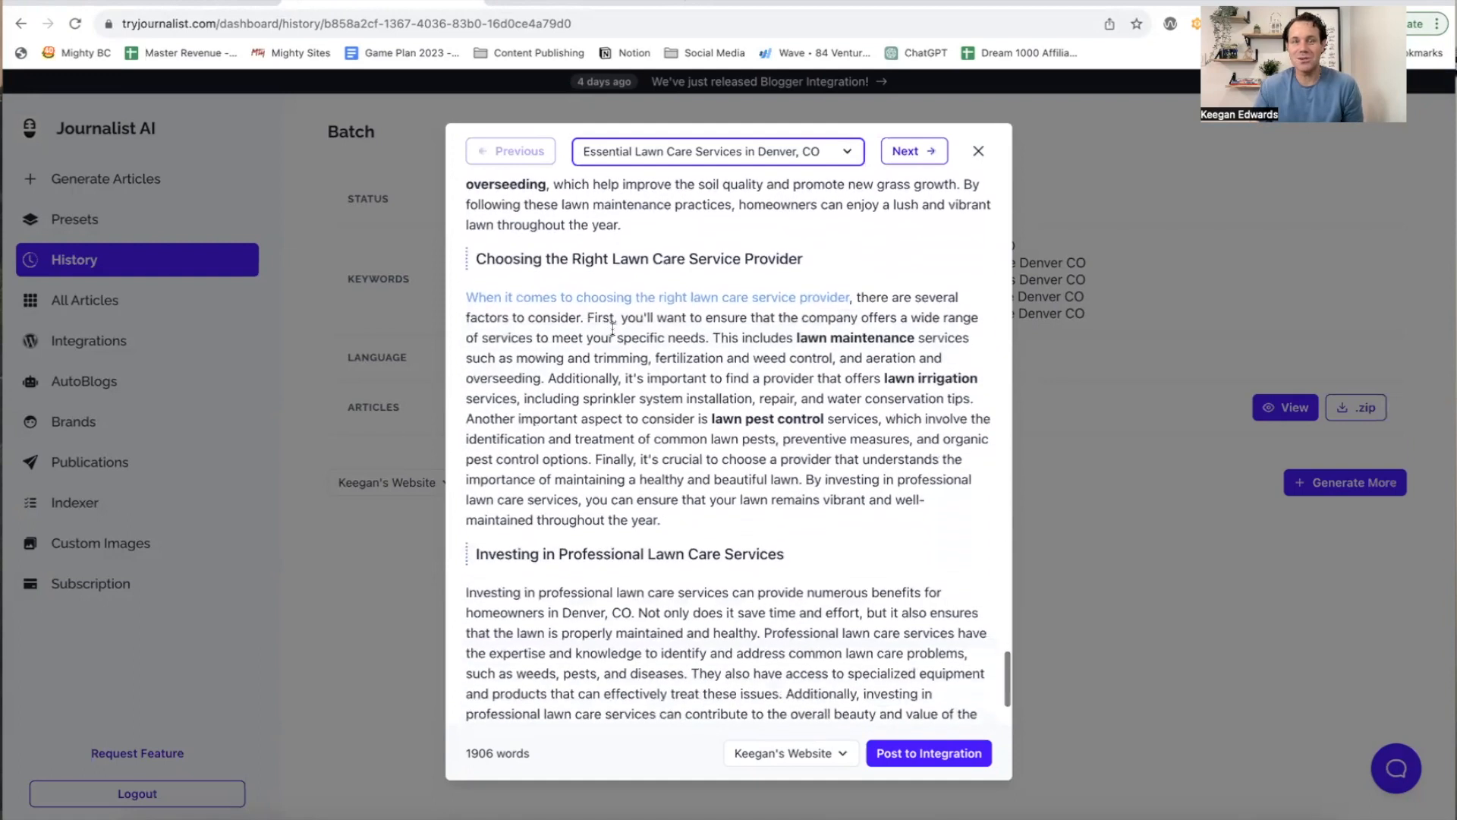
pyautogui.click(716, 150)
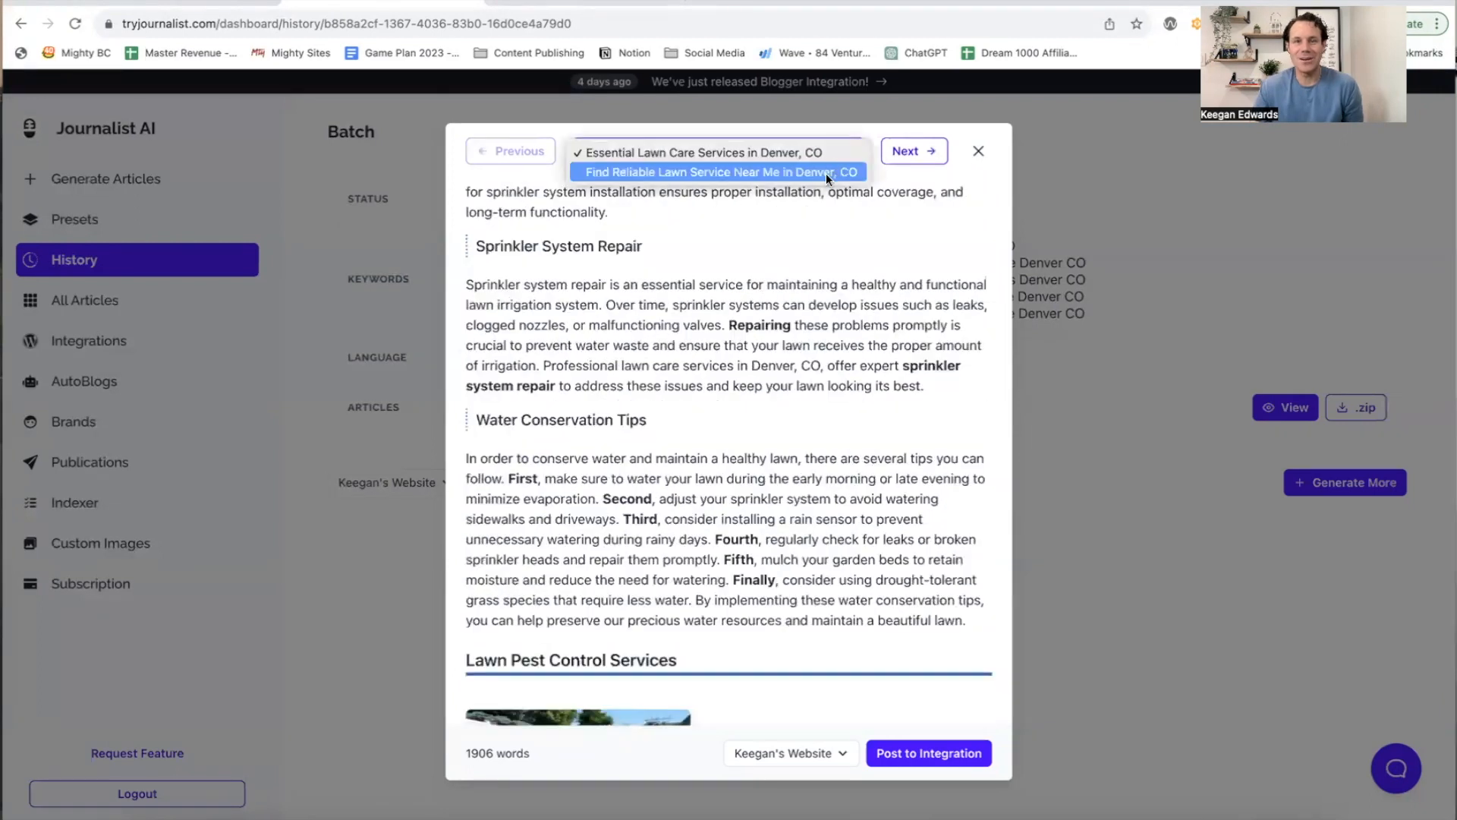
# Step: Preview the 'Find Reliable Lawn Service Near Me in Denver, CO' article and scroll through its sections and images
pyautogui.click(718, 172)
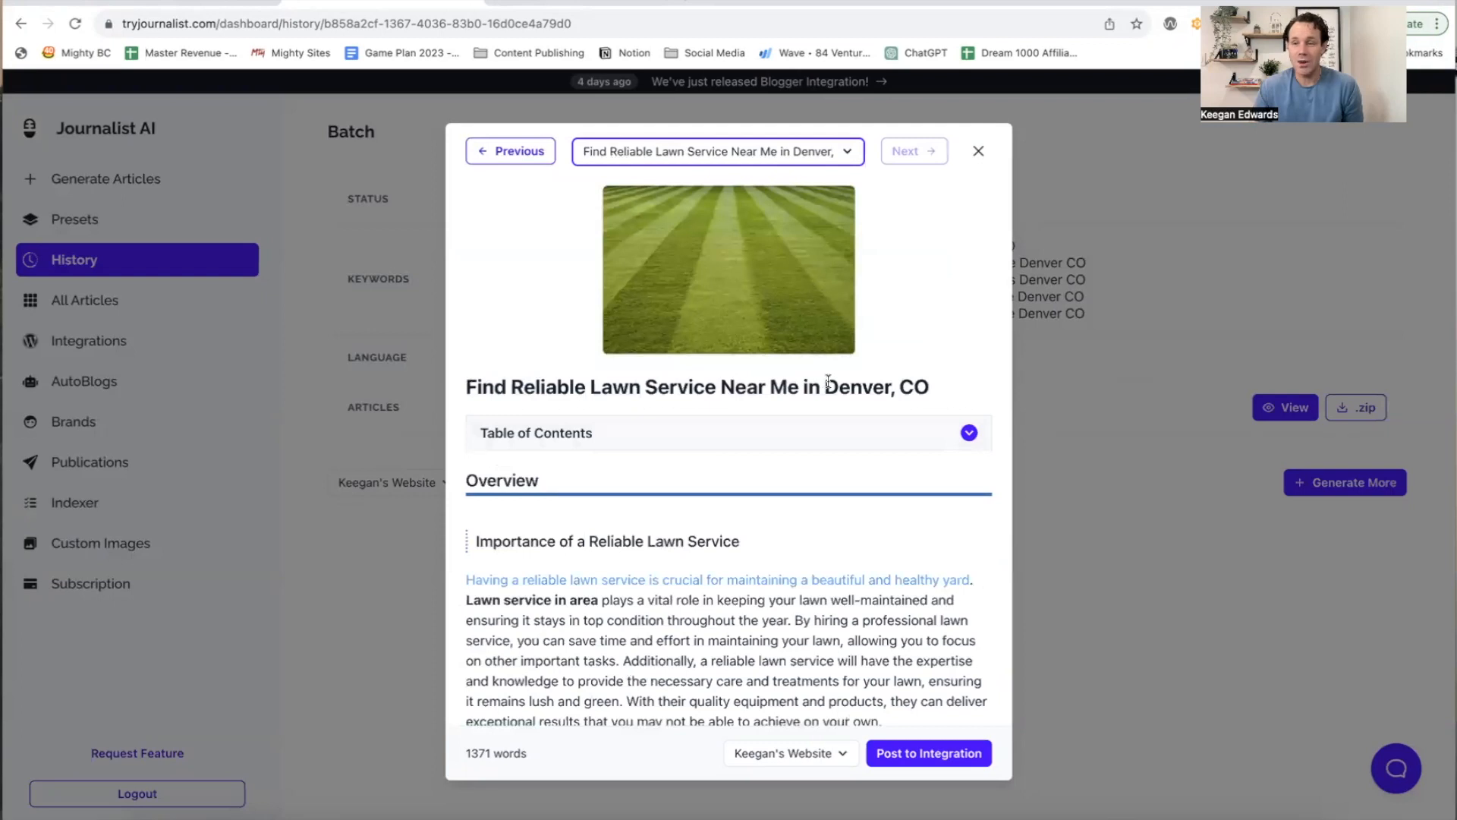
pyautogui.scroll(-3)
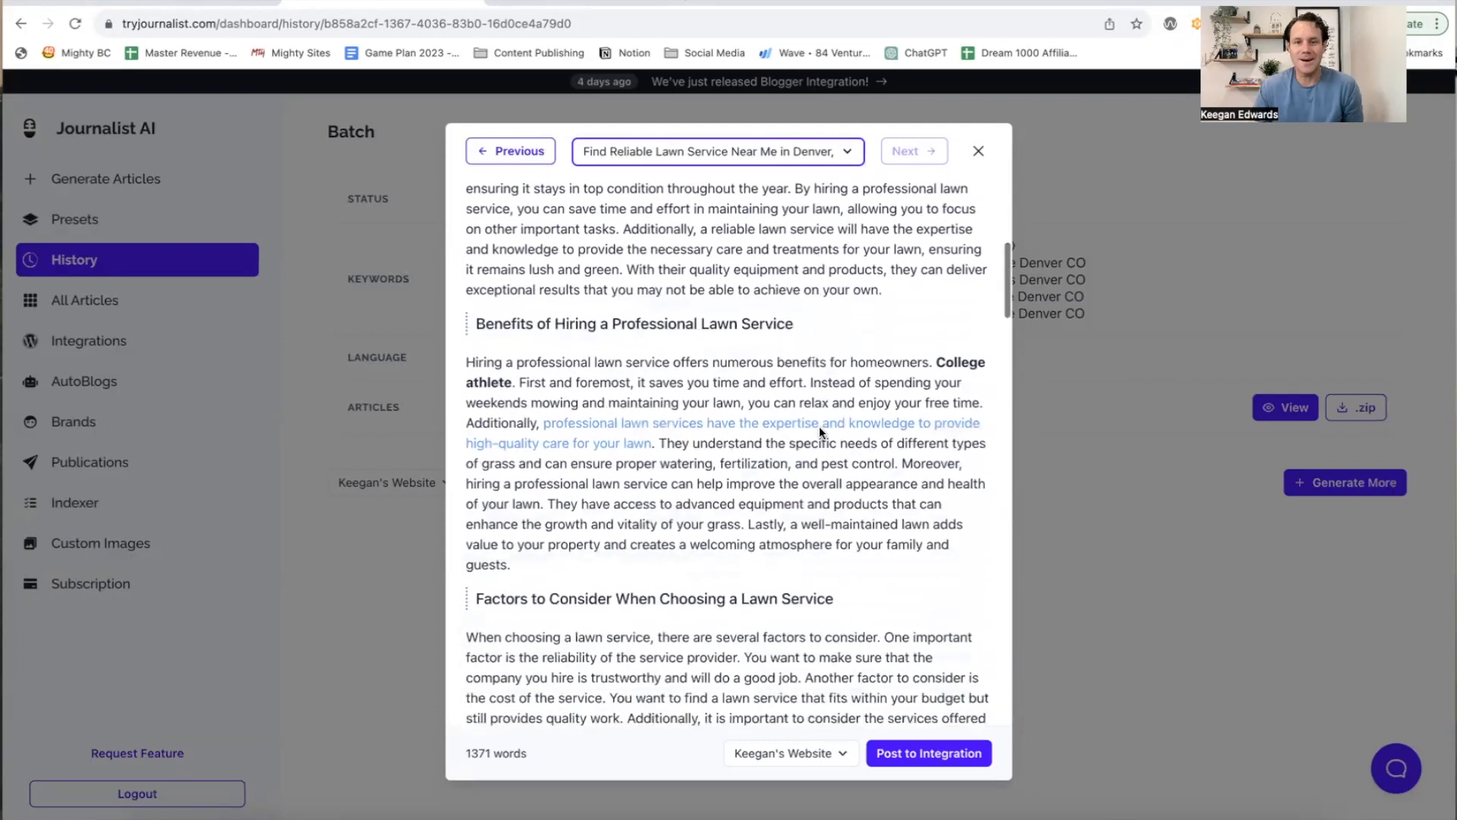
pyautogui.scroll(-3)
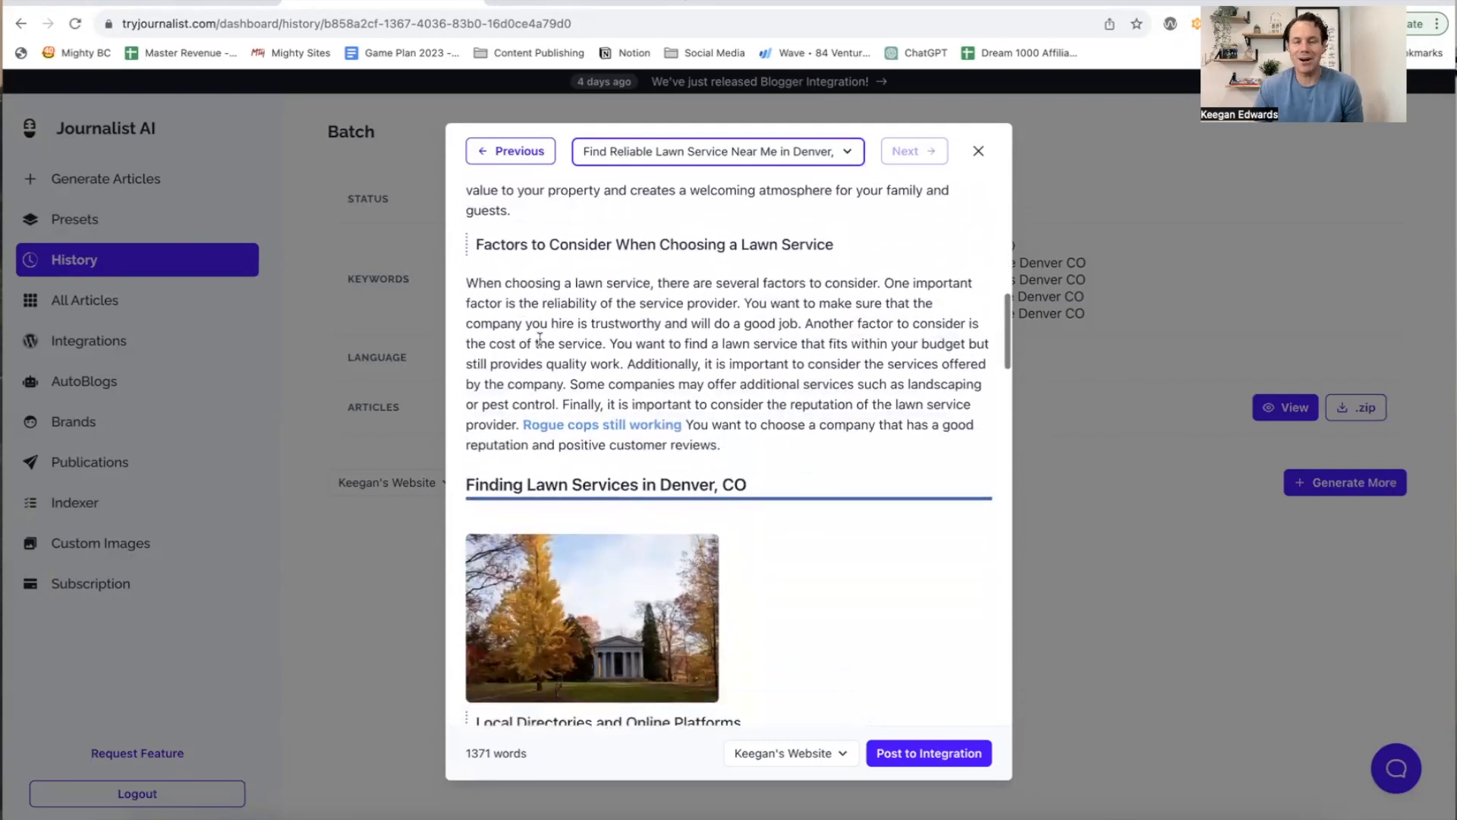
pyautogui.scroll(-3)
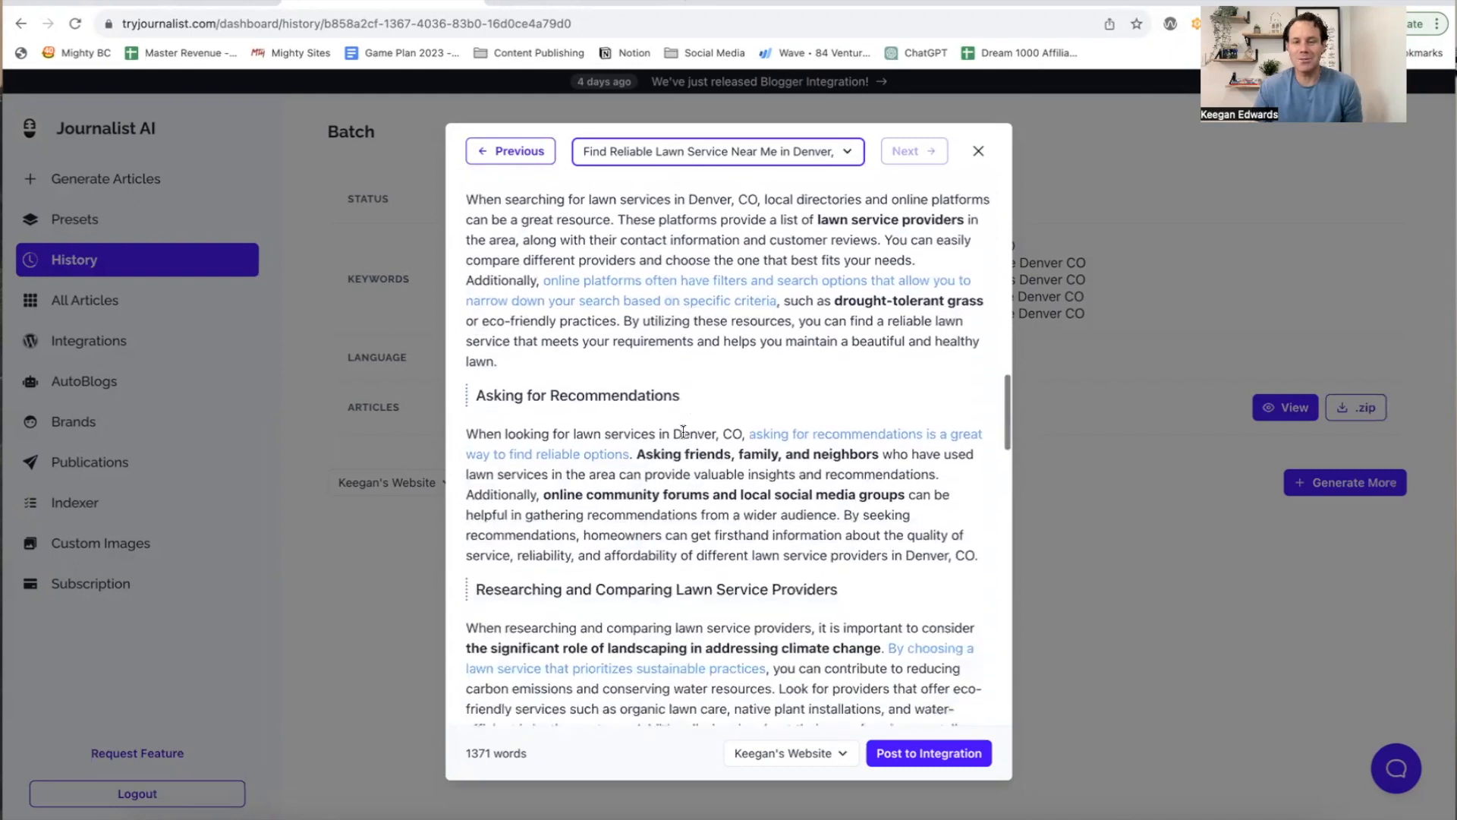
pyautogui.scroll(-3)
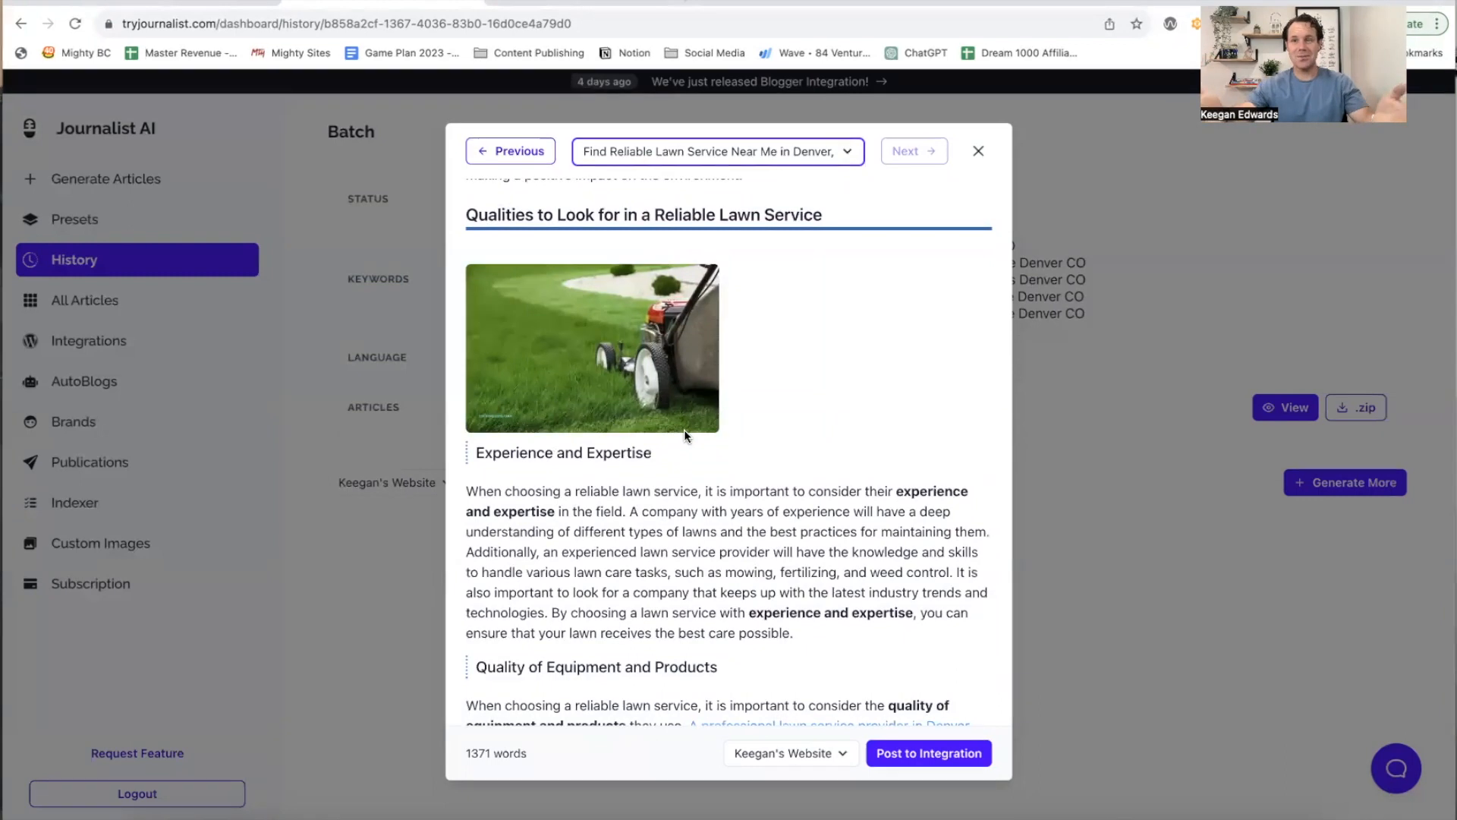
pyautogui.moveTo(780, 332)
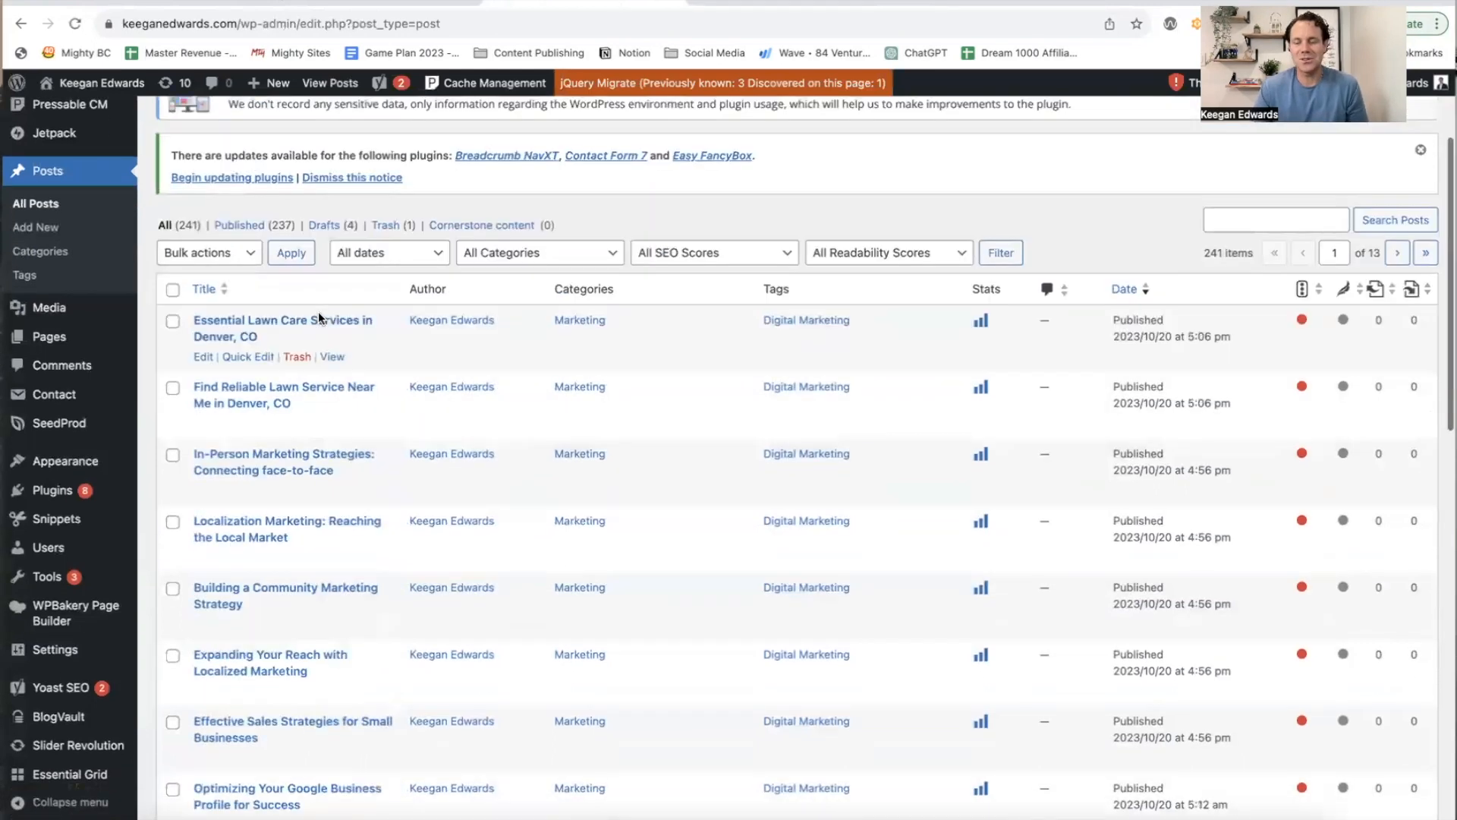
# Step: Edit the 'Find Reliable Lawn Service Near Me in Denver, CO' post from All Posts
pyautogui.scroll(-3)
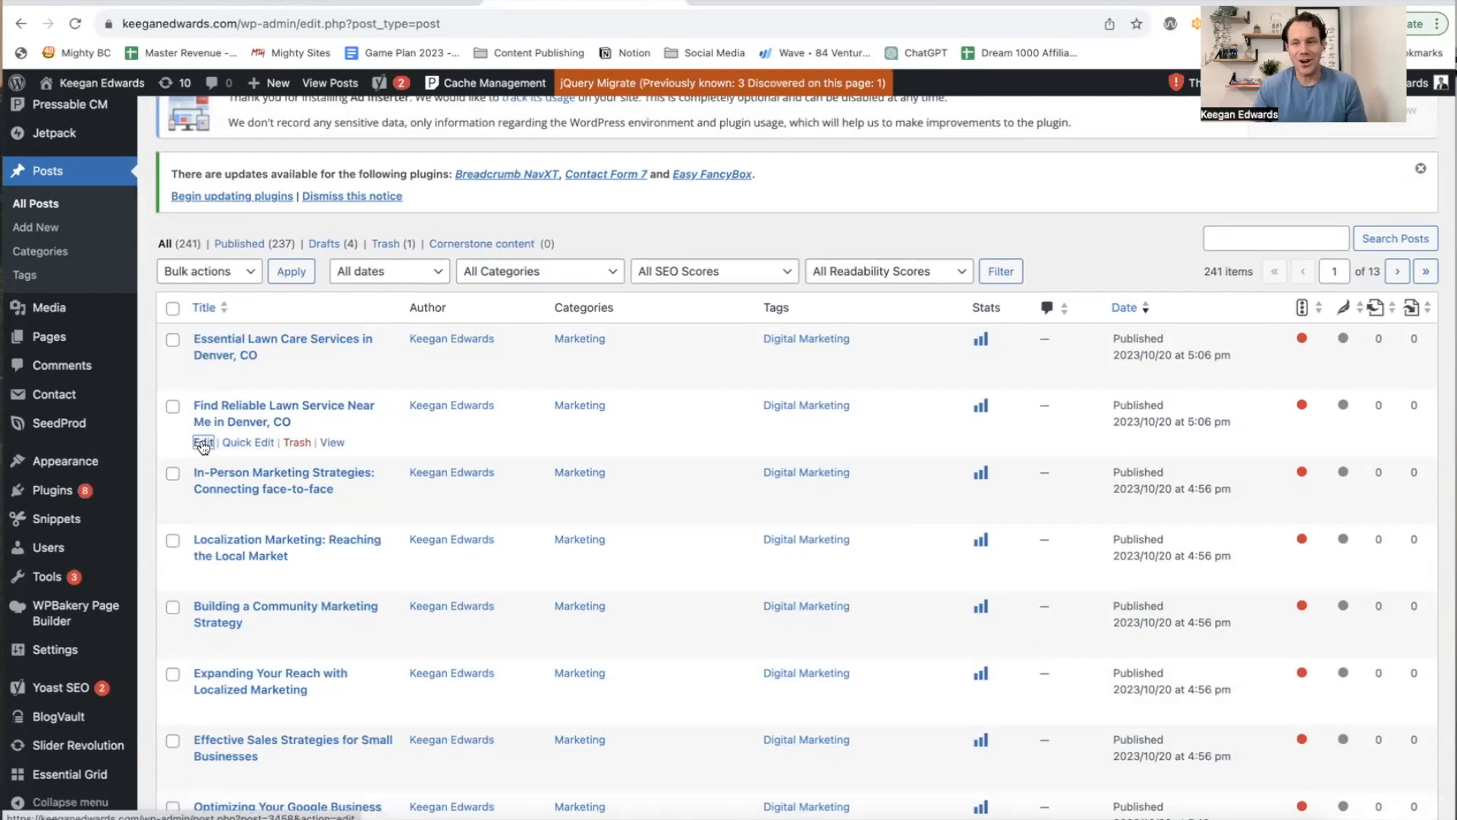
pyautogui.click(204, 443)
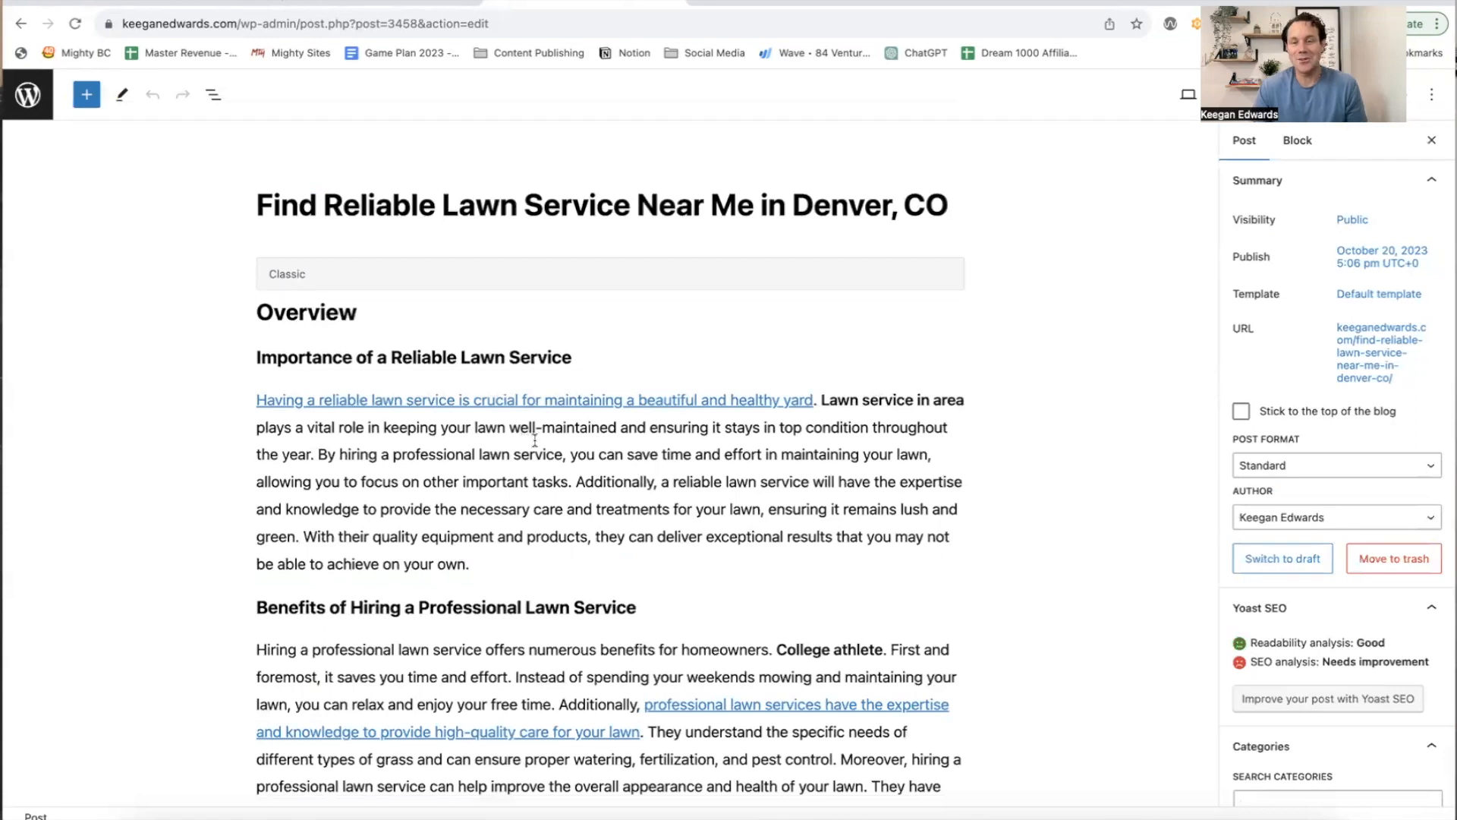
pyautogui.scroll(-3)
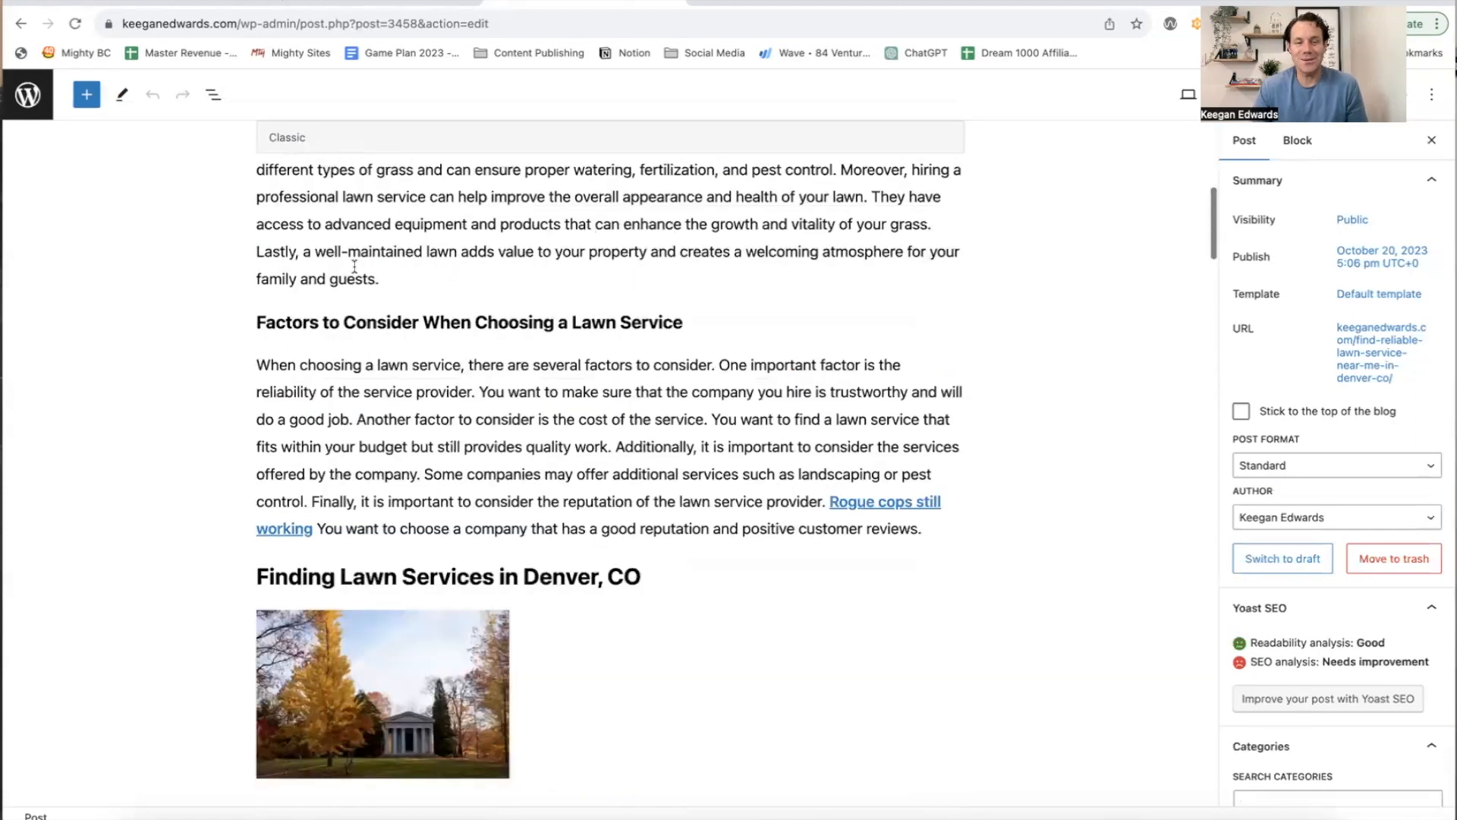
pyautogui.scroll(-3)
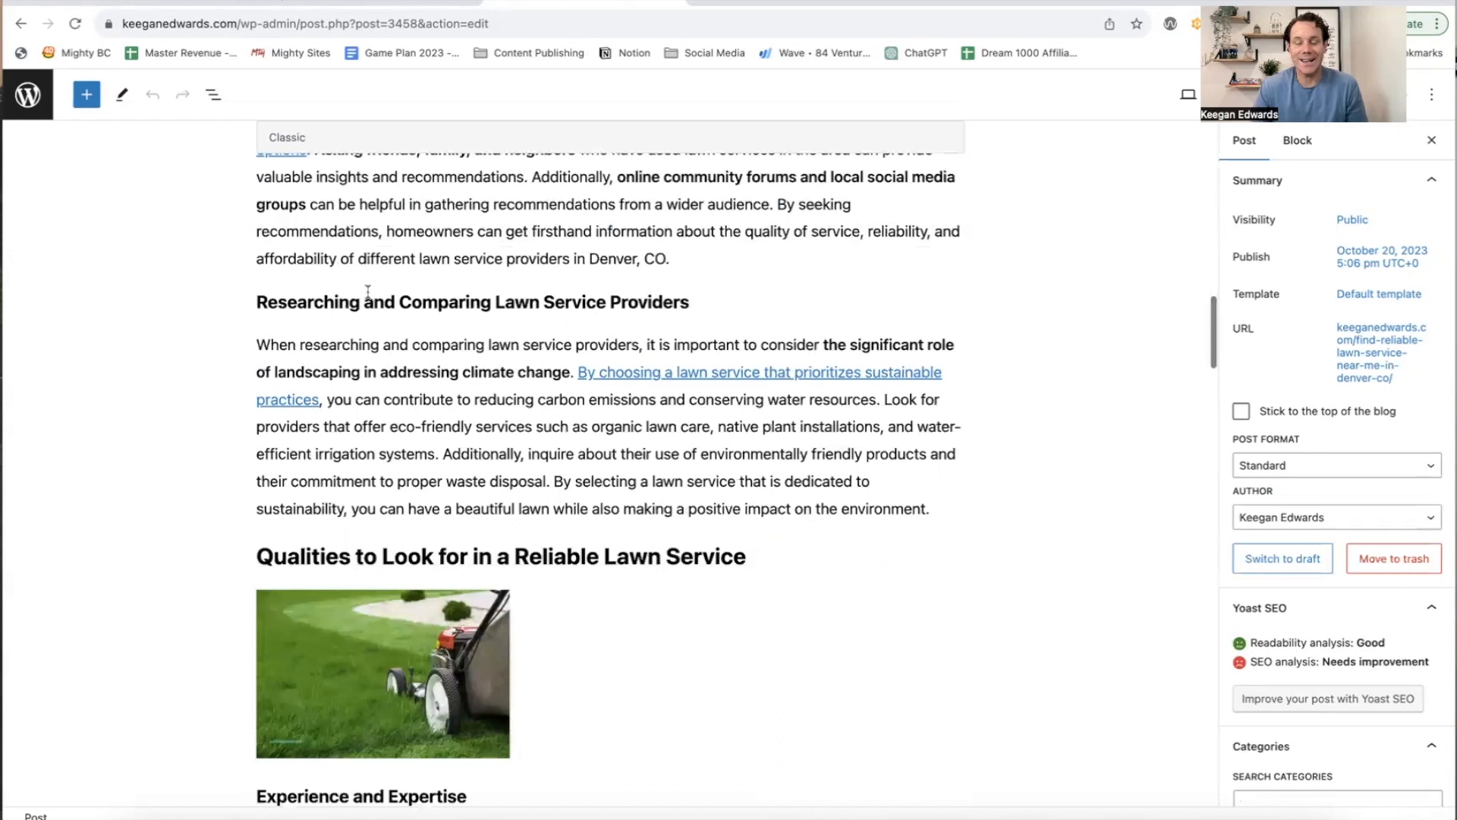
pyautogui.scroll(-3)
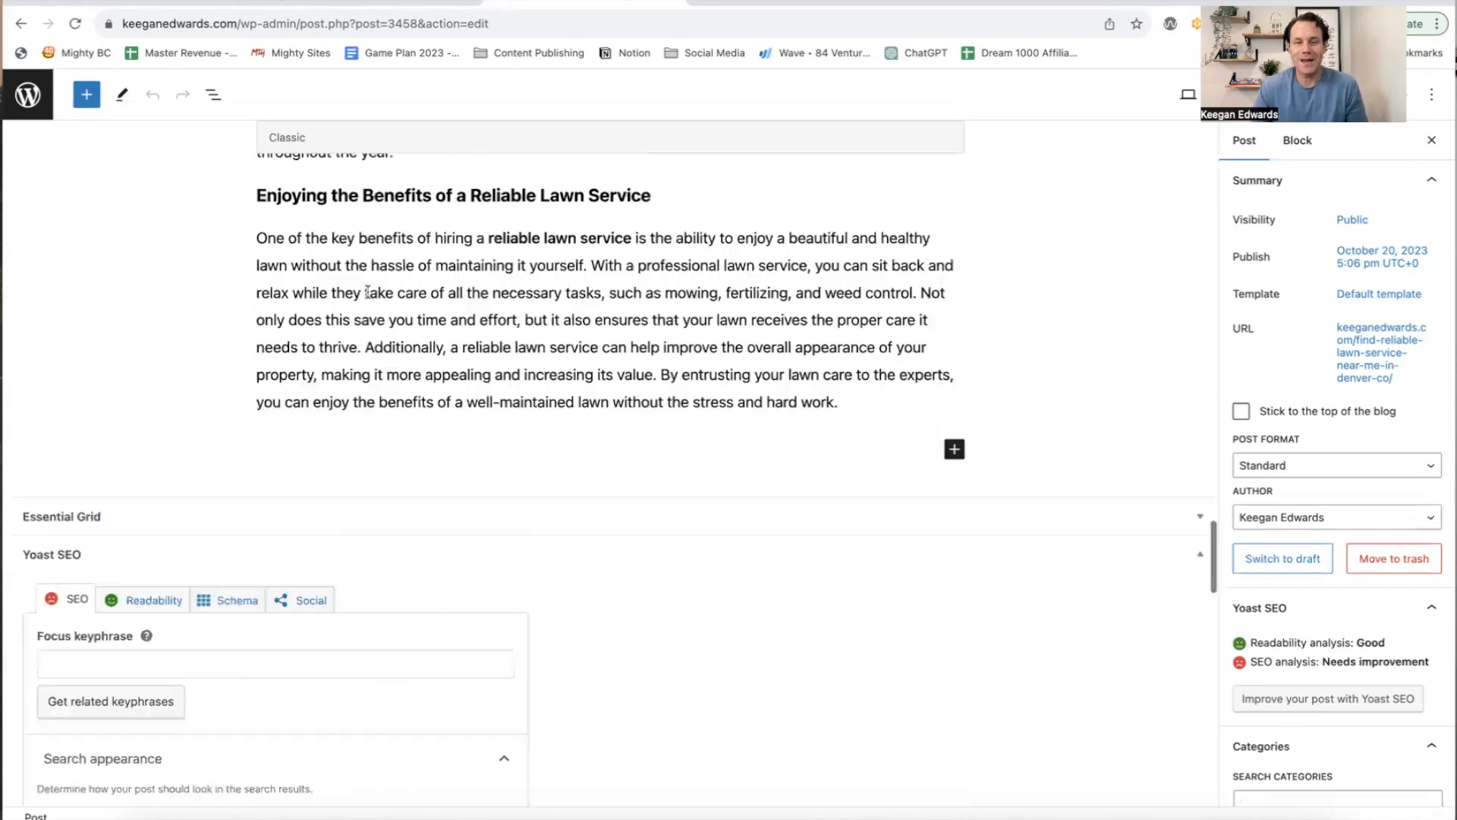
pyautogui.scroll(-3)
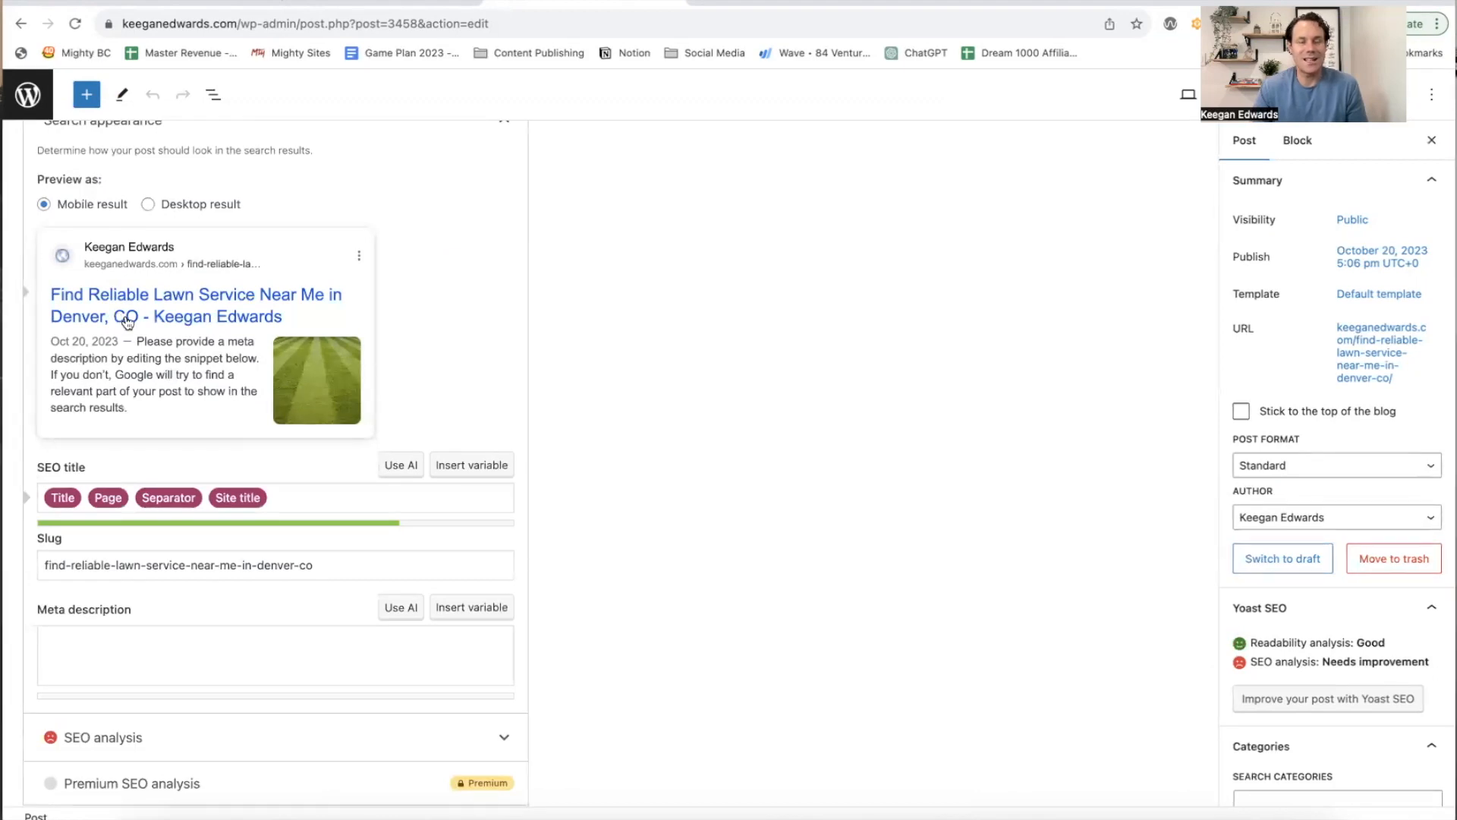
pyautogui.moveTo(273, 343)
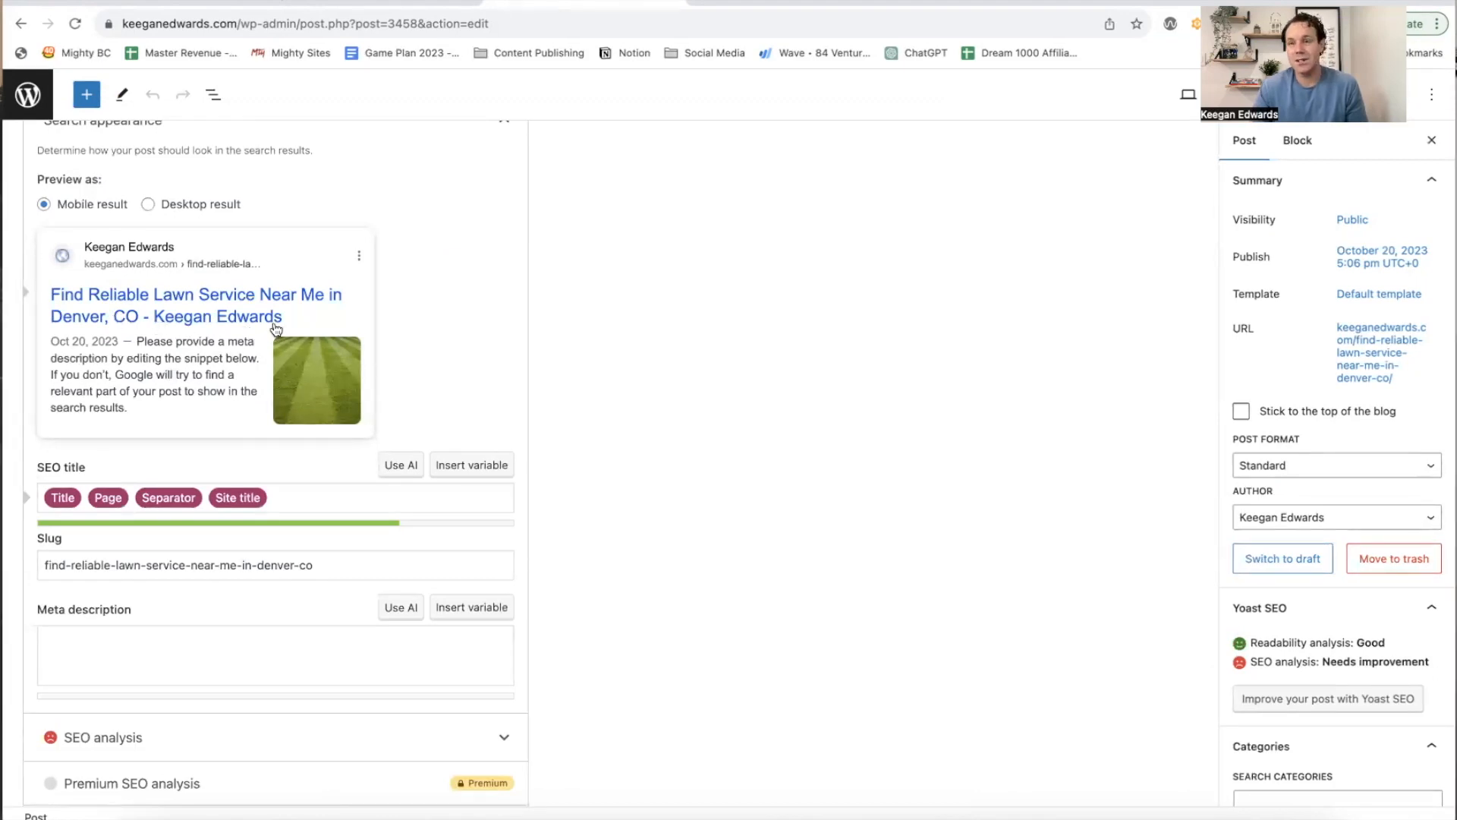
pyautogui.moveTo(436, 335)
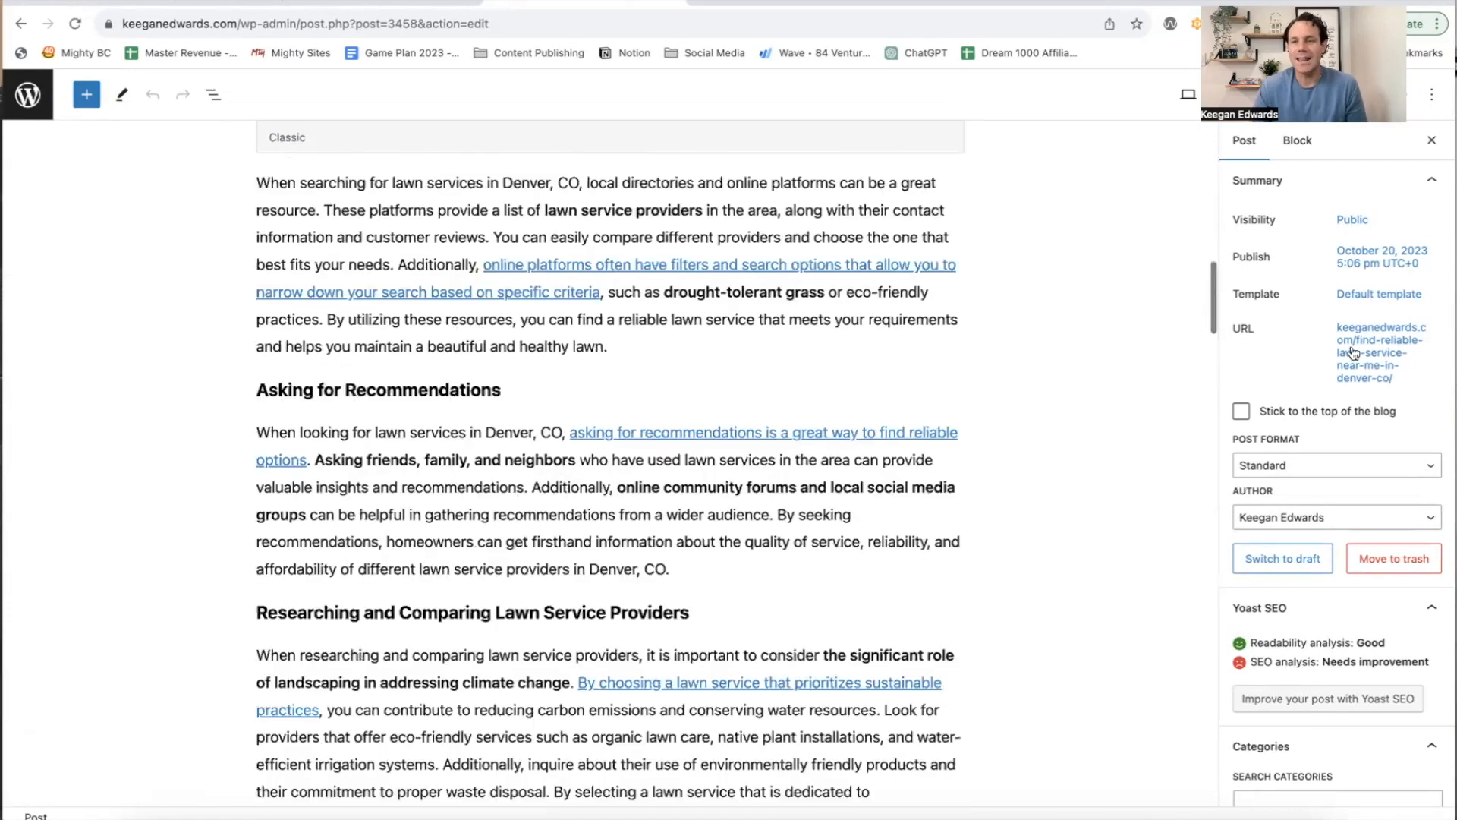
pyautogui.scroll(3)
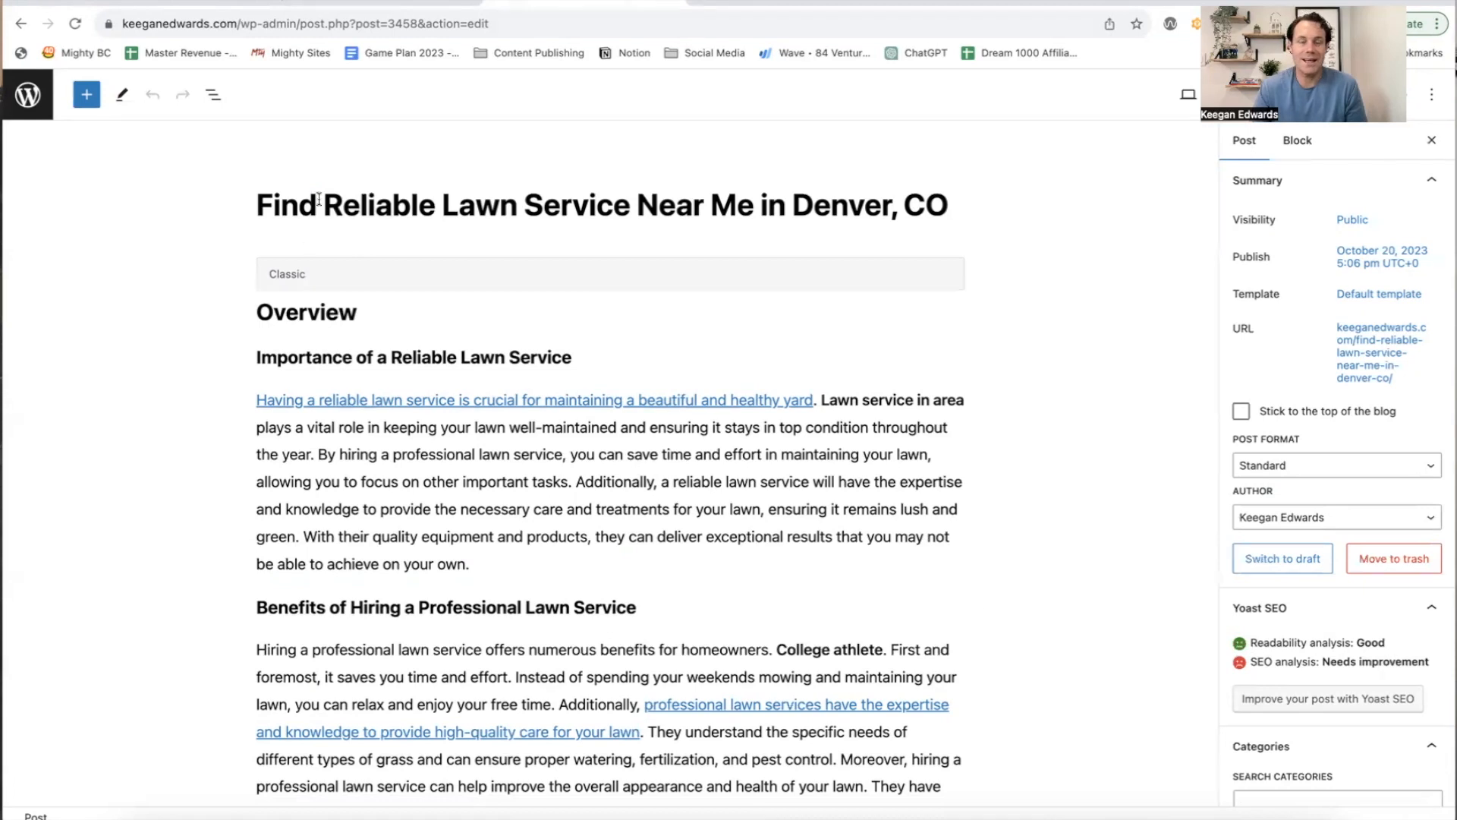
pyautogui.scroll(-3)
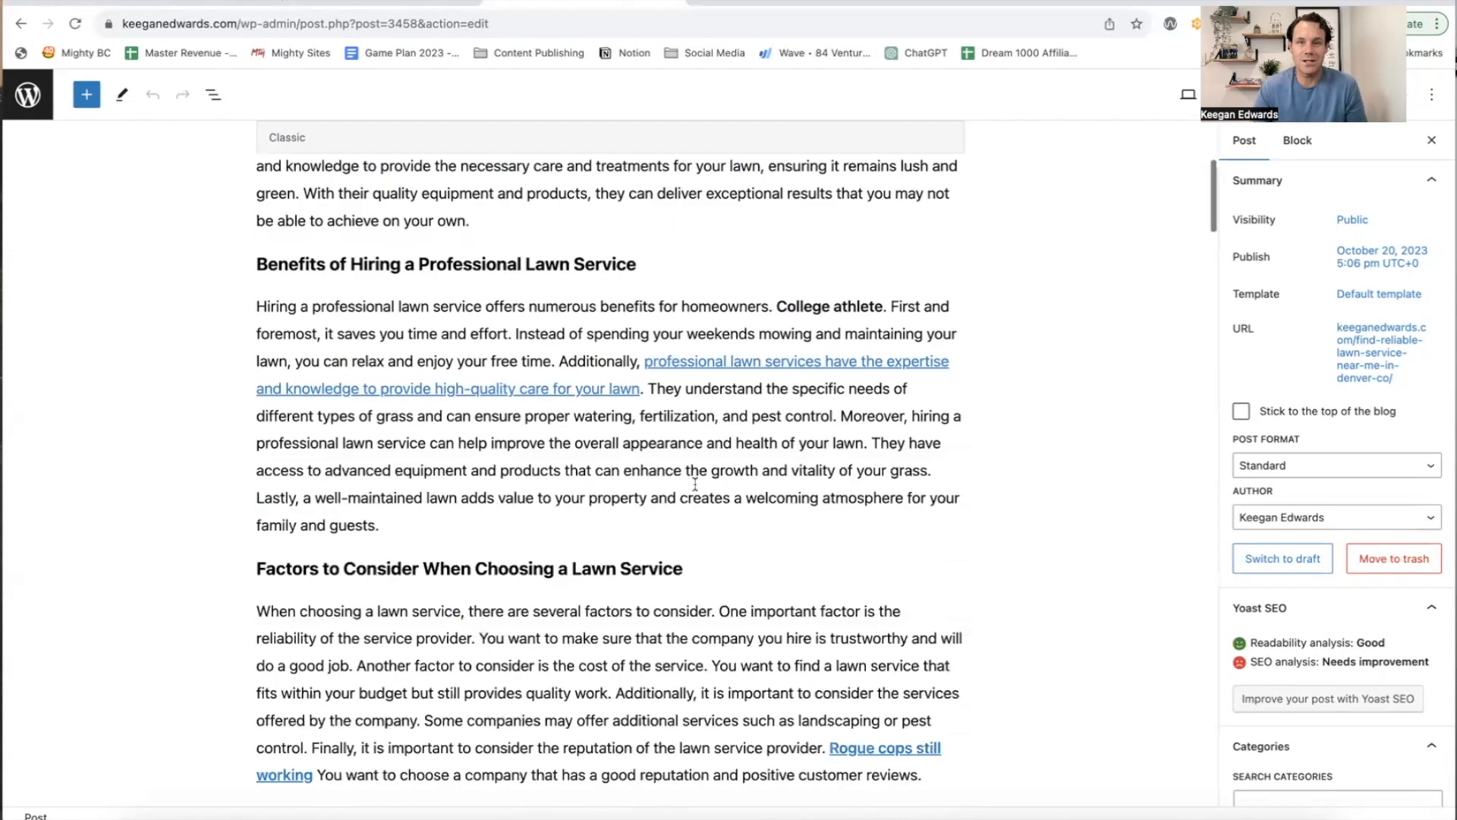
pyautogui.scroll(-3)
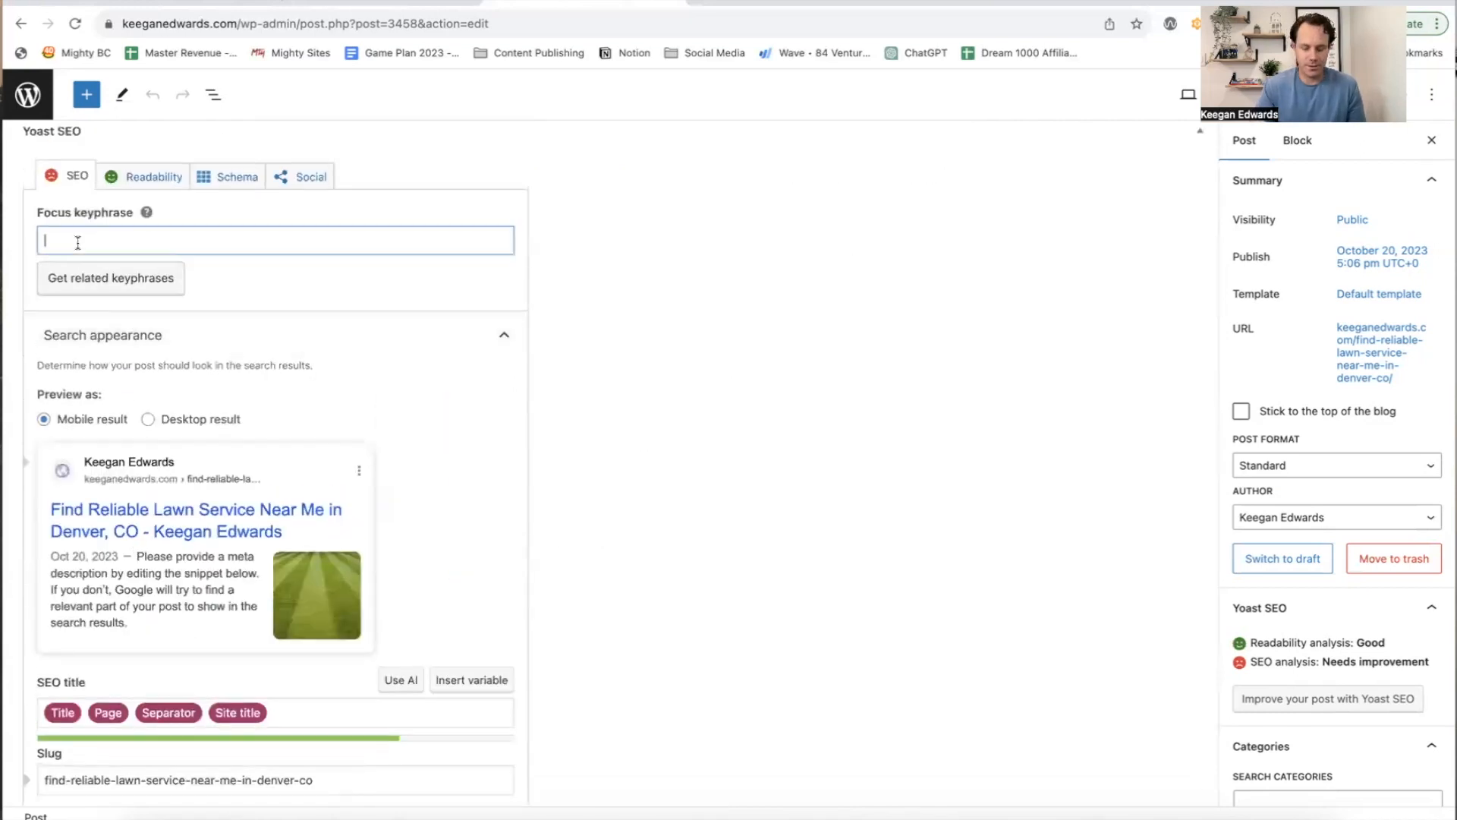
# Step: Enter the Yoast focus keyphrase 'lawn service near me denver co' and expand the detailed SEO analysis
pyautogui.write('reliable')
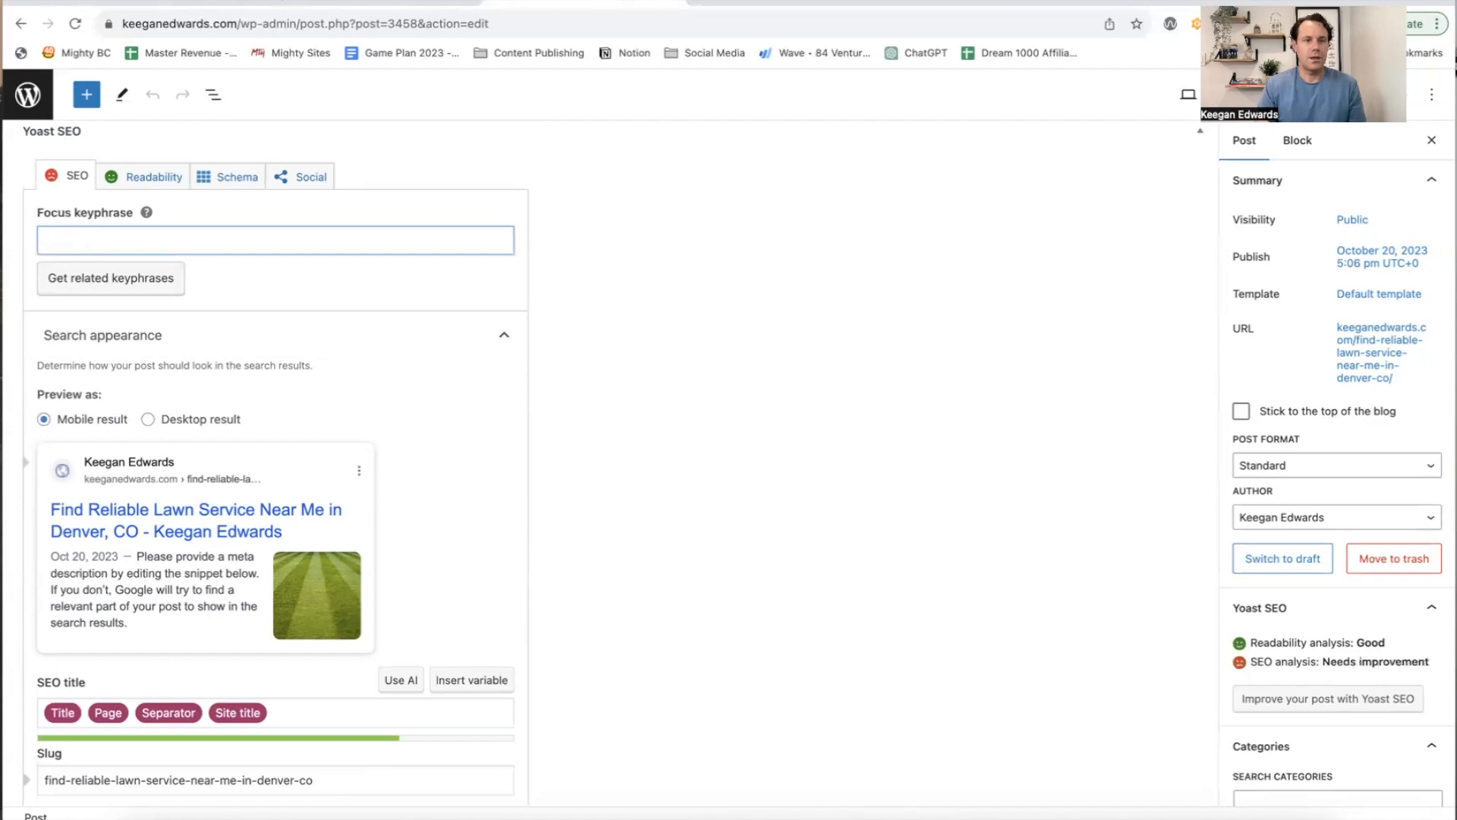
pyautogui.write('lawn service near me denver co')
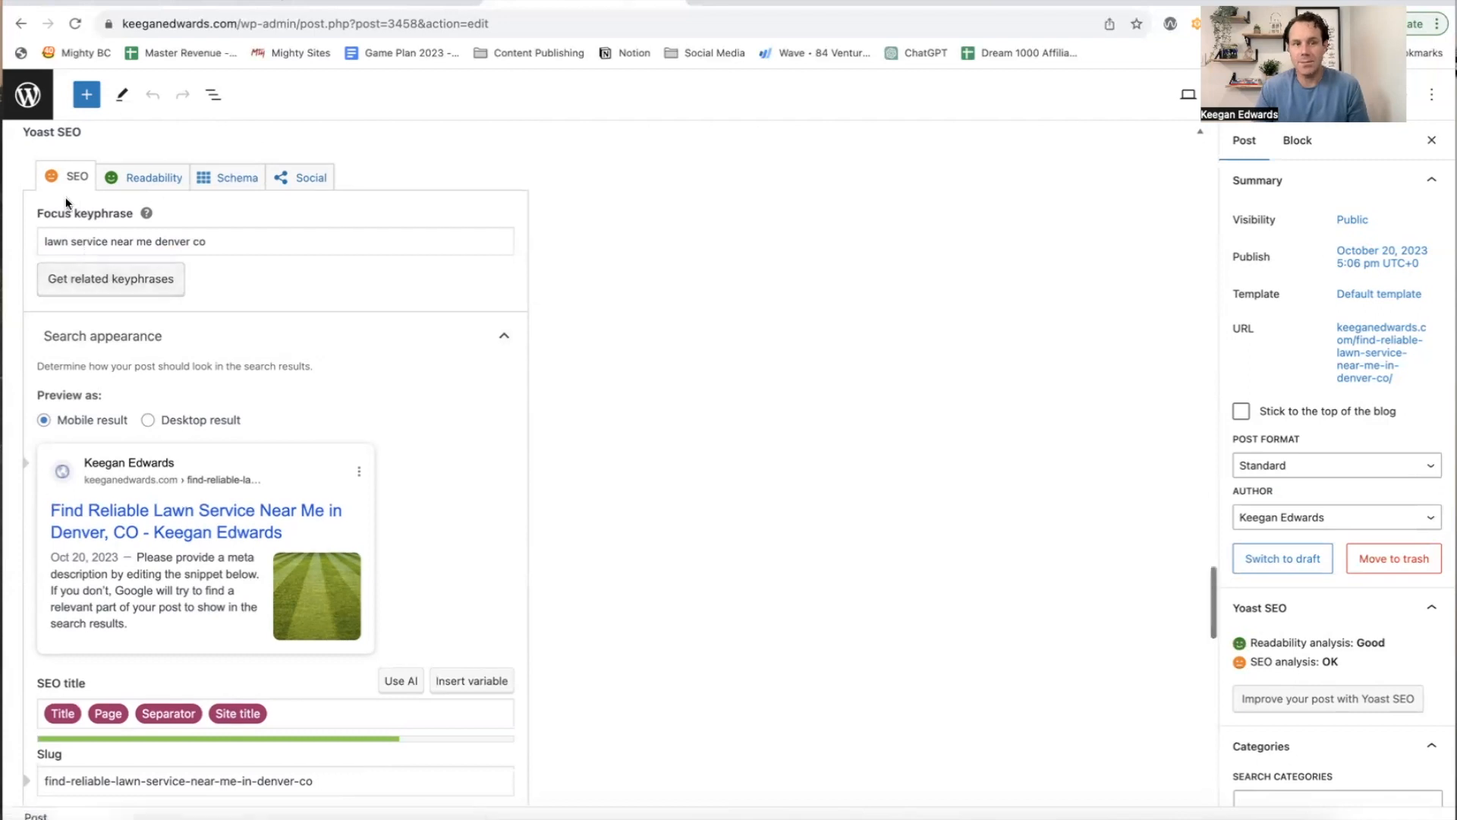
pyautogui.moveTo(1306, 666)
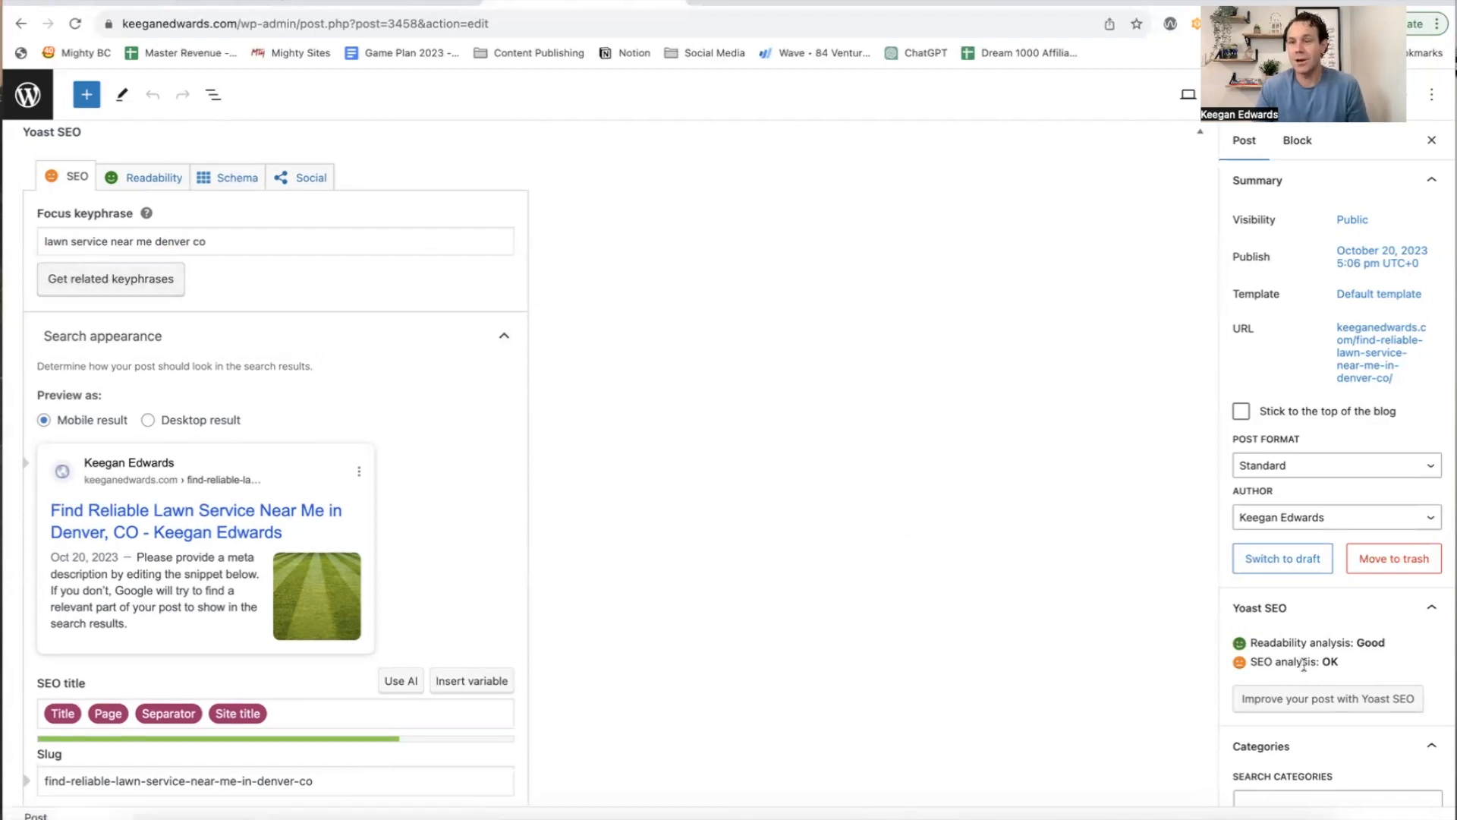
pyautogui.scroll(-3)
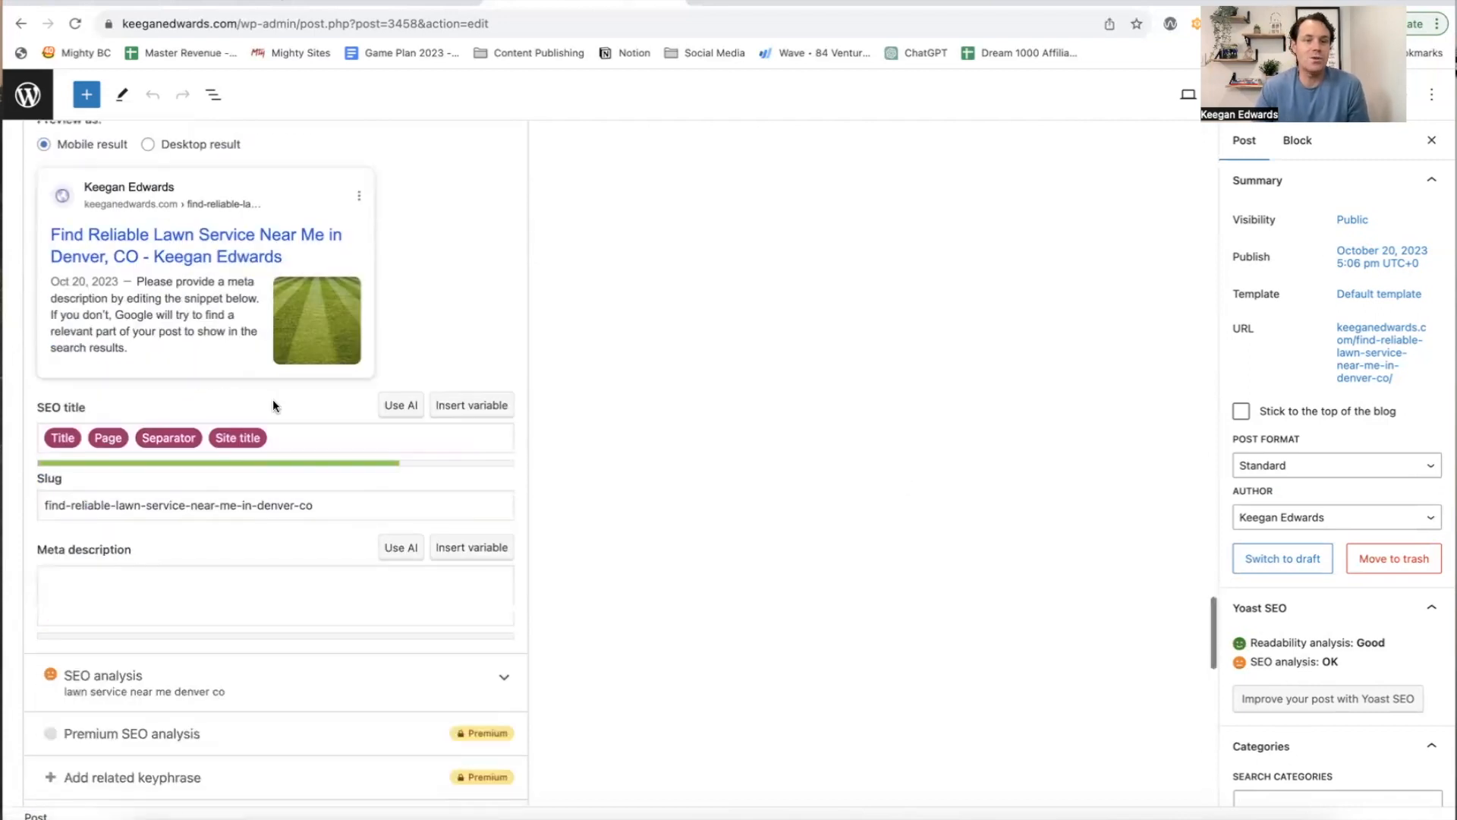
pyautogui.scroll(-3)
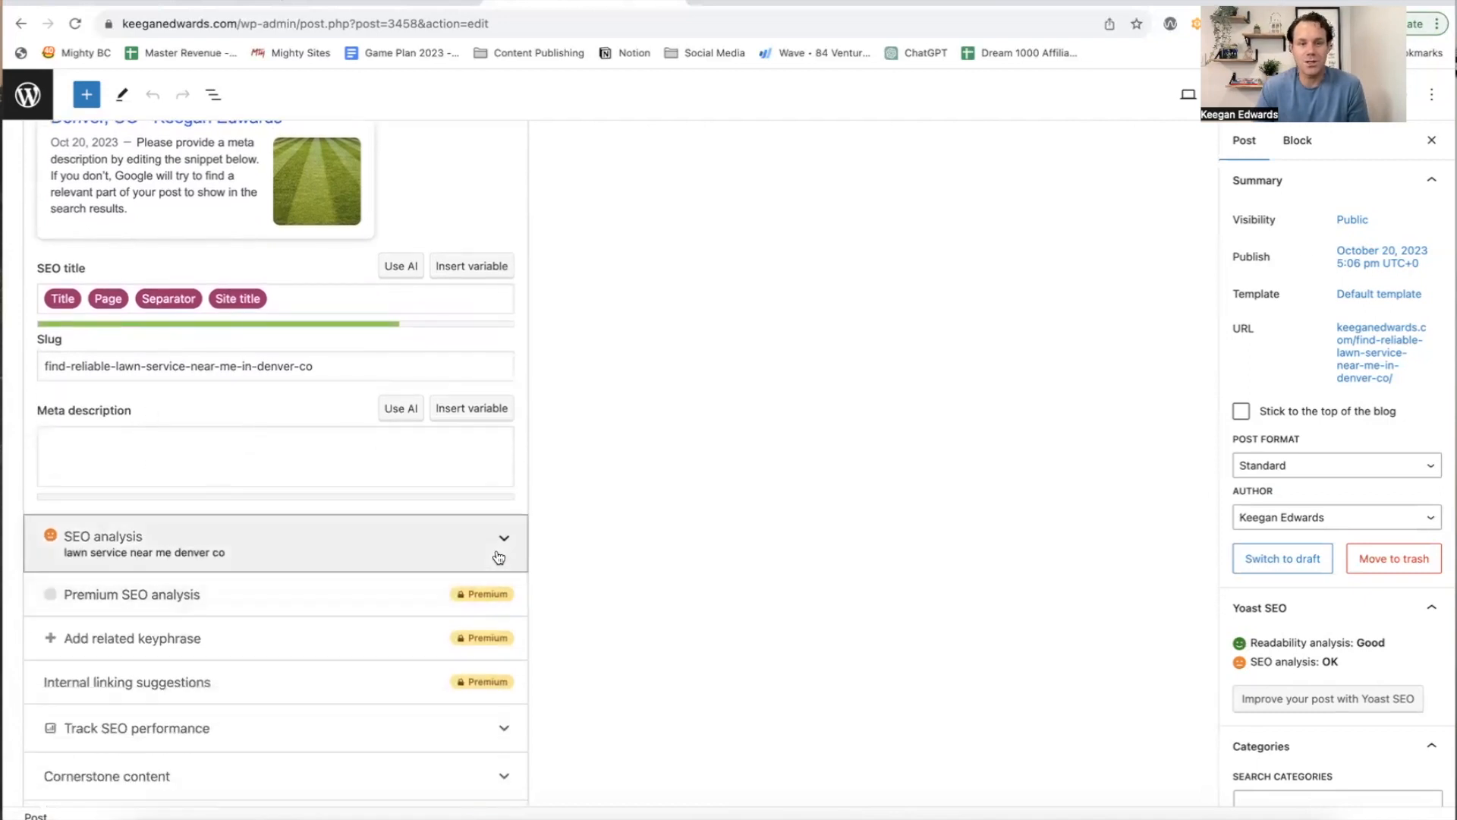
pyautogui.click(504, 538)
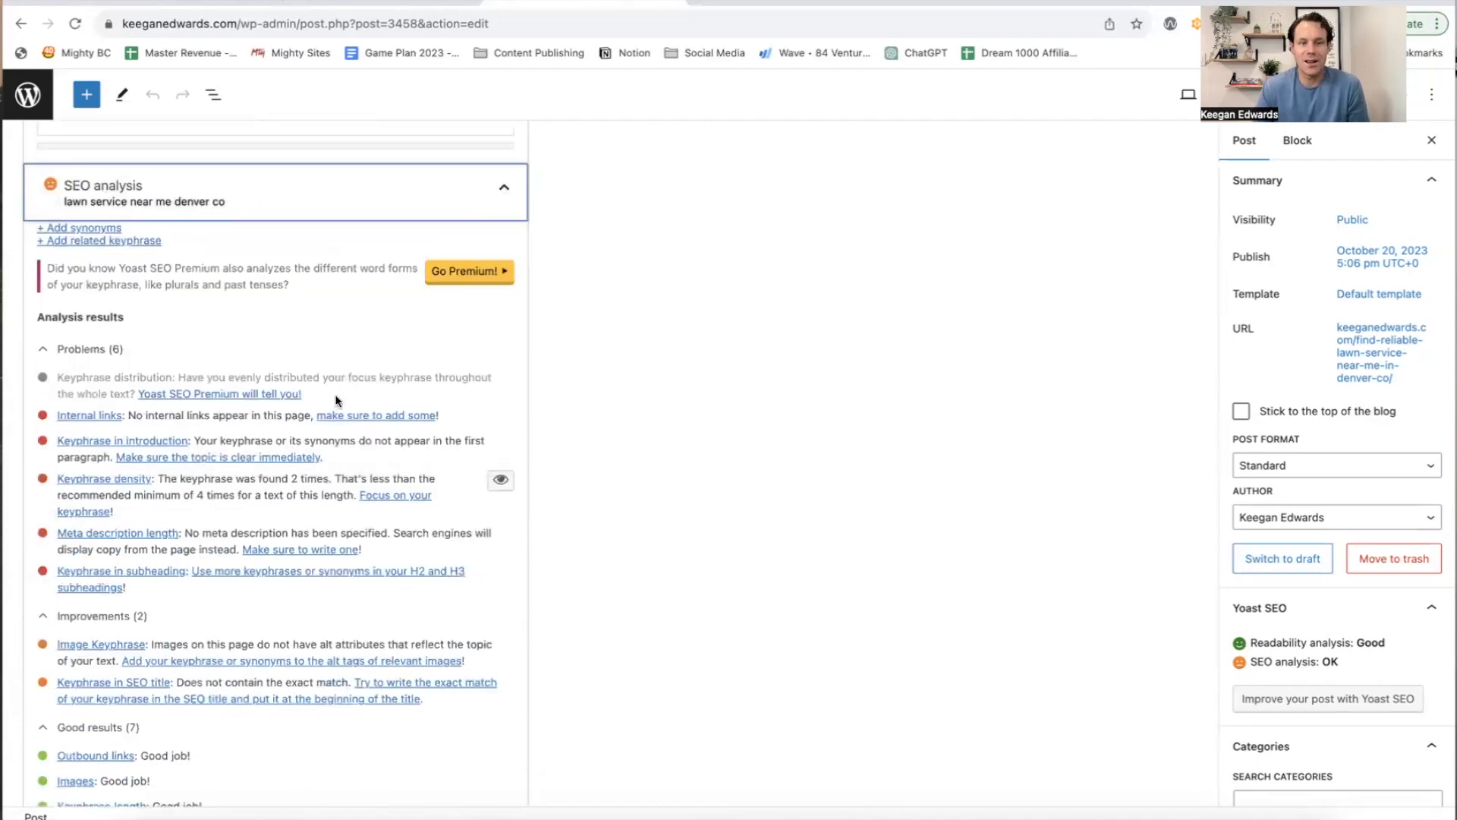